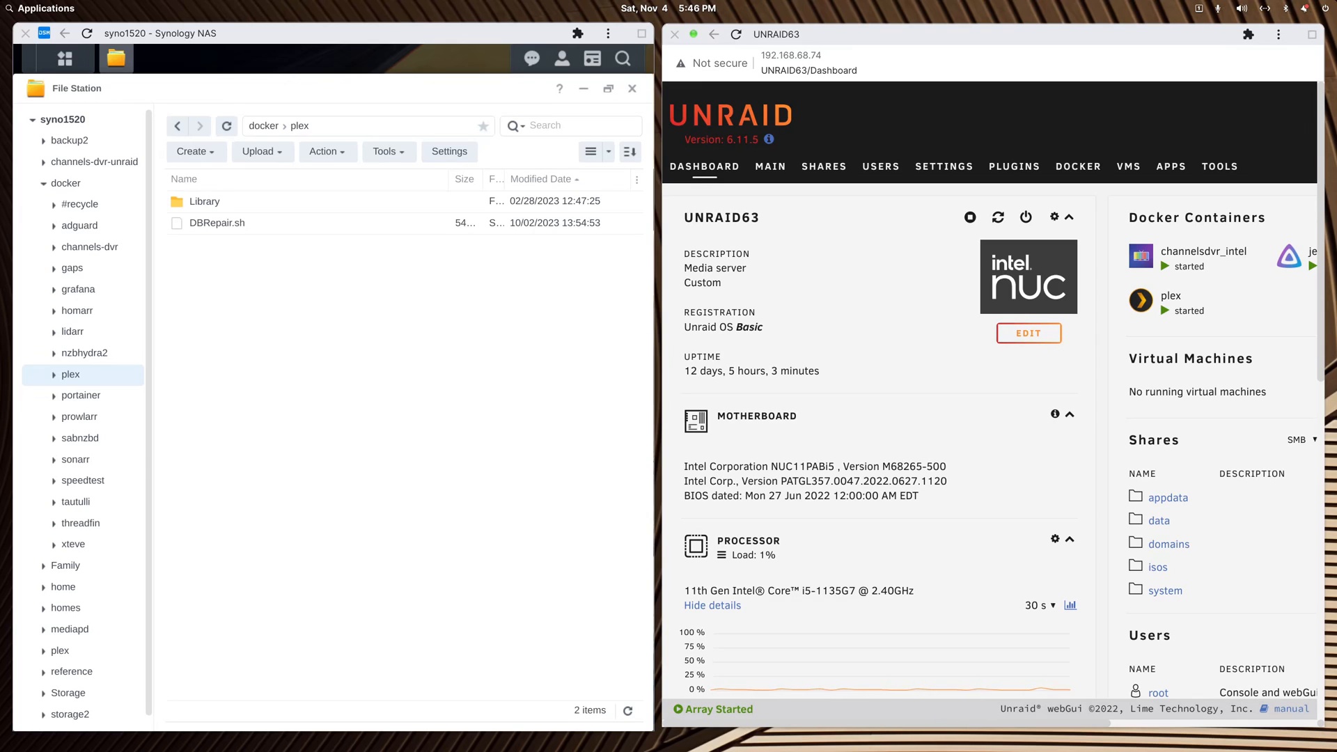
{"action": "mouse_move", "coordinate": [990, 46]}
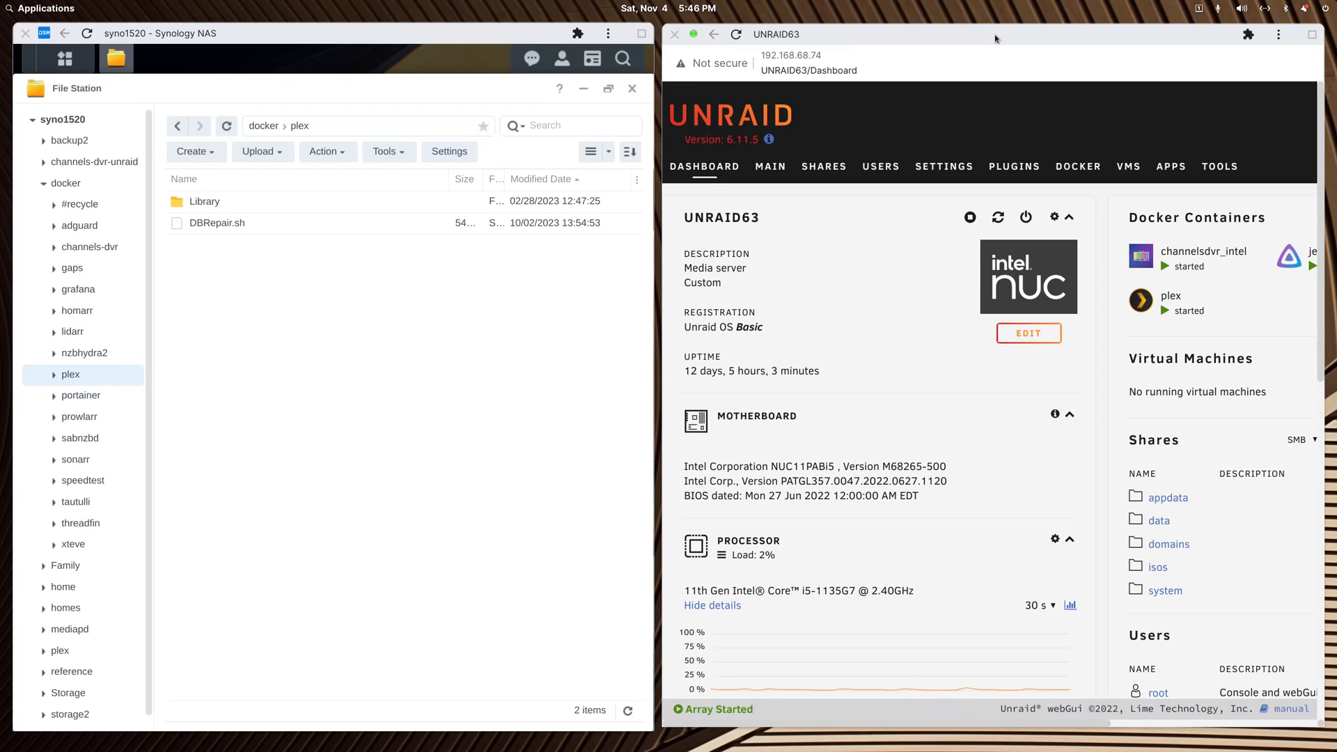
{"action": "mouse_move", "coordinate": [340, 35]}
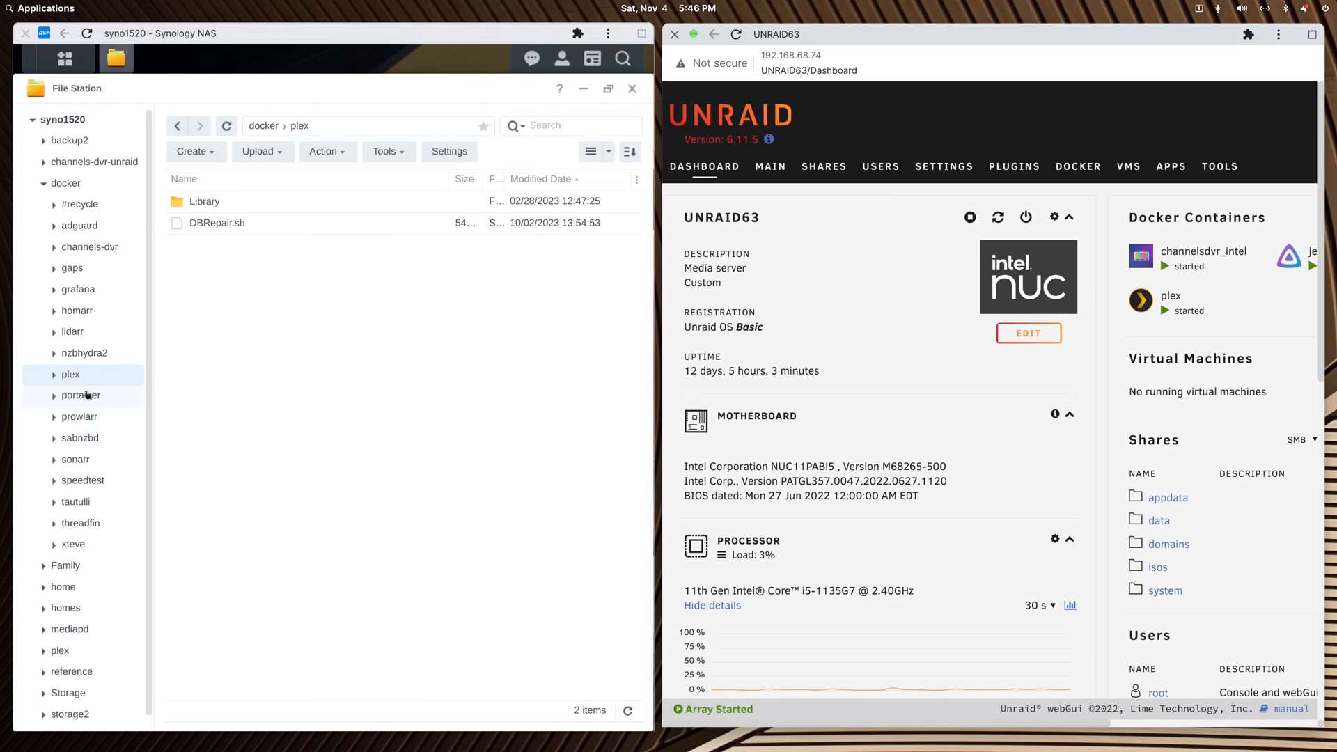
{"action": "mouse_move", "coordinate": [69, 374]}
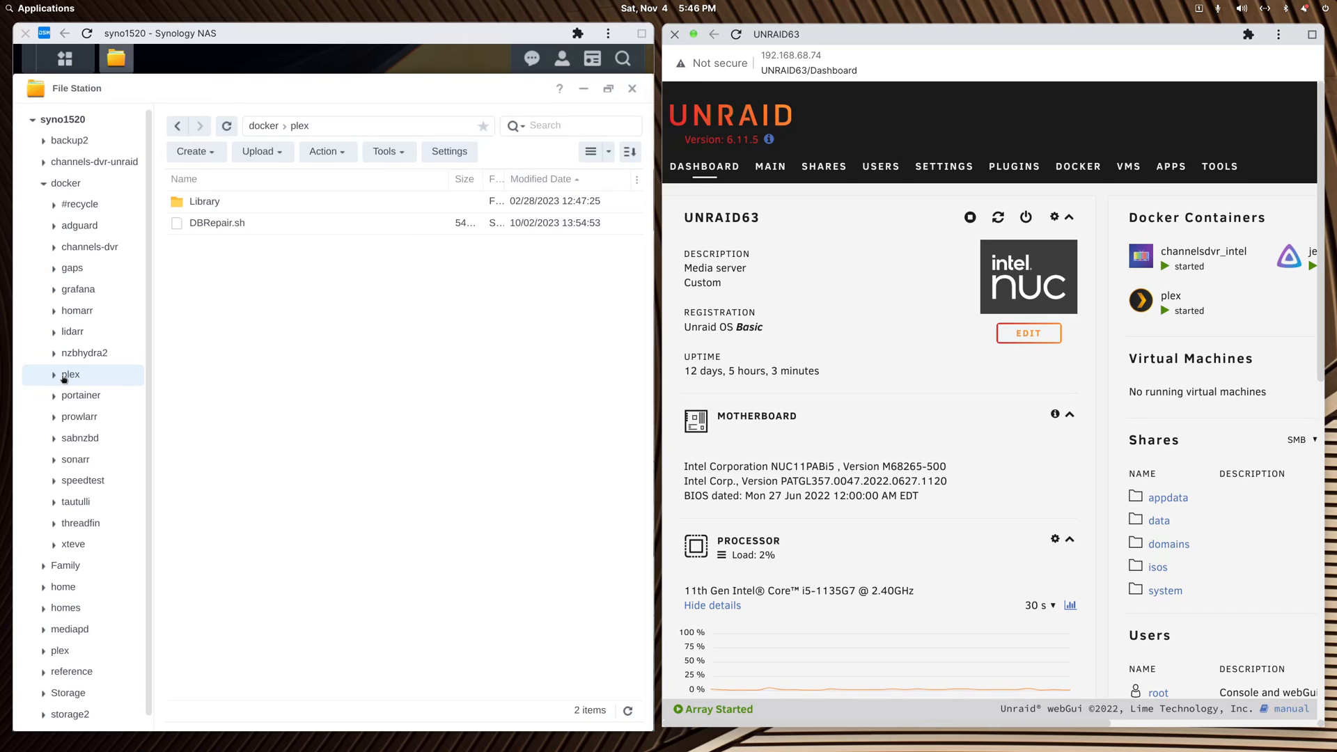
{"action": "mouse_move", "coordinate": [116, 376]}
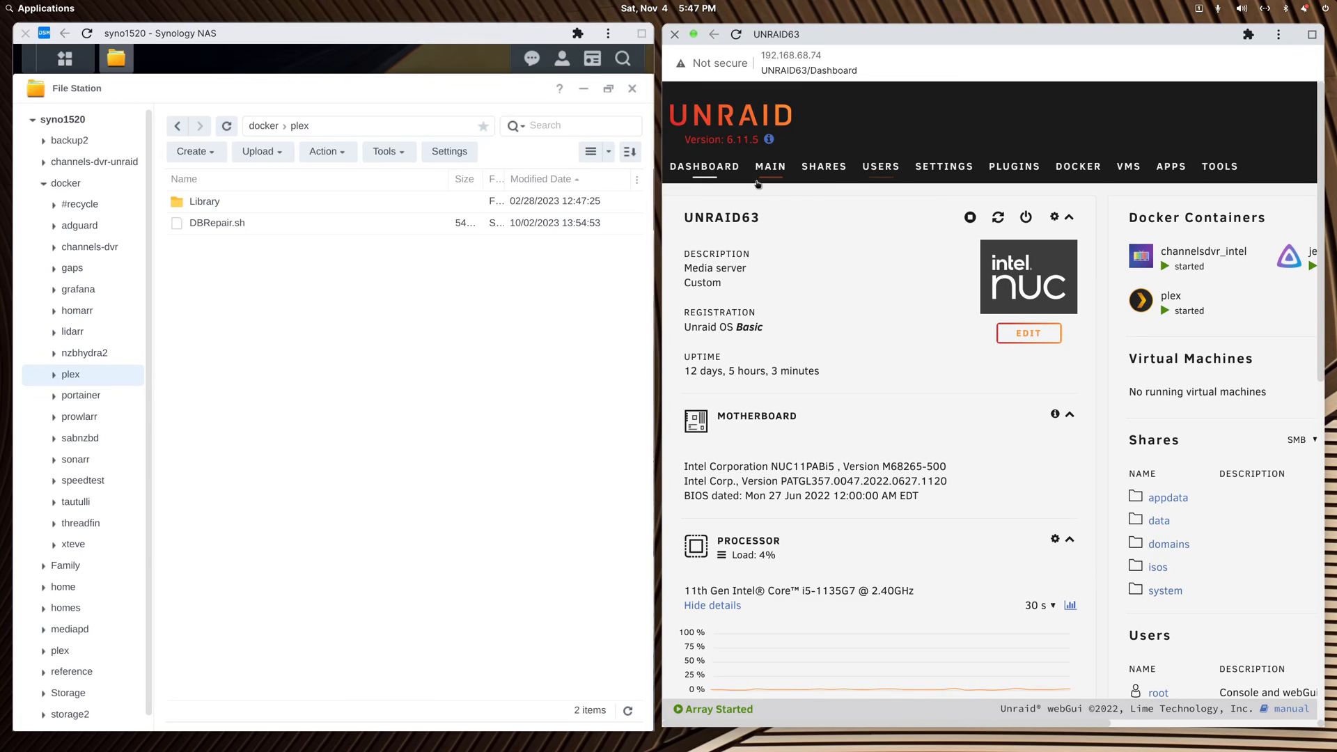
Step: Show the Main storage overview with array, pool, boot devices and SMB shares
{"action": "left_click", "coordinate": [768, 166]}
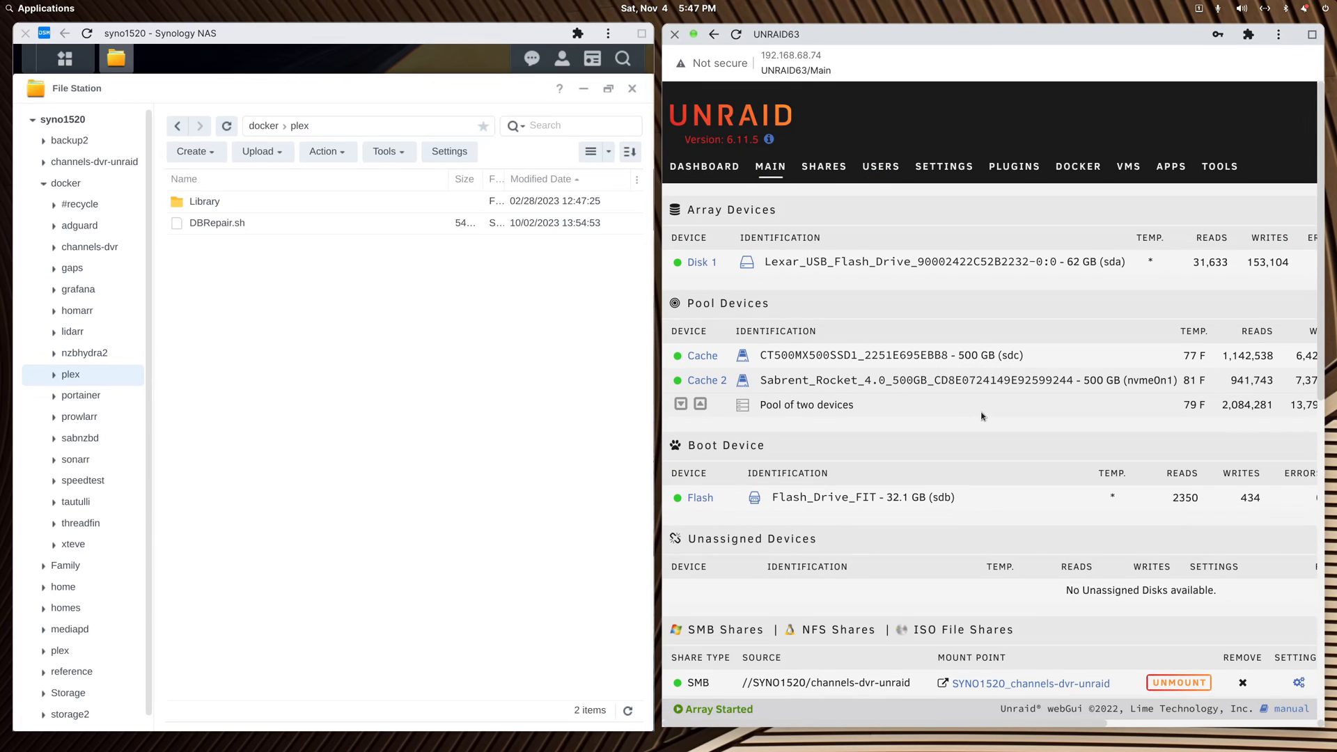
{"action": "mouse_move", "coordinate": [937, 371]}
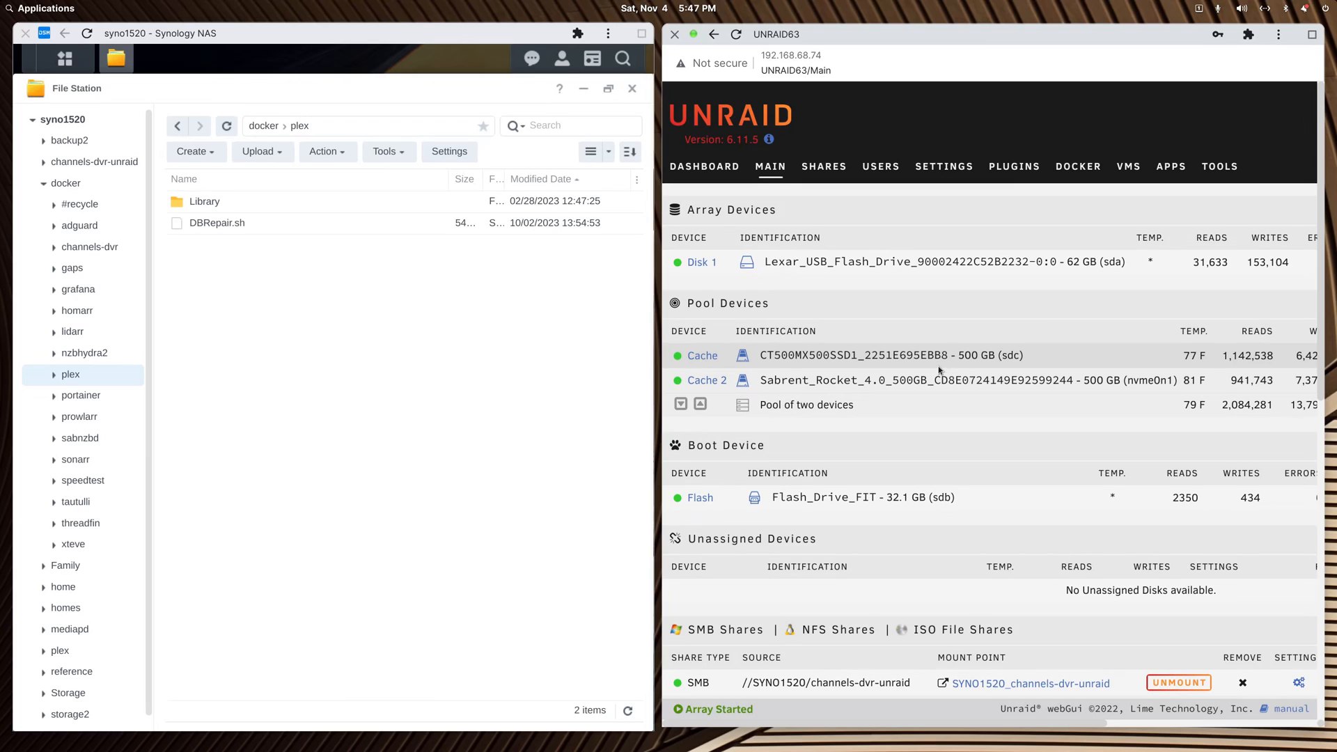
{"action": "mouse_move", "coordinate": [896, 287]}
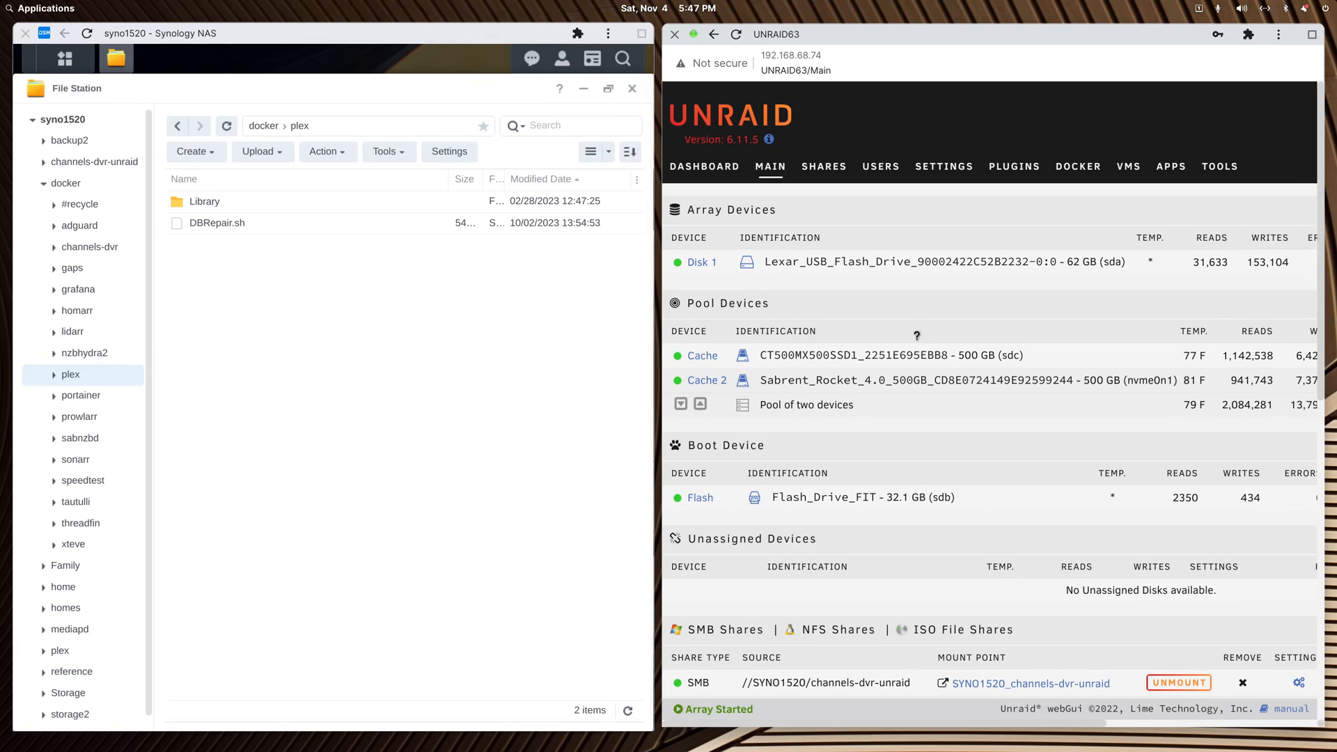
{"action": "mouse_move", "coordinate": [1020, 178]}
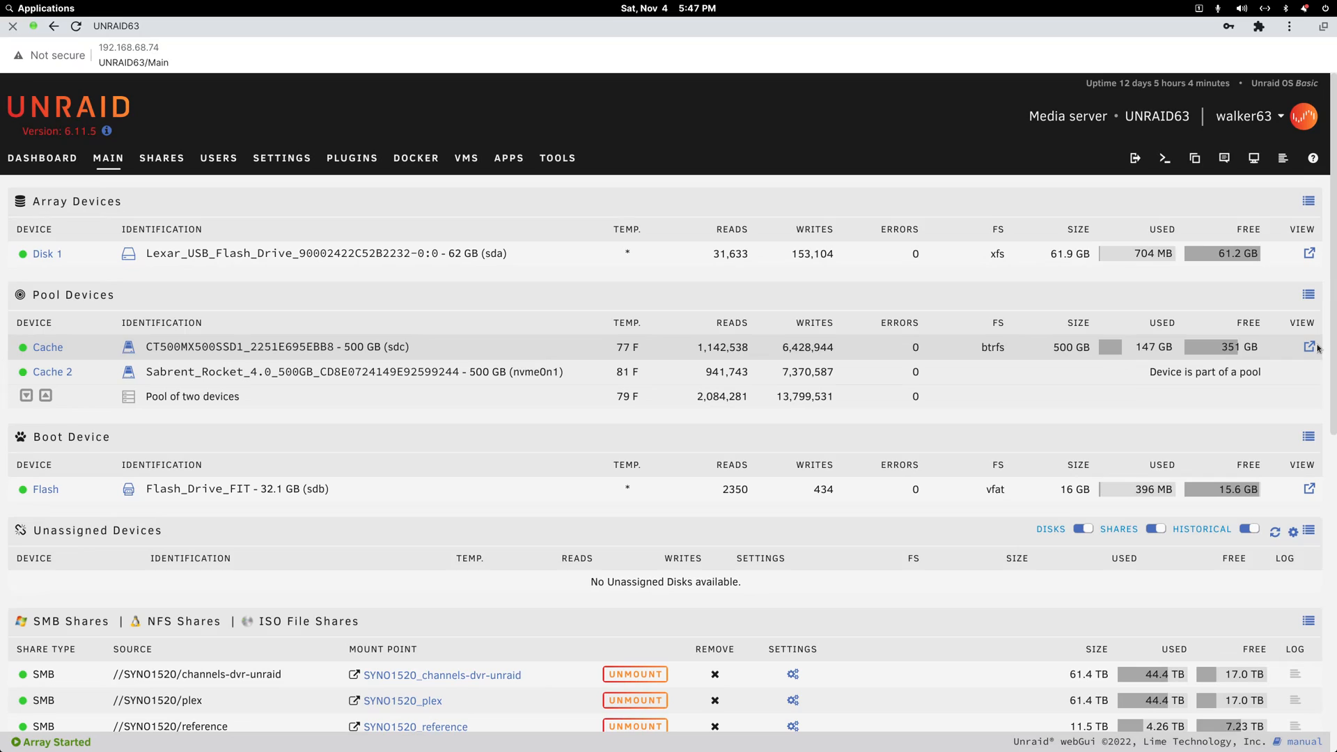
Step: Browse the Cache pool's appdata folder, briefly checking the Docker container list
{"action": "left_click", "coordinate": [1311, 346]}
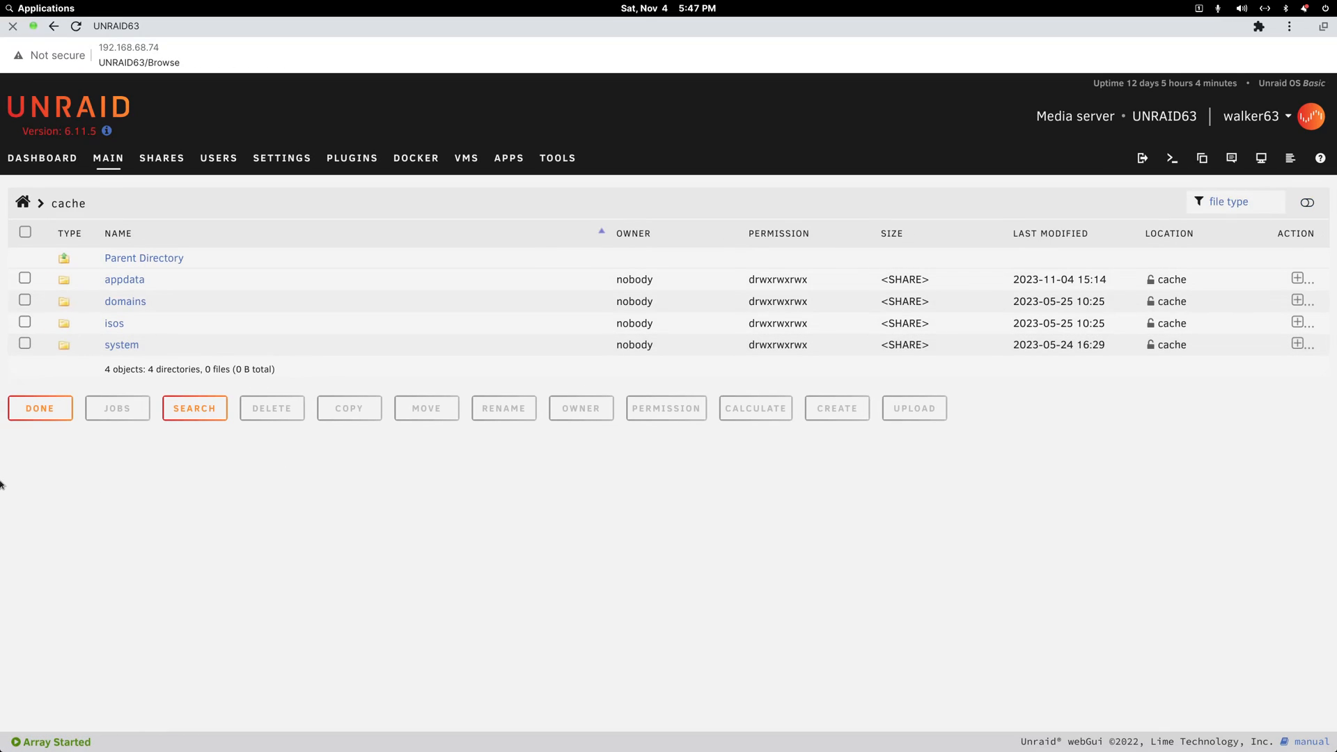
{"action": "mouse_move", "coordinate": [124, 279]}
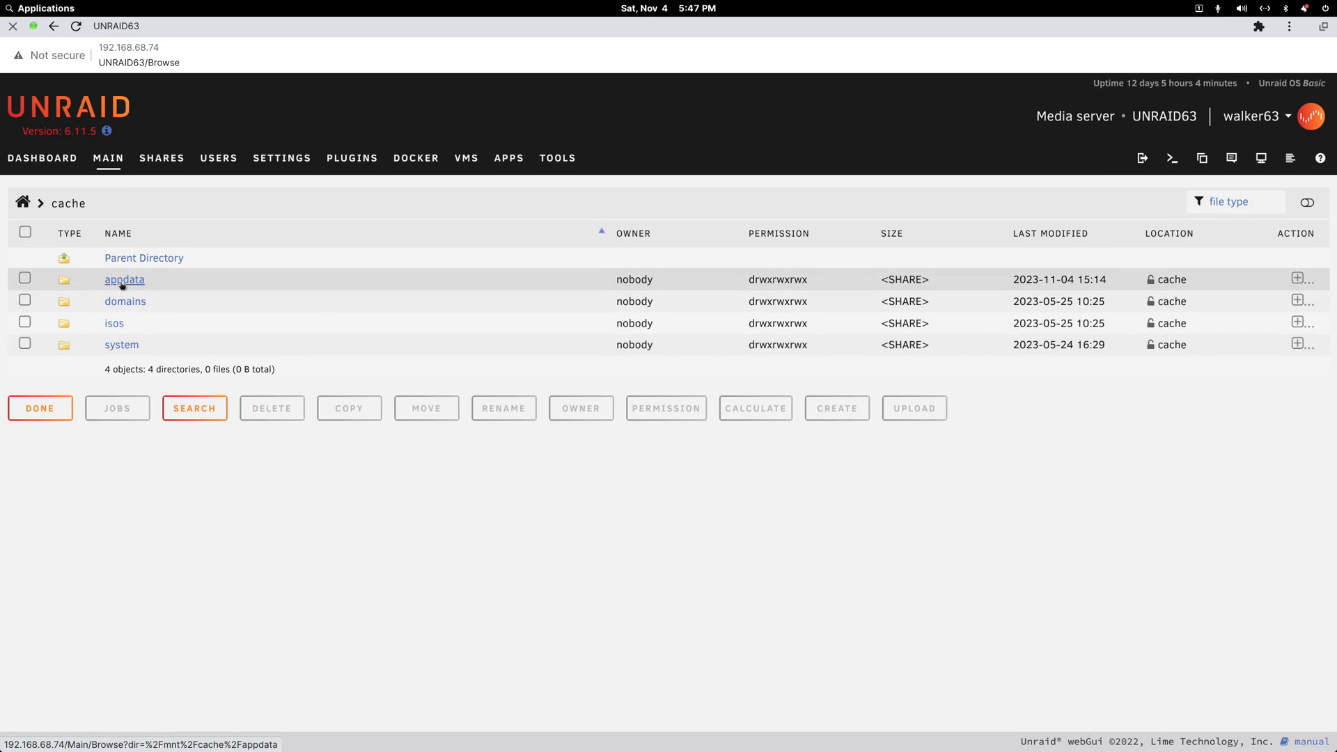
{"action": "left_click", "coordinate": [124, 278]}
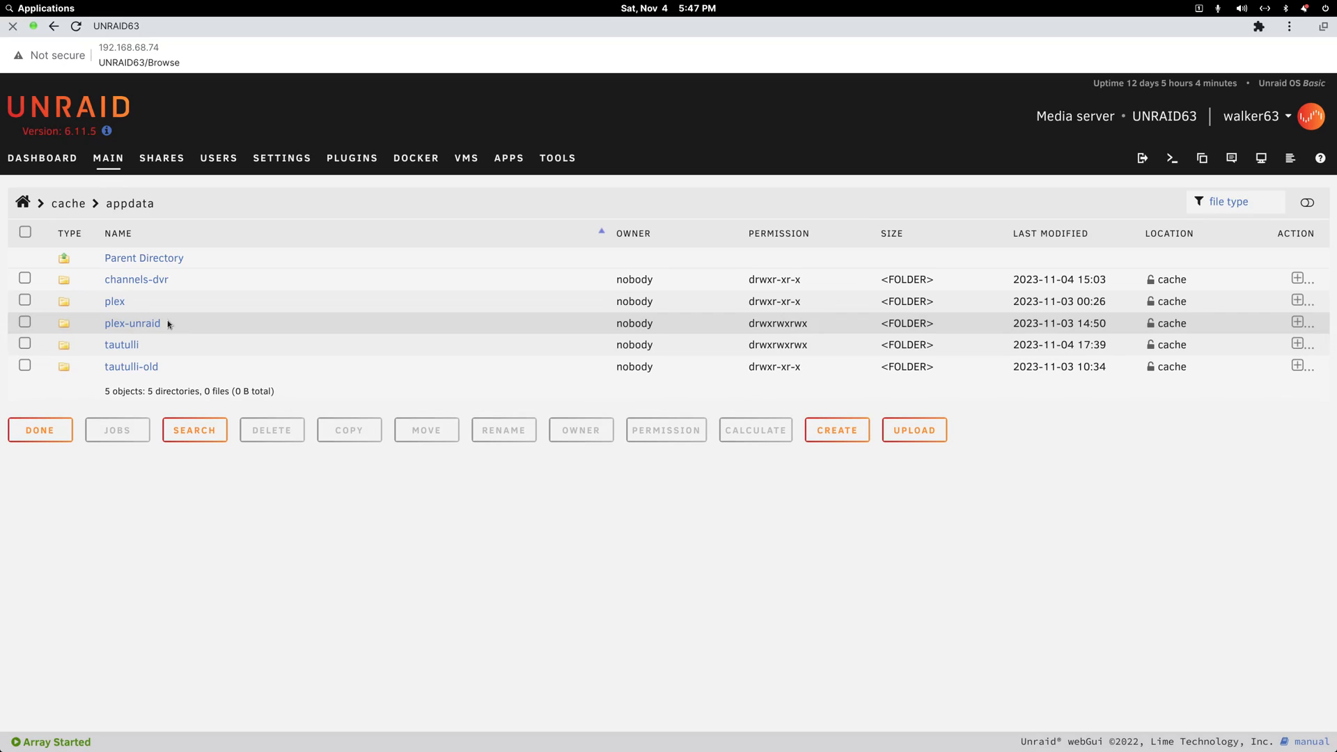
{"action": "mouse_move", "coordinate": [152, 301]}
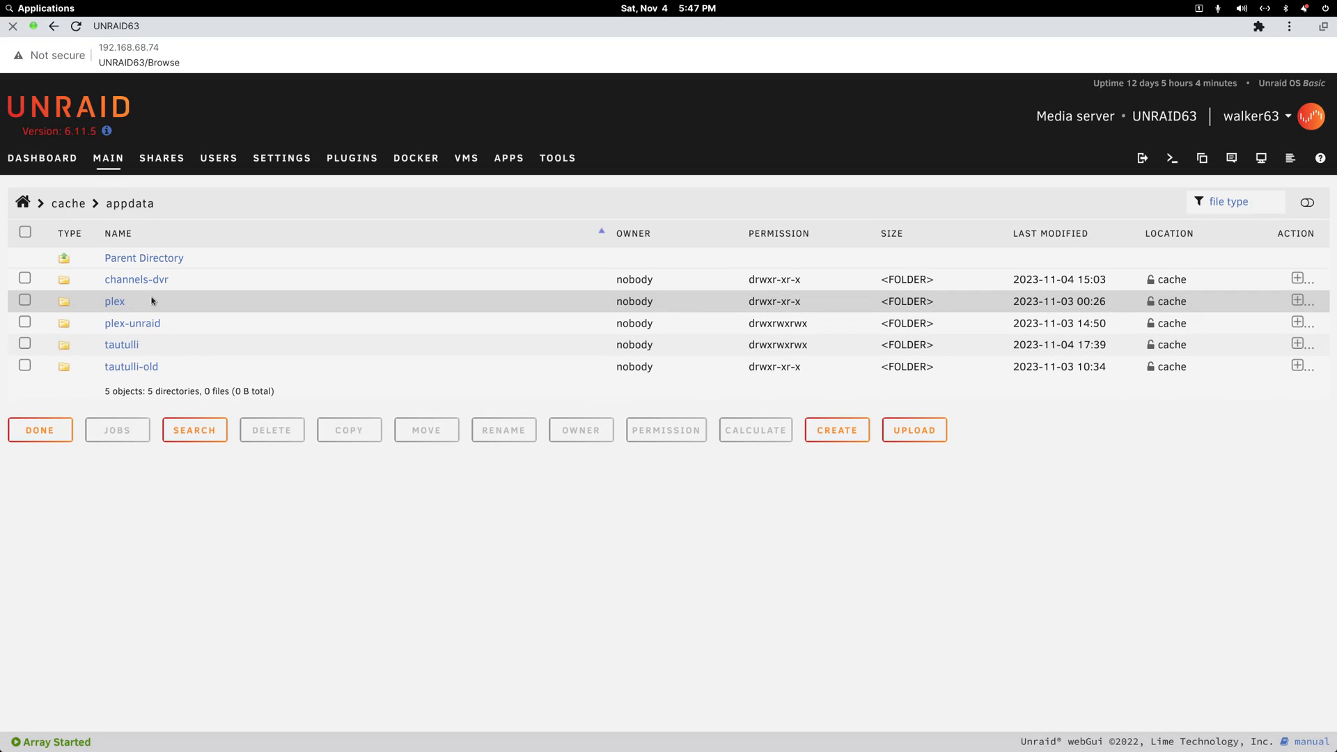
{"action": "mouse_move", "coordinate": [135, 278]}
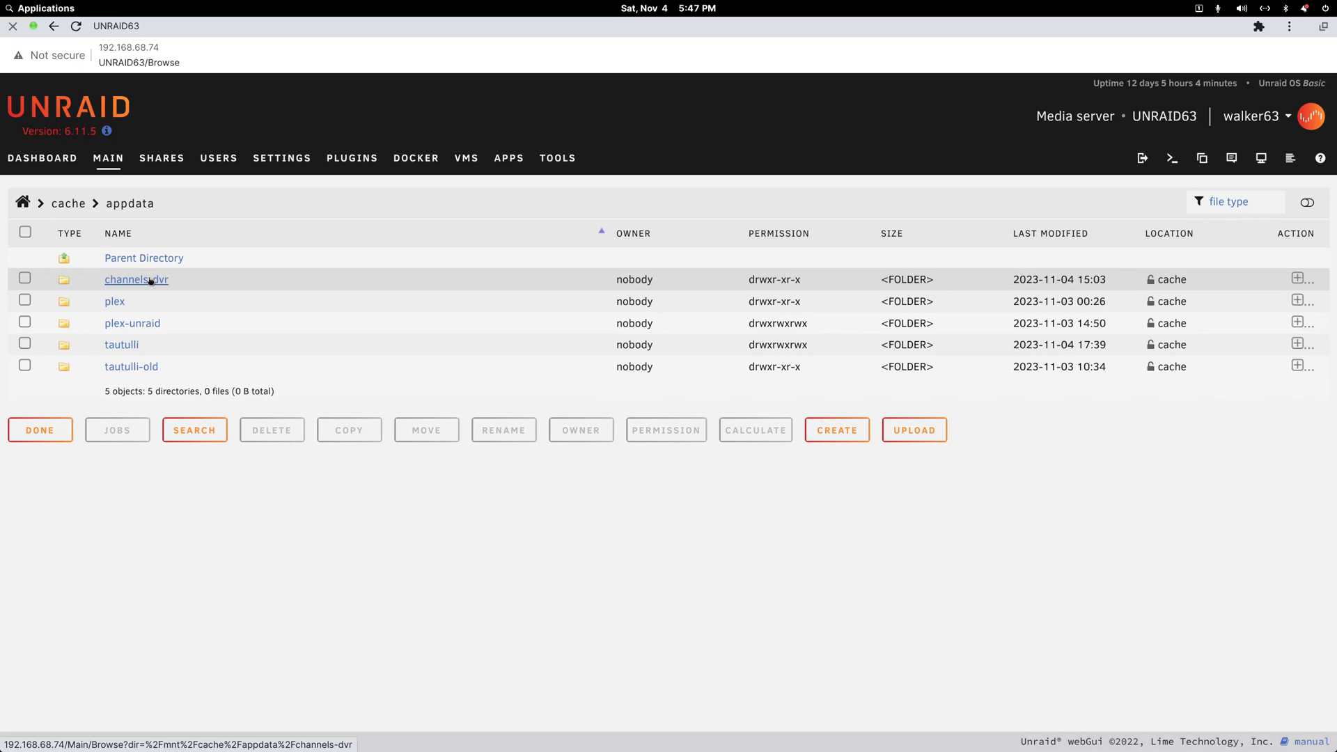
{"action": "mouse_move", "coordinate": [132, 322]}
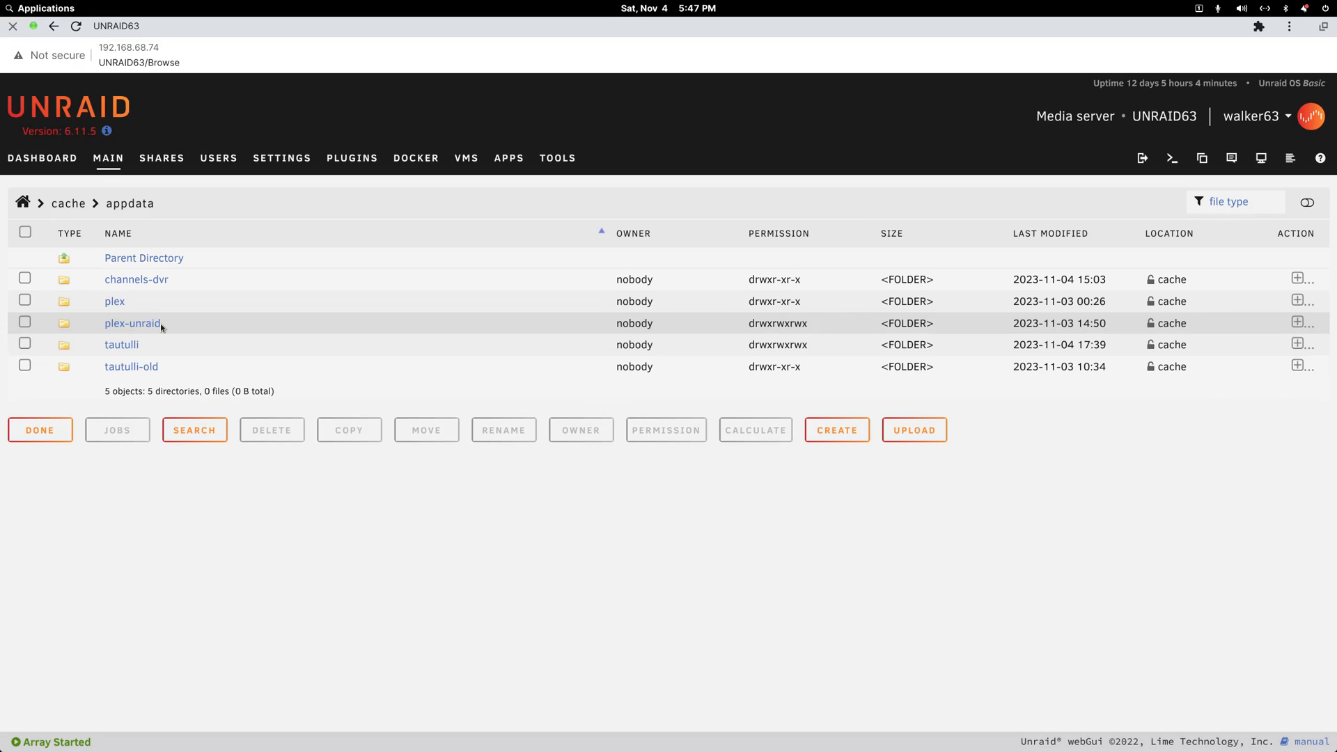
{"action": "mouse_move", "coordinate": [133, 323]}
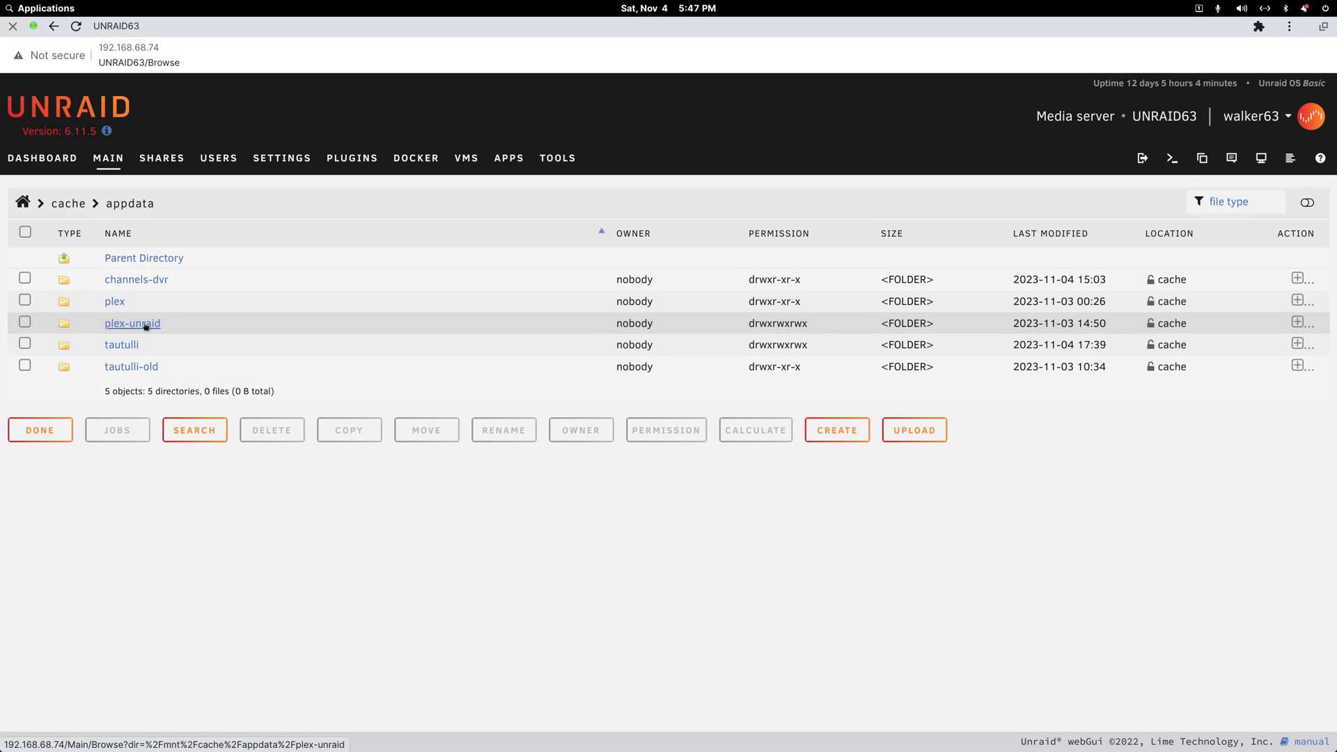
{"action": "mouse_move", "coordinate": [921, 180]}
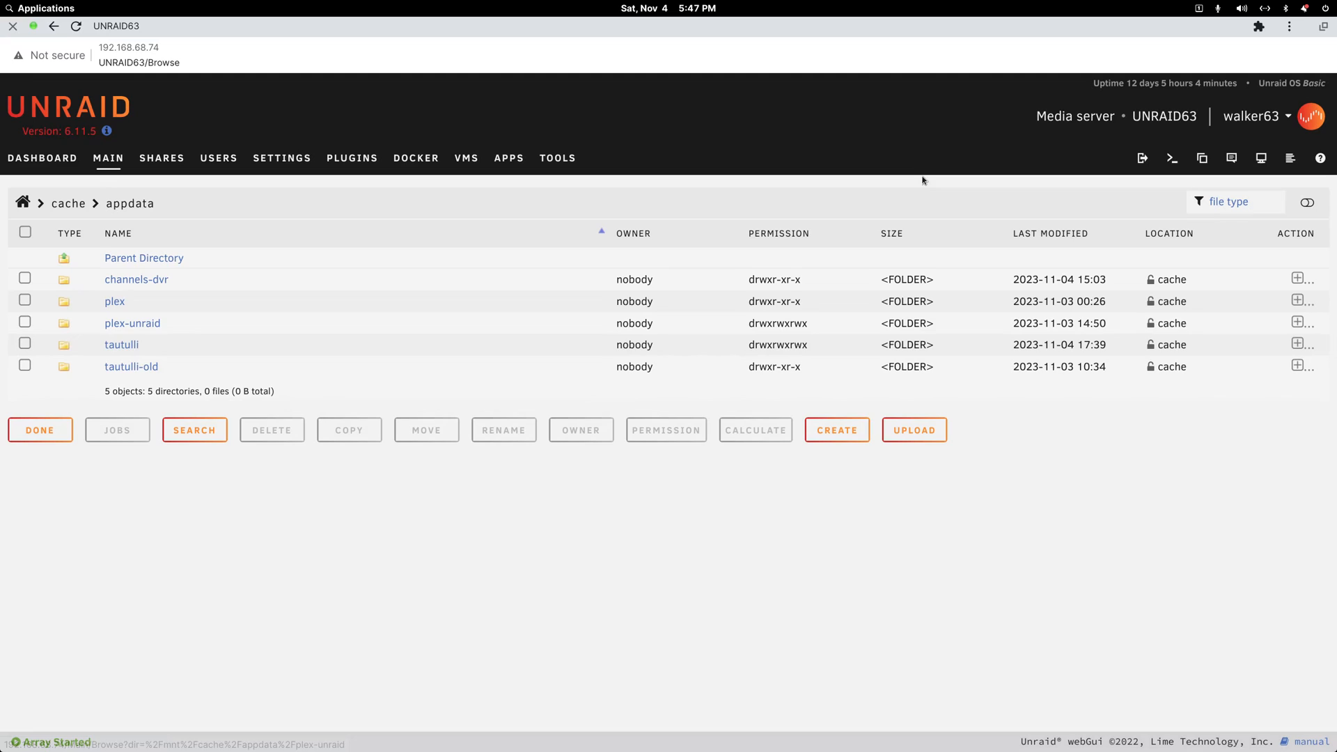
{"action": "left_click", "coordinate": [415, 157]}
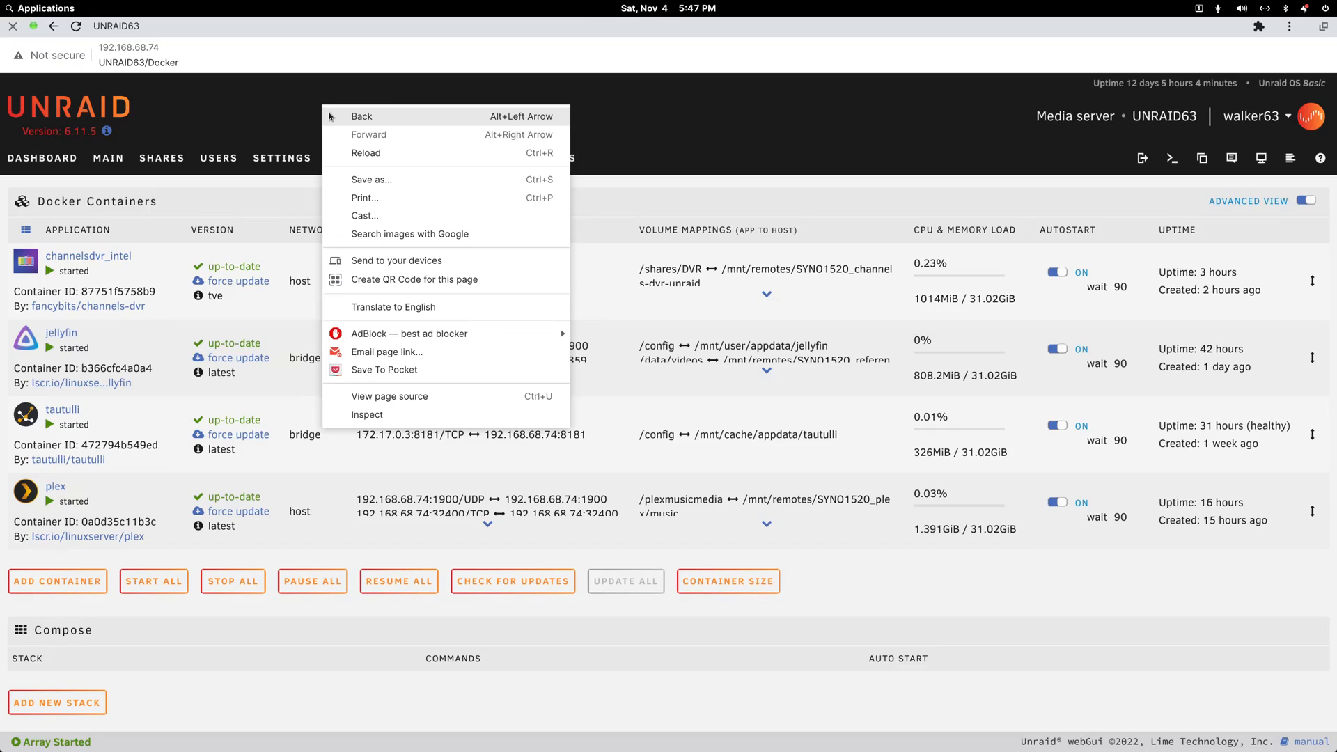
{"action": "left_click", "coordinate": [360, 116]}
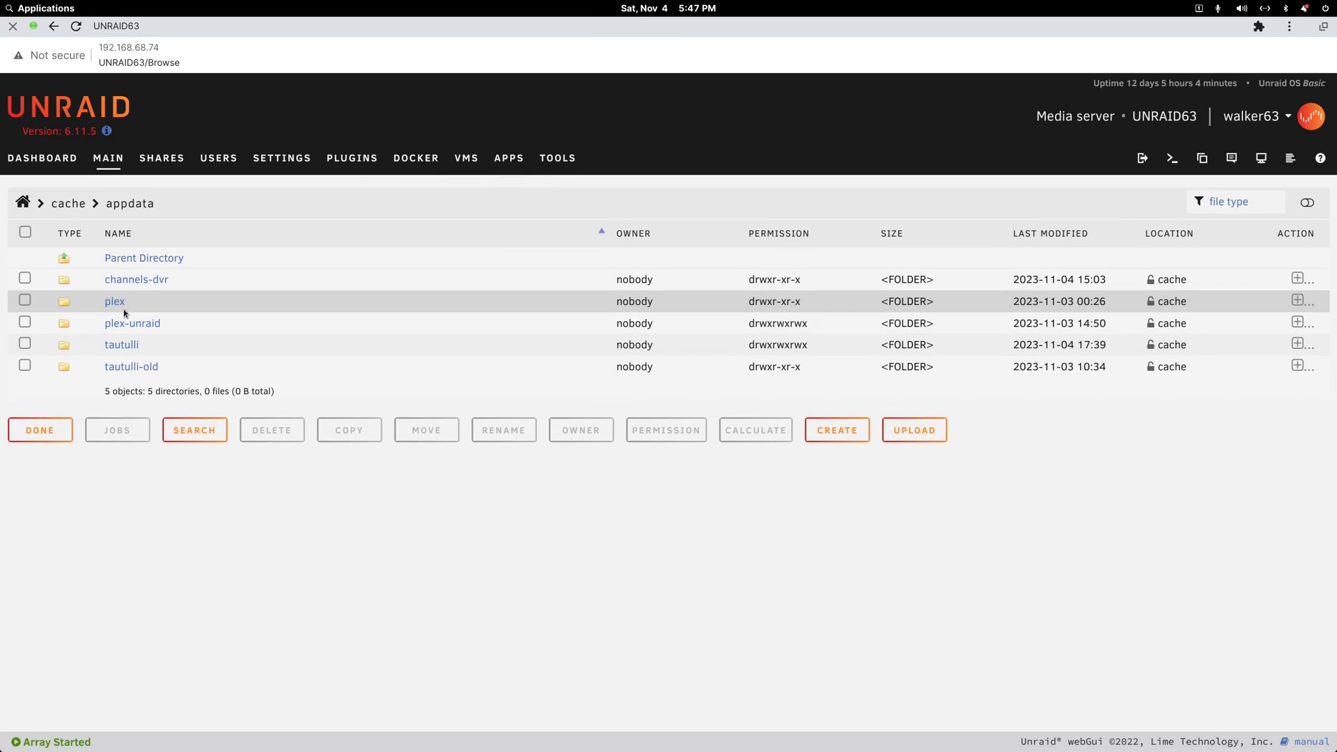
{"action": "mouse_move", "coordinate": [114, 300]}
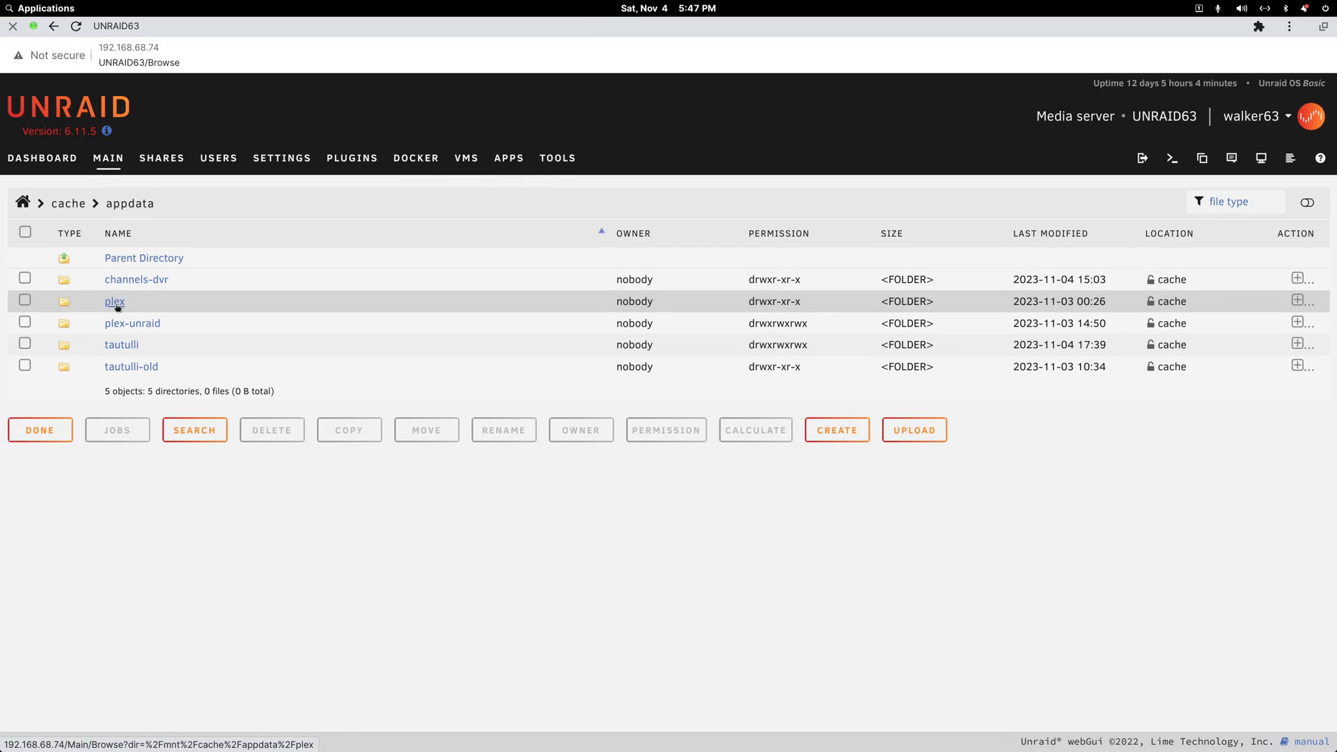
Step: Inspect the plex appdata folder's Library contents and return to the appdata listing
{"action": "left_click", "coordinate": [114, 301]}
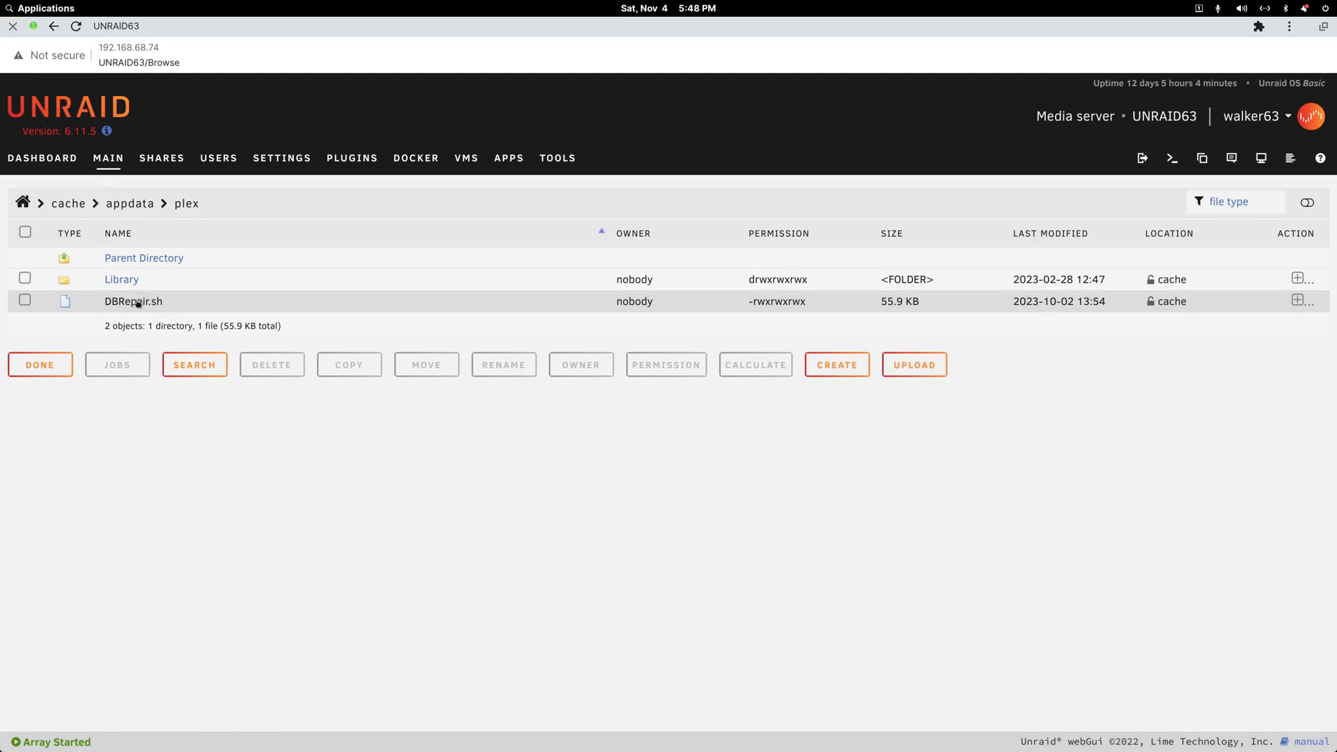
{"action": "mouse_move", "coordinate": [137, 278]}
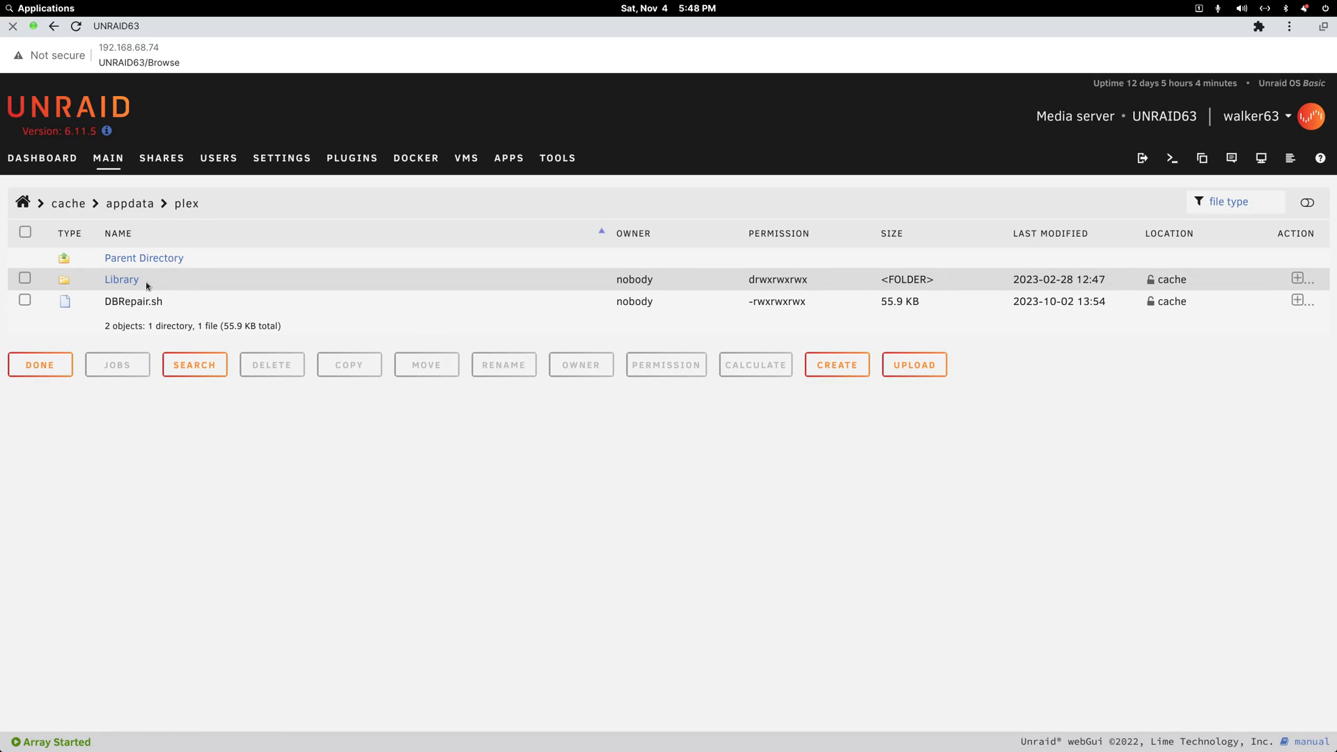
{"action": "left_click", "coordinate": [121, 279]}
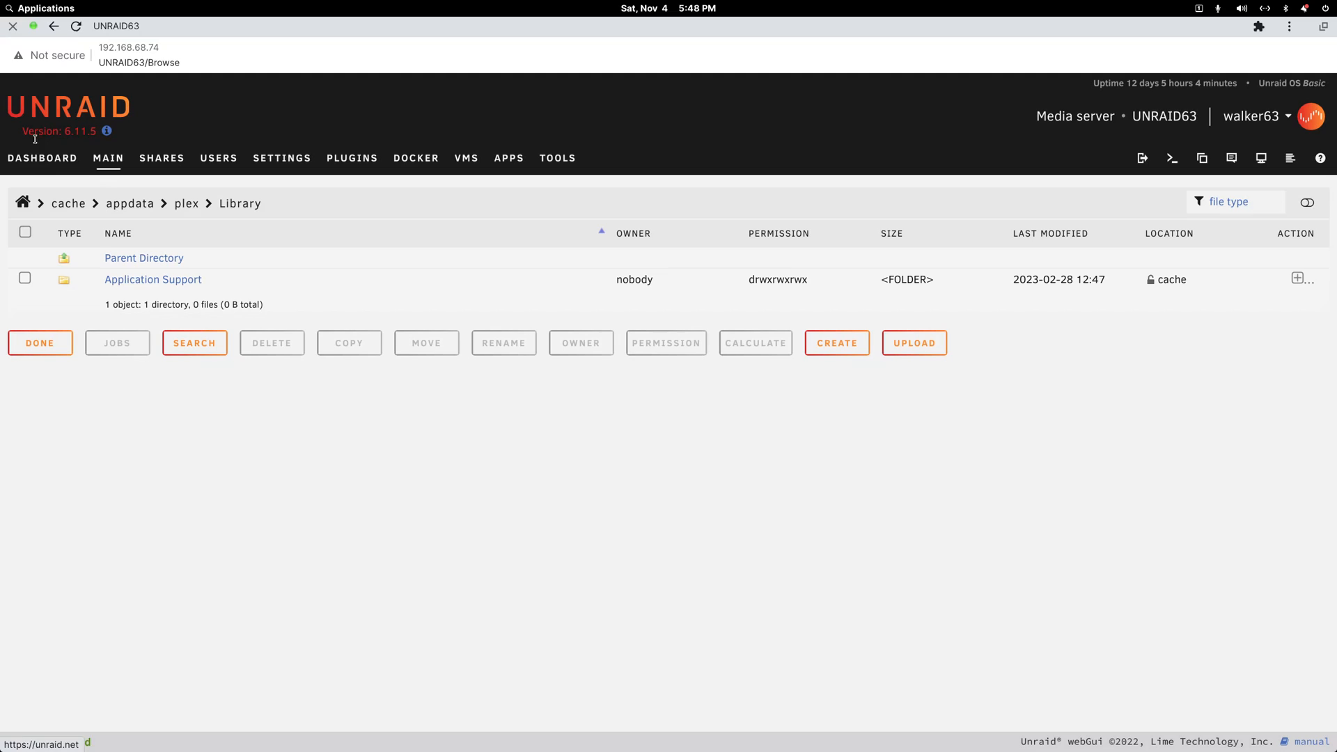
{"action": "left_click", "coordinate": [54, 26]}
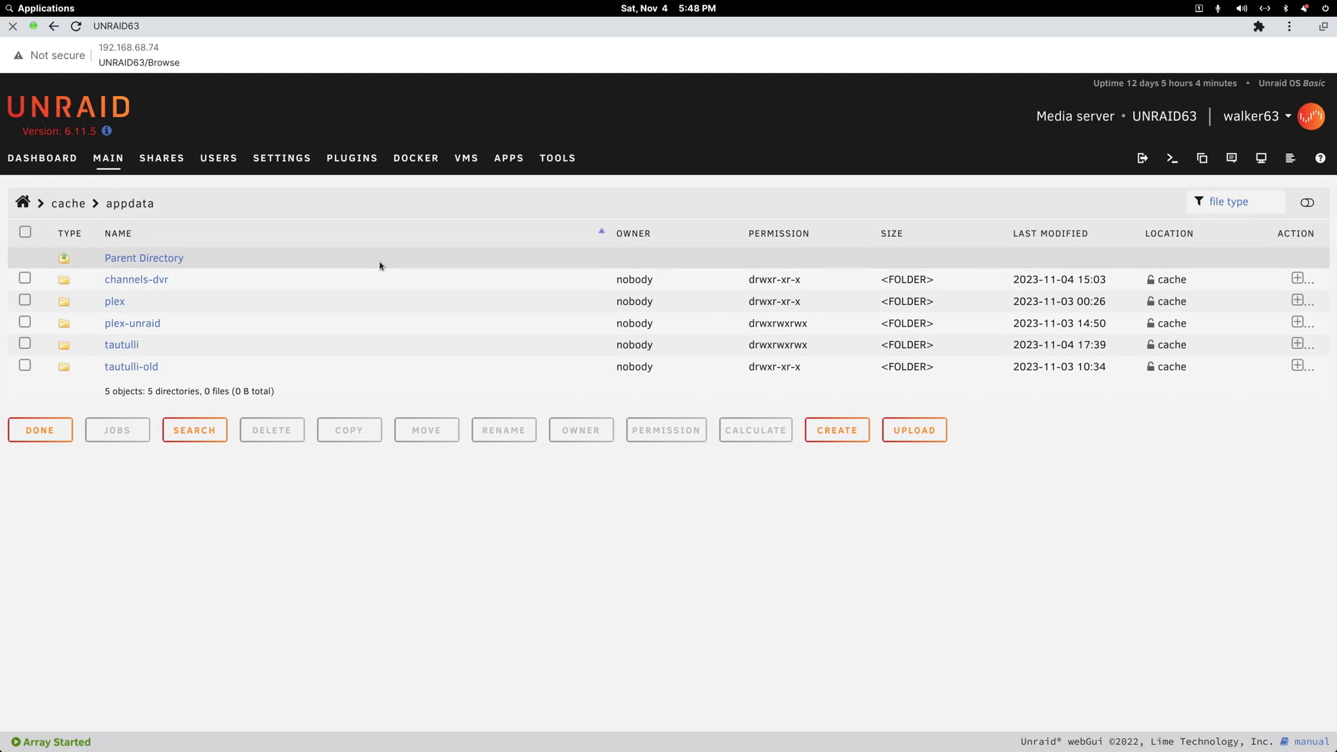
{"action": "mouse_move", "coordinate": [508, 157]}
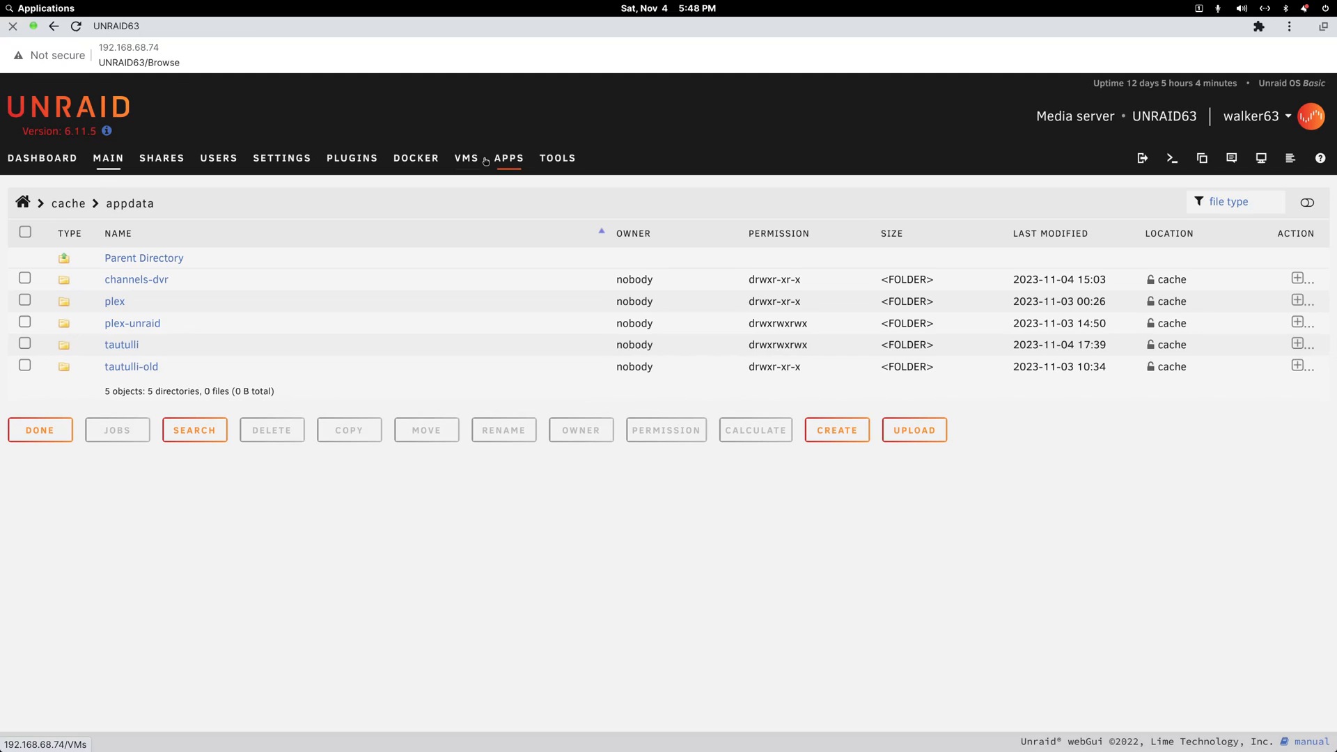
{"action": "mouse_move", "coordinate": [1269, 152]}
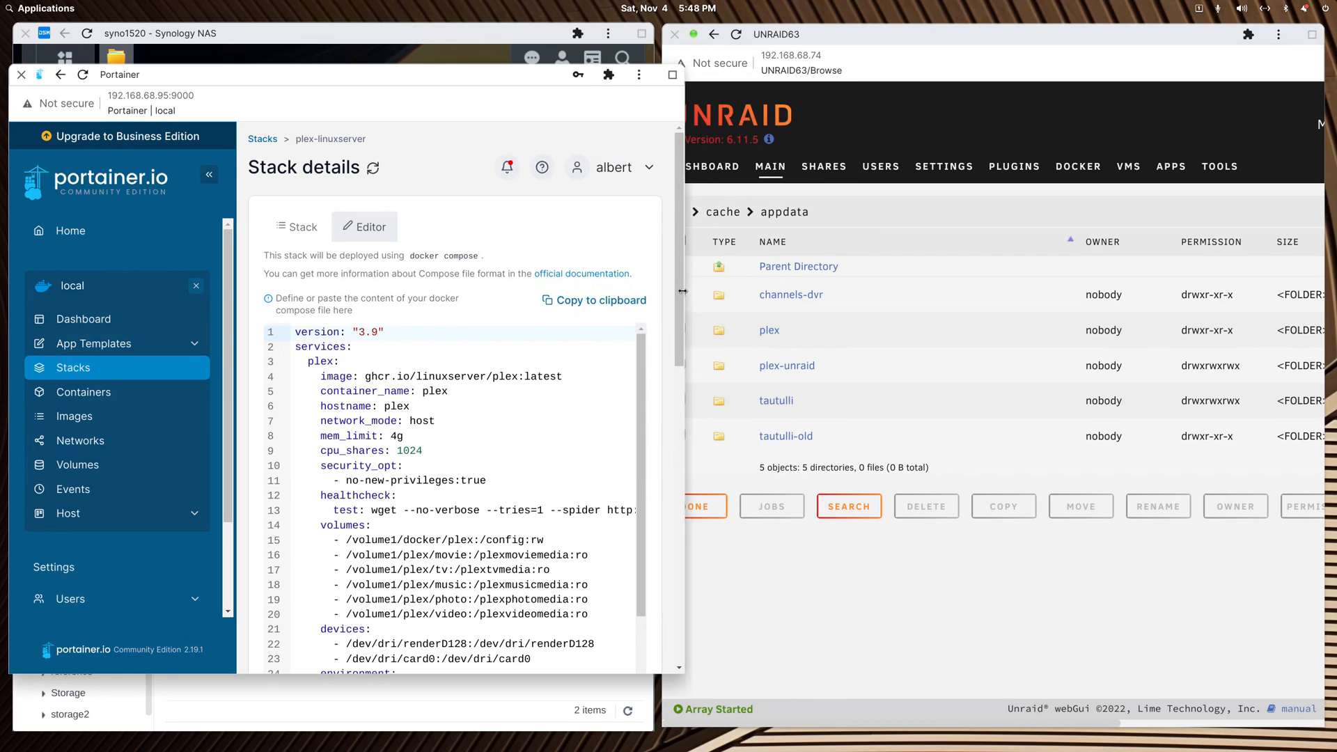
Step: Widen the compose file view and bring up the Unraid plex container's Edit page
{"action": "left_click", "coordinate": [209, 174]}
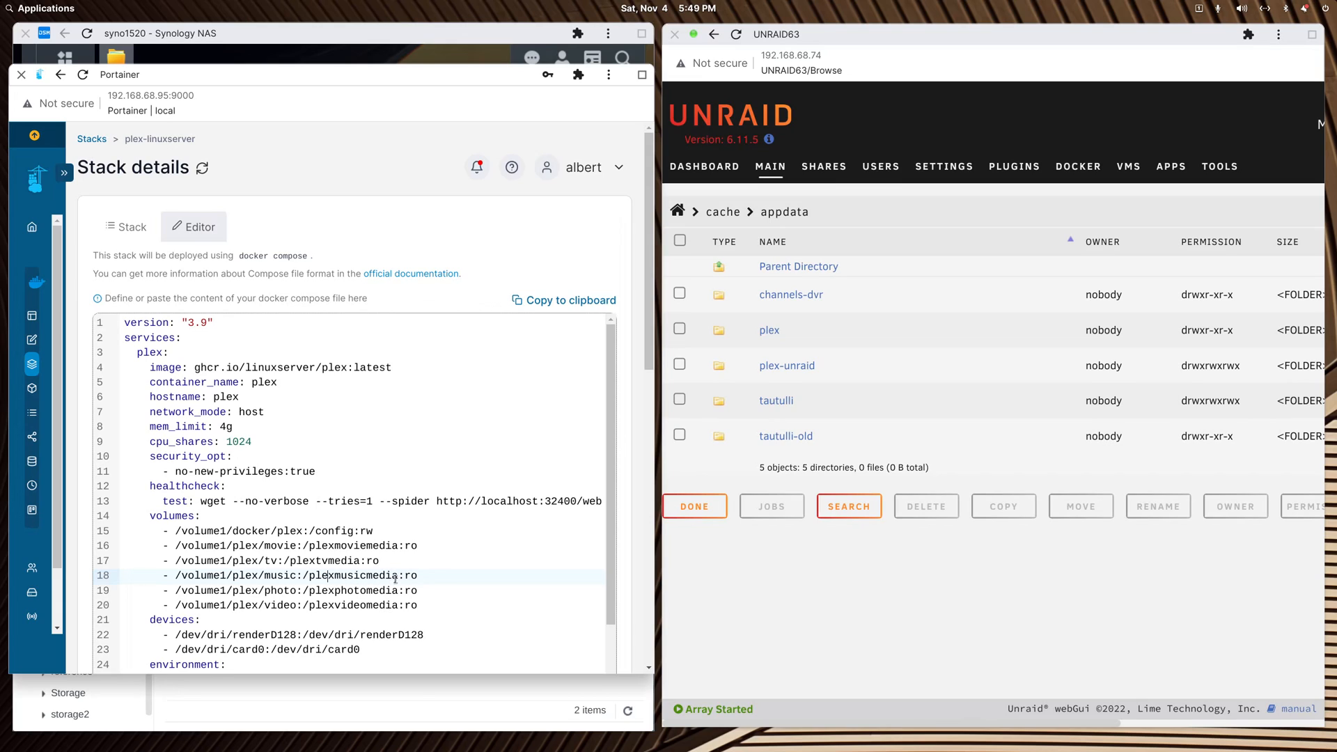
{"action": "mouse_move", "coordinate": [531, 601]}
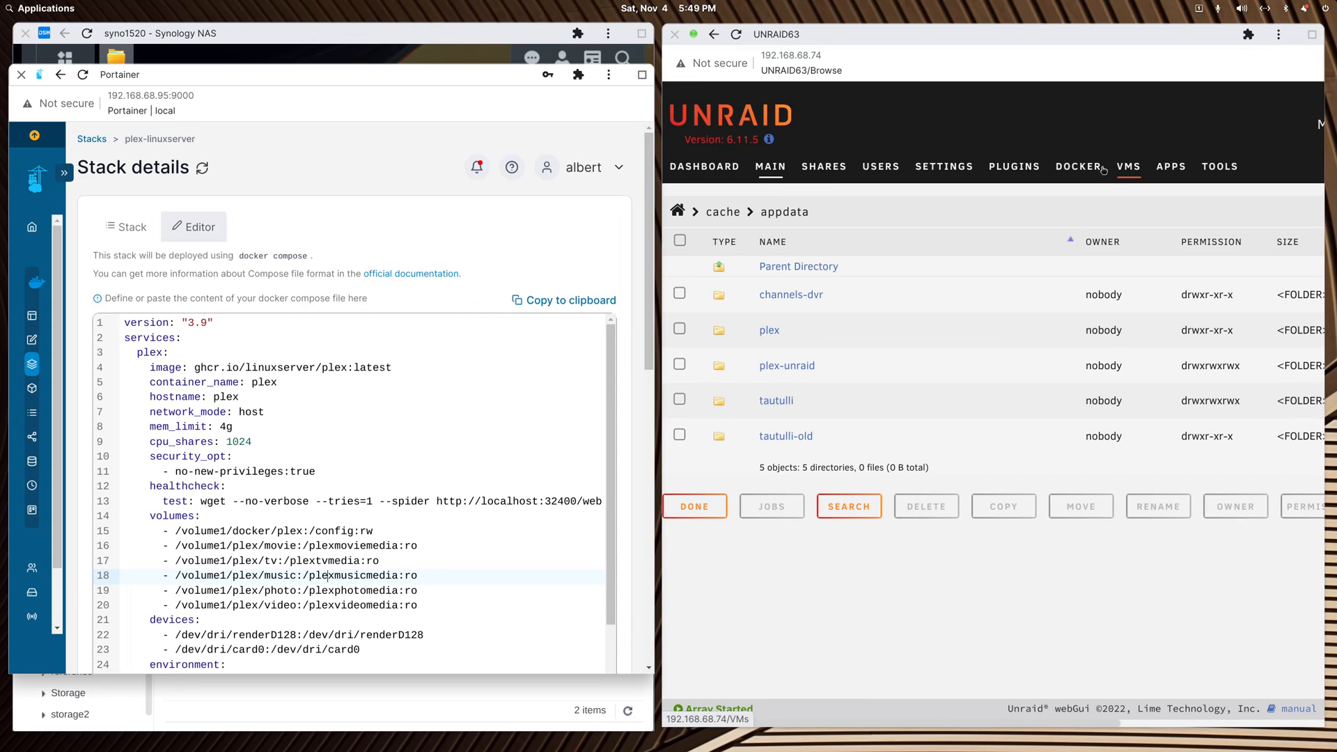
{"action": "left_click", "coordinate": [1078, 165]}
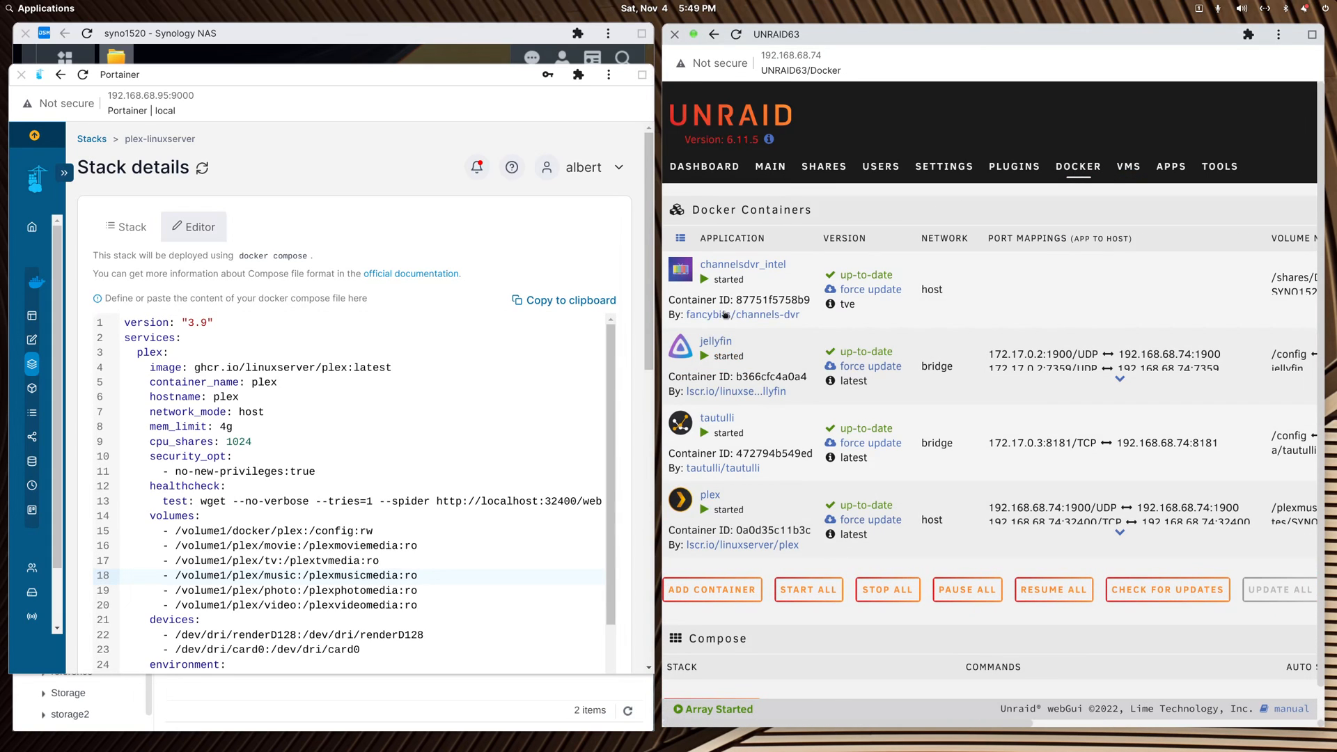
{"action": "left_click", "coordinate": [710, 494]}
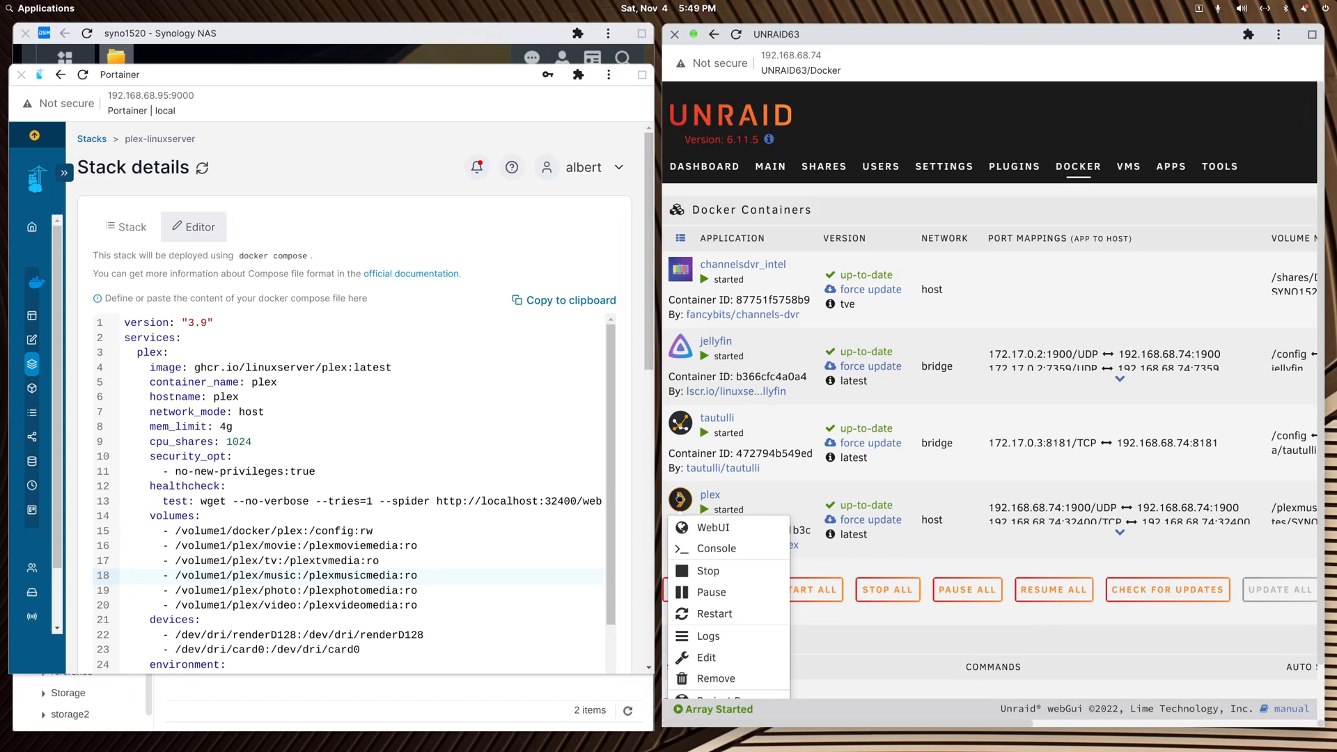
{"action": "mouse_move", "coordinate": [707, 571]}
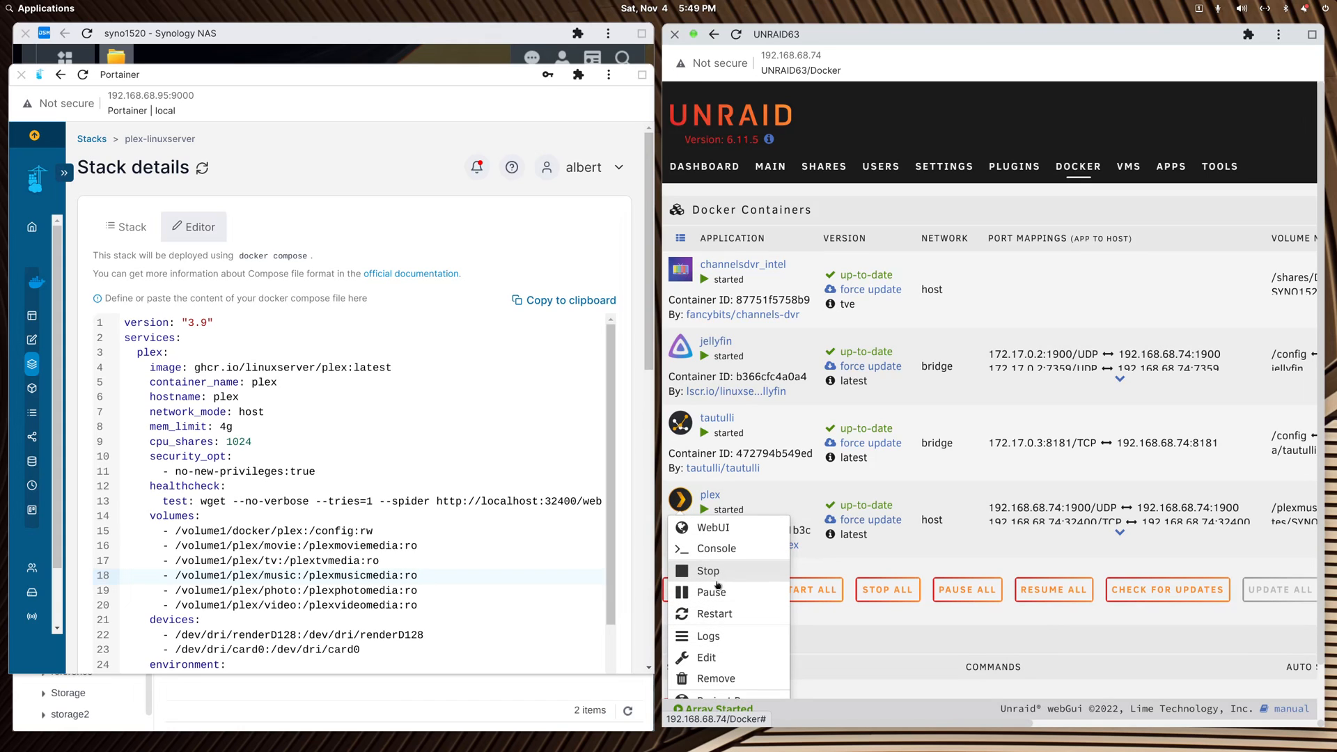
{"action": "left_click", "coordinate": [704, 655]}
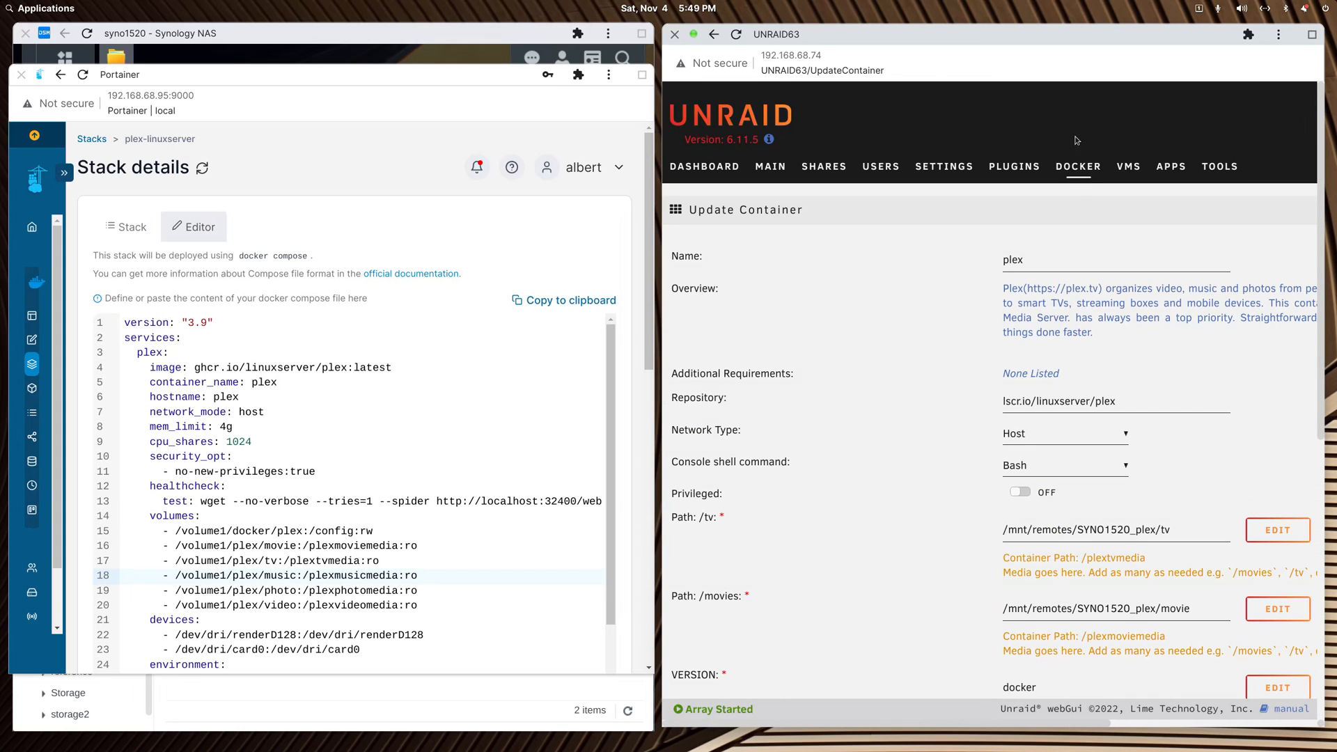
{"action": "scroll", "scroll_direction": "down", "scroll_amount": 3}
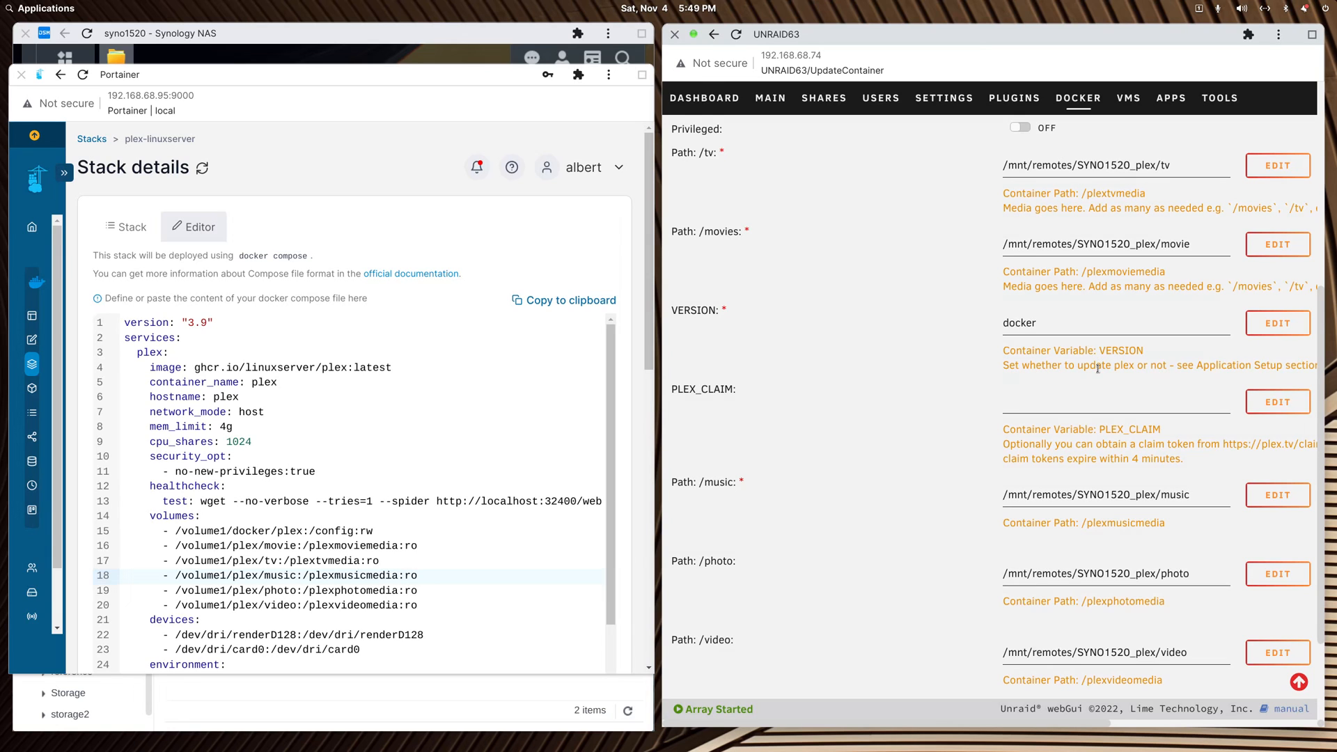
{"action": "scroll", "scroll_direction": "up", "scroll_amount": 3}
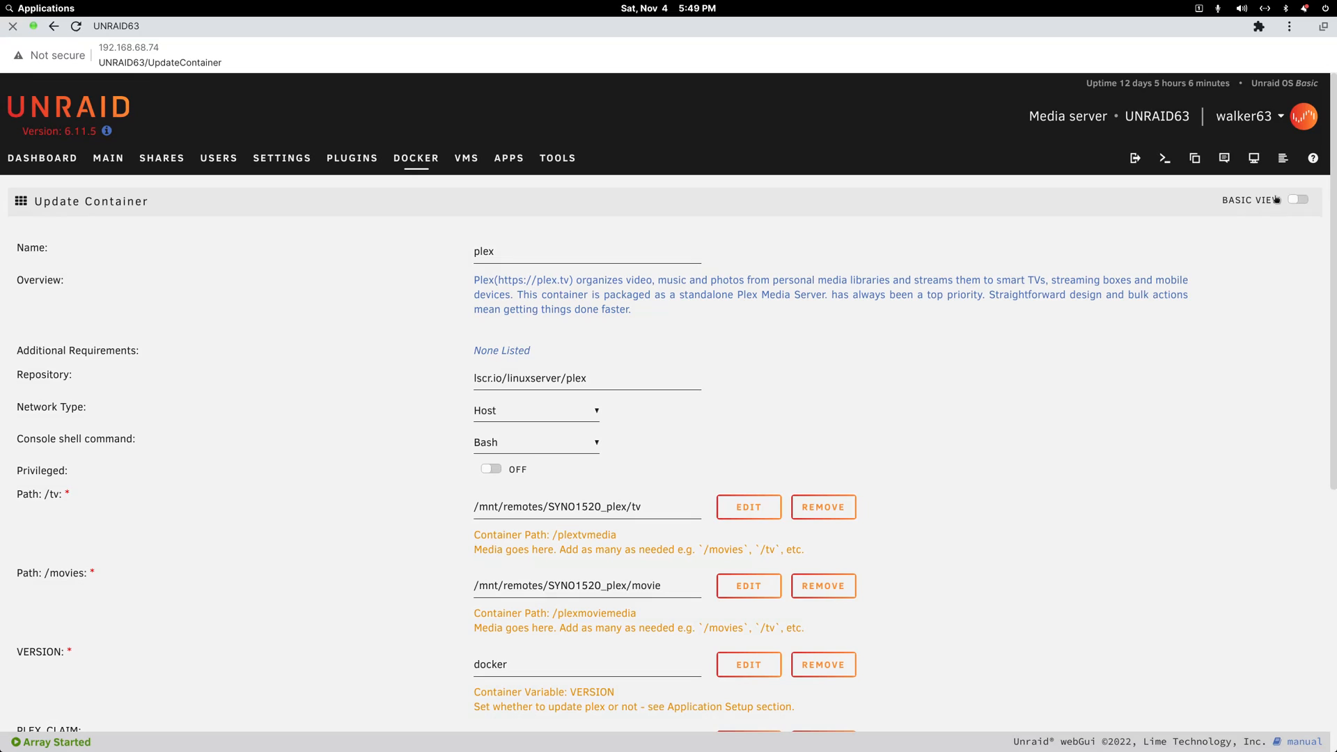
{"action": "scroll", "scroll_direction": "down", "scroll_amount": 3}
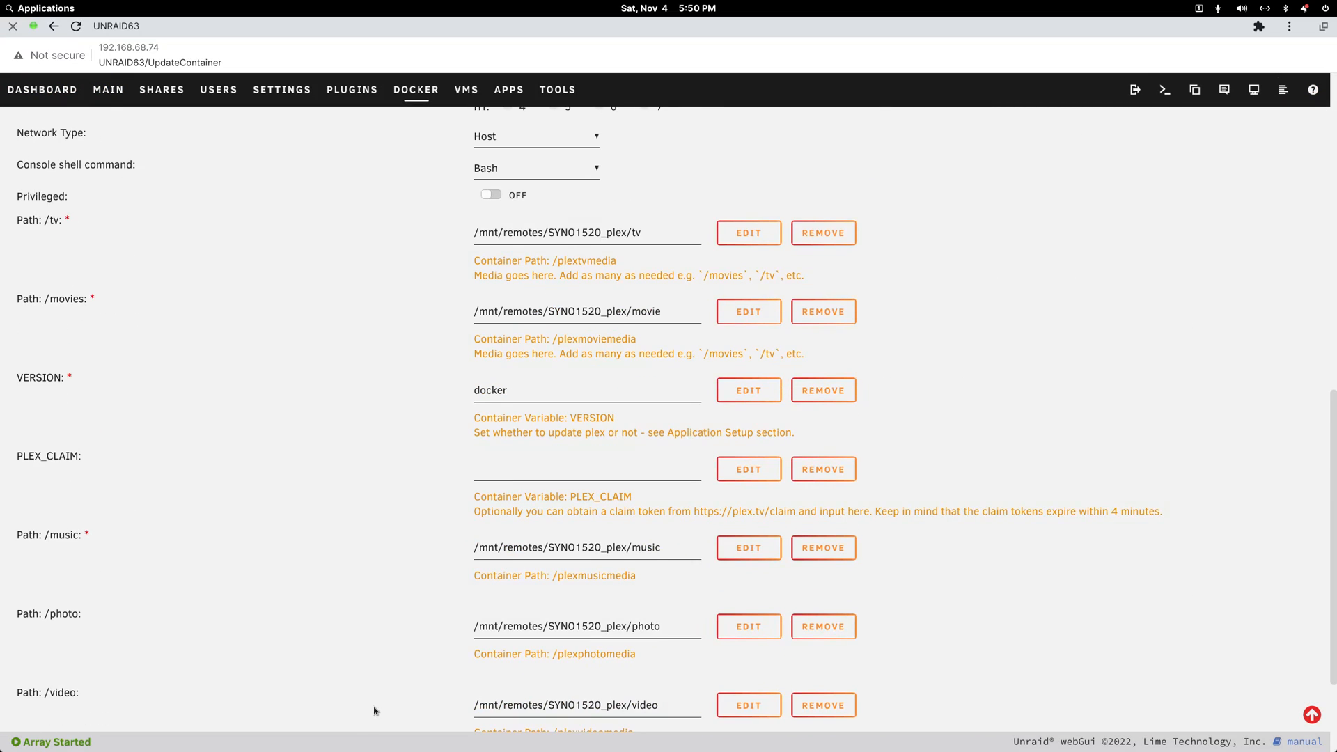
{"action": "scroll", "scroll_direction": "down", "scroll_amount": 3}
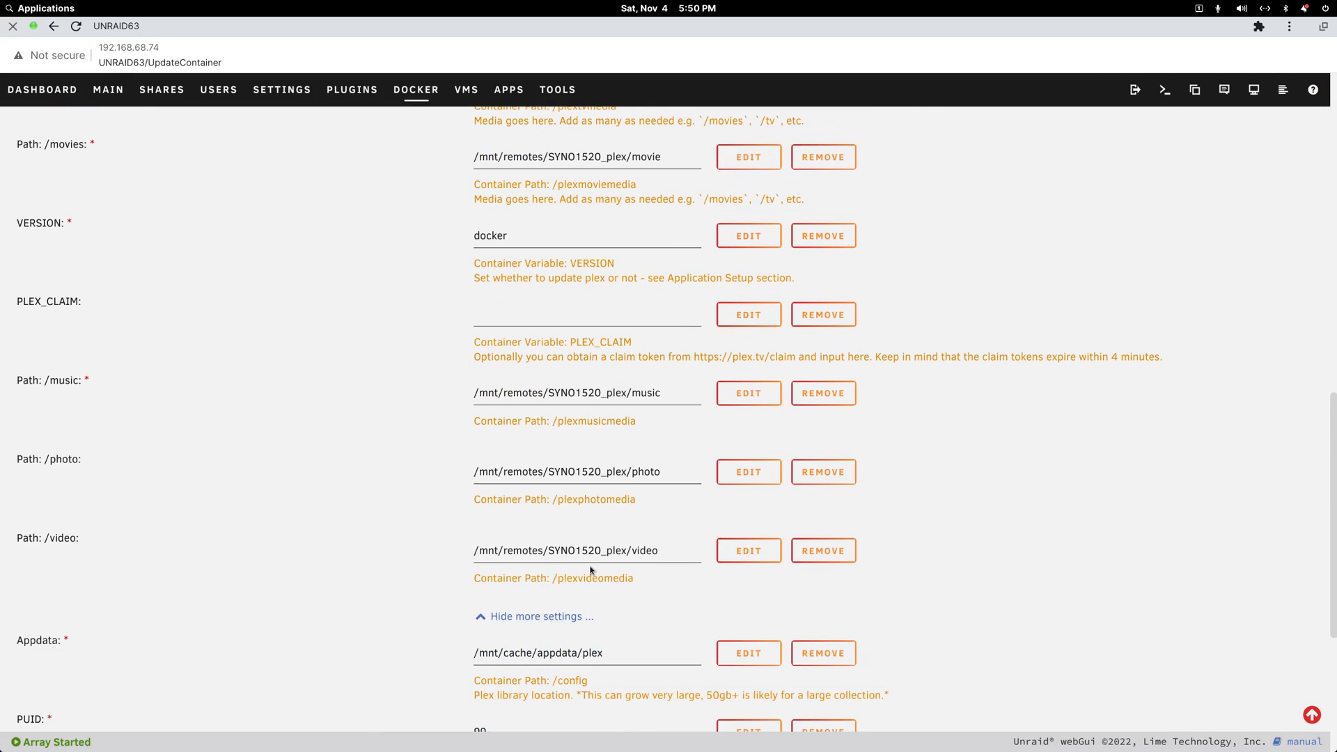
{"action": "scroll", "scroll_direction": "up", "scroll_amount": 3}
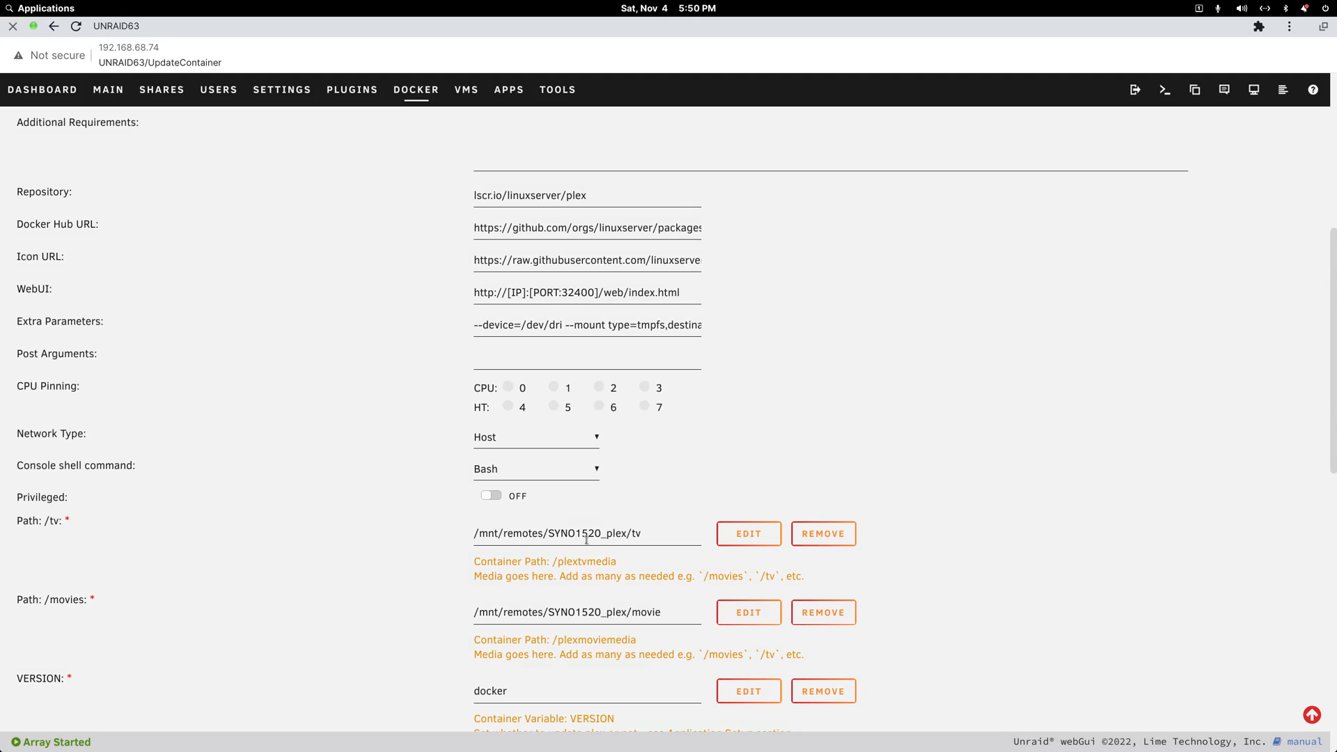
{"action": "scroll", "scroll_direction": "down", "scroll_amount": 3}
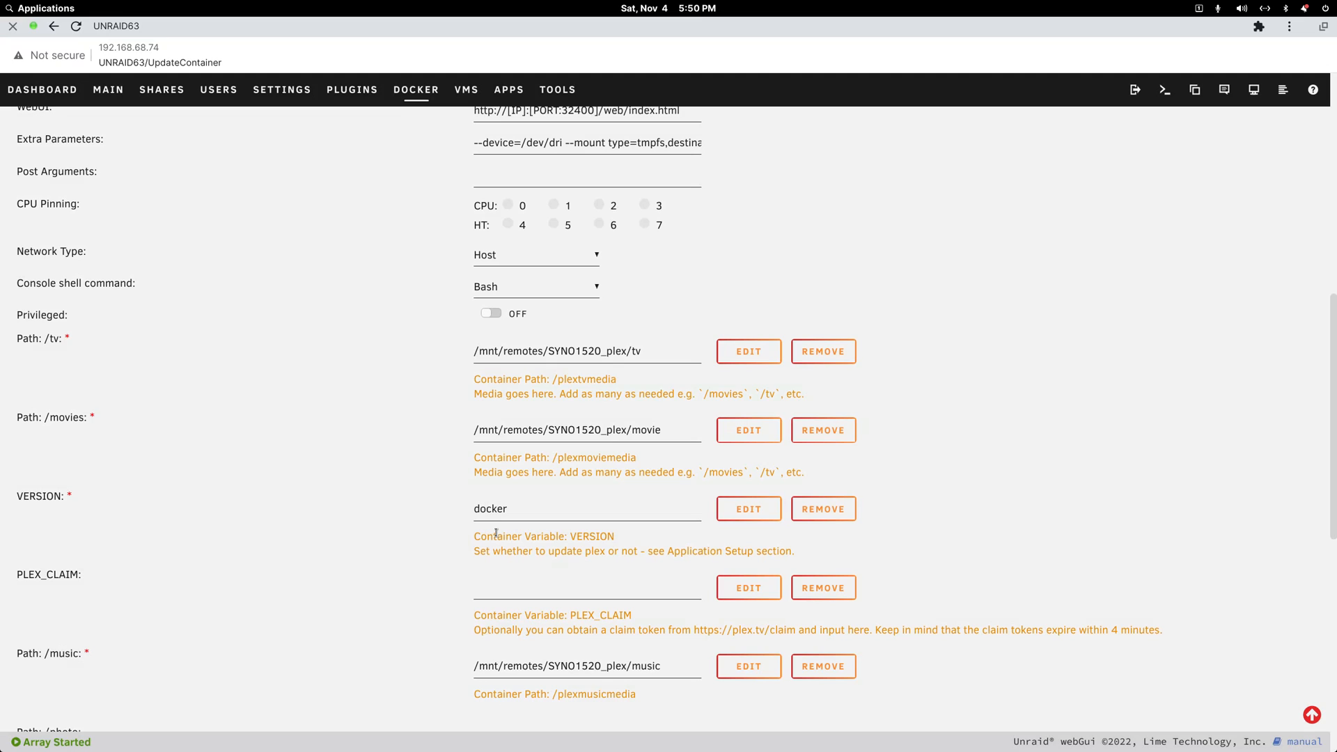
{"action": "scroll", "scroll_direction": "down", "scroll_amount": 3}
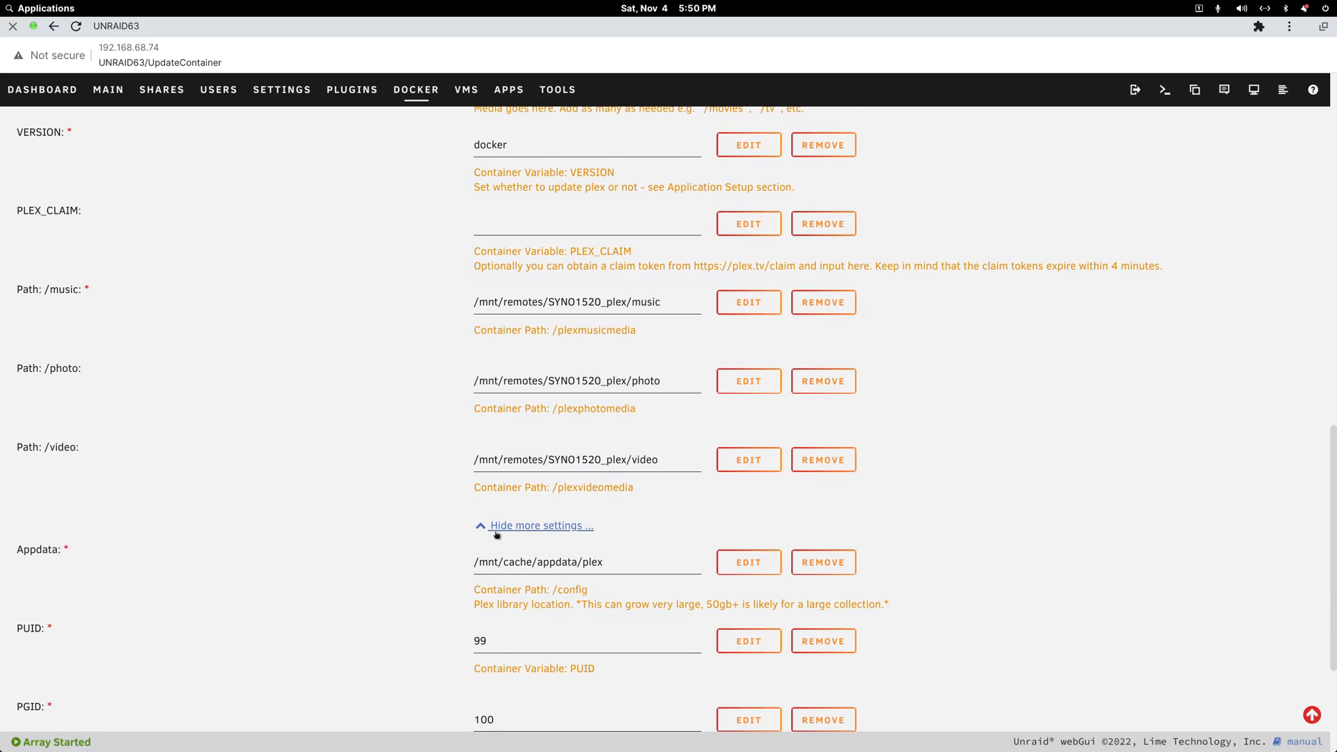
{"action": "mouse_move", "coordinate": [504, 561]}
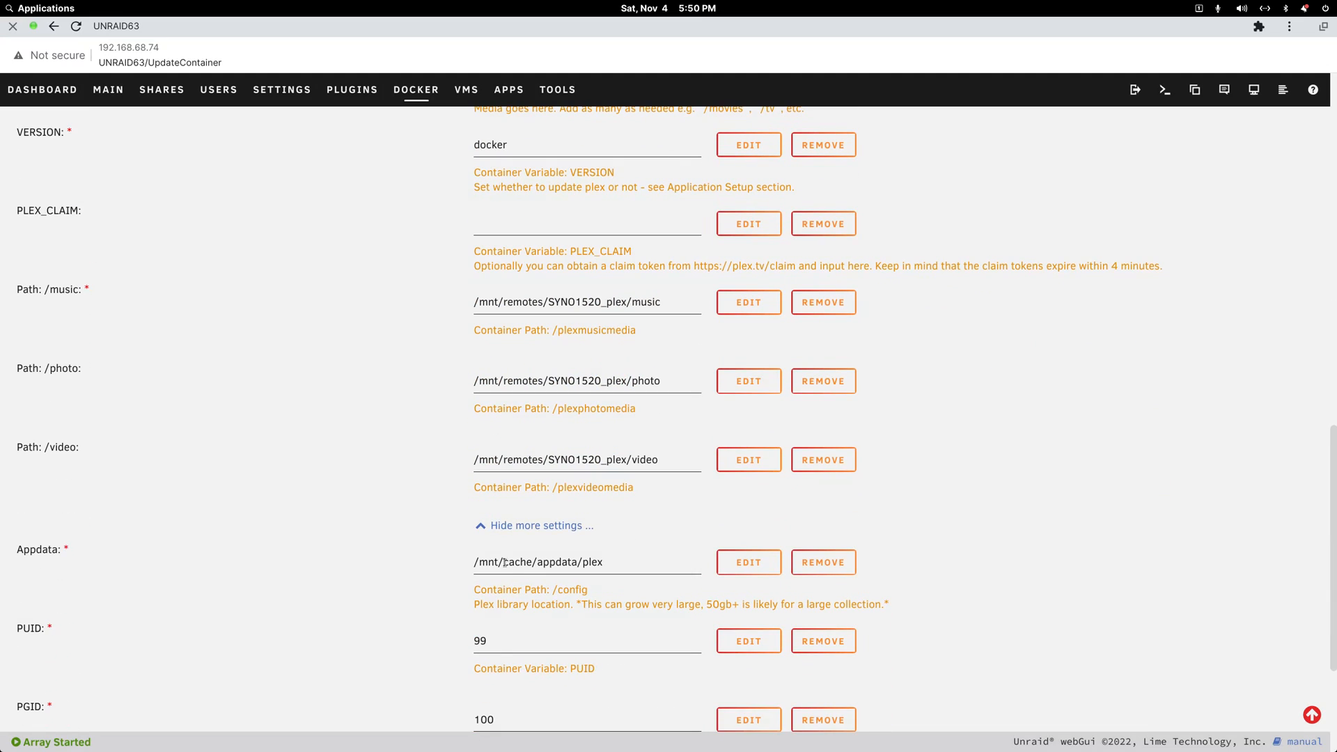
{"action": "double_click", "coordinate": [516, 561]}
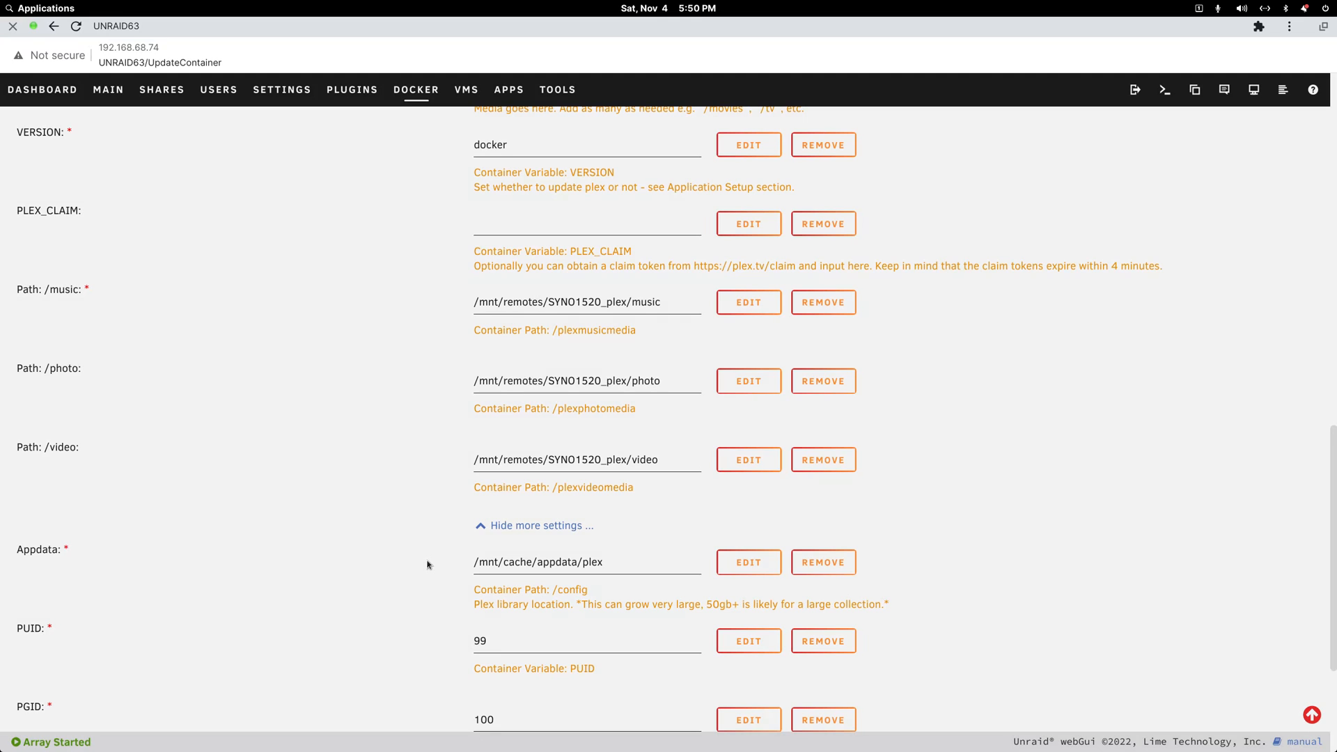
{"action": "scroll", "scroll_direction": "up", "scroll_amount": 3}
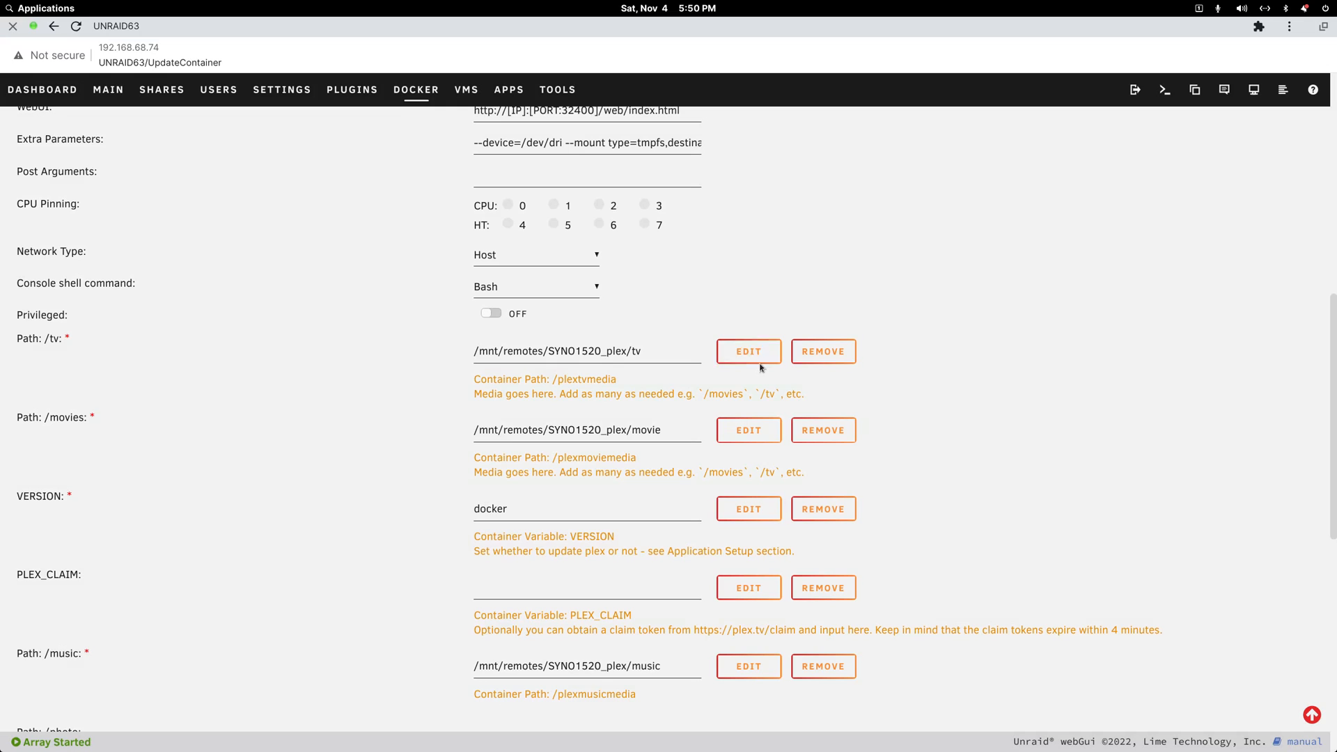
{"action": "mouse_move", "coordinate": [731, 447]}
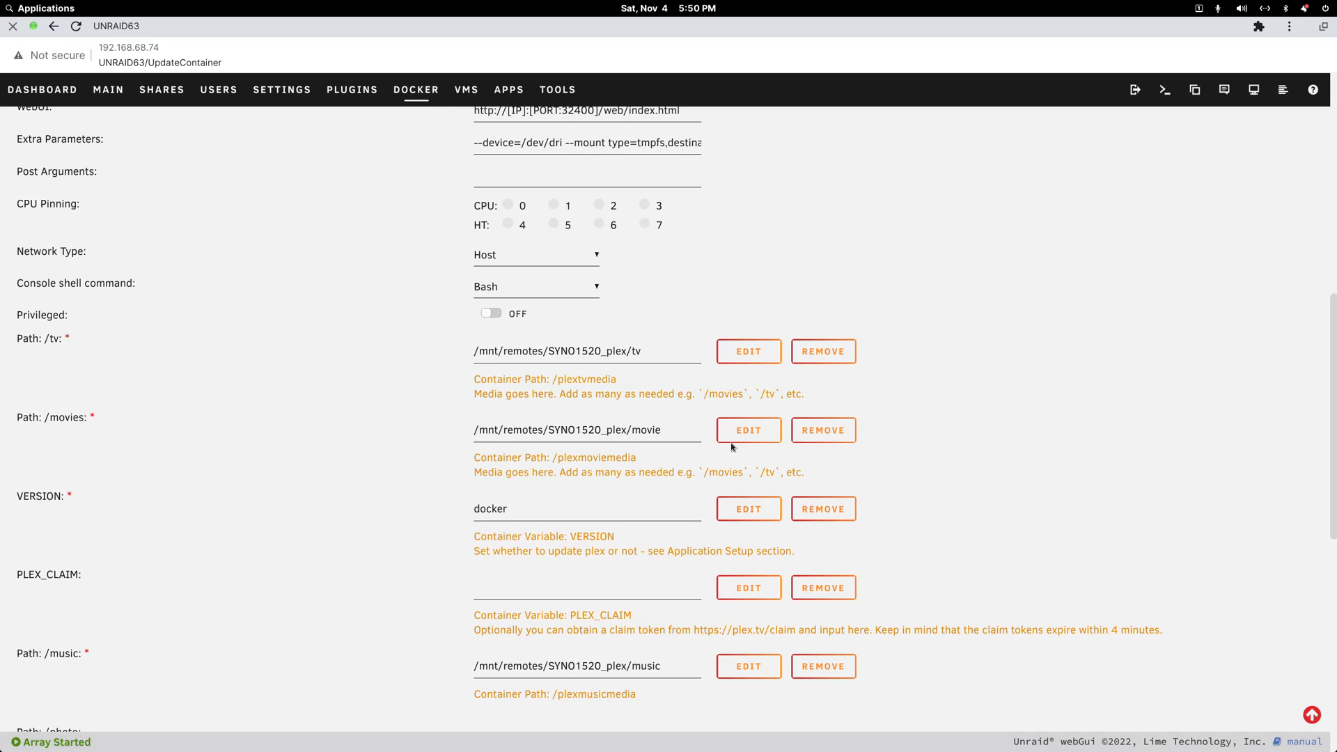
Step: Confirm the movies mapping sends SYNO1520_plex/movie to /plexmoviemedia and save it
{"action": "left_click", "coordinate": [747, 429]}
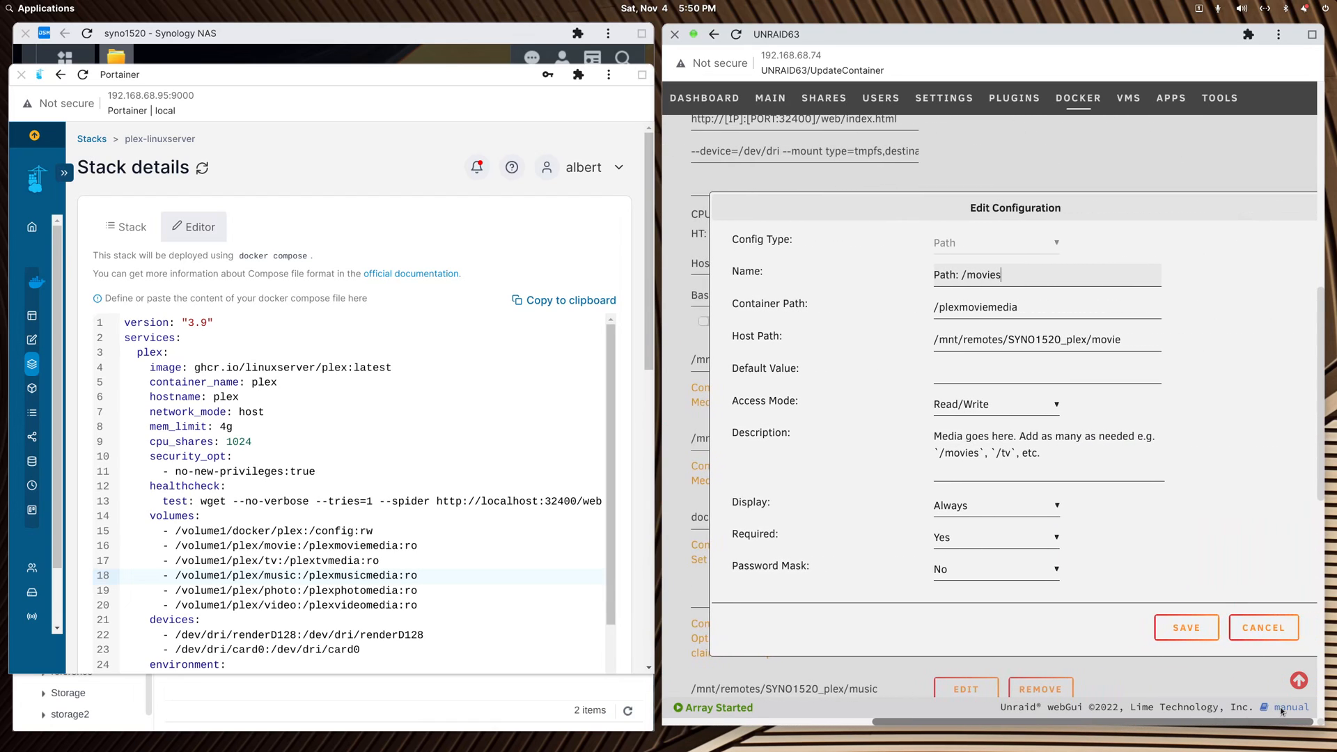
{"action": "mouse_move", "coordinate": [813, 442]}
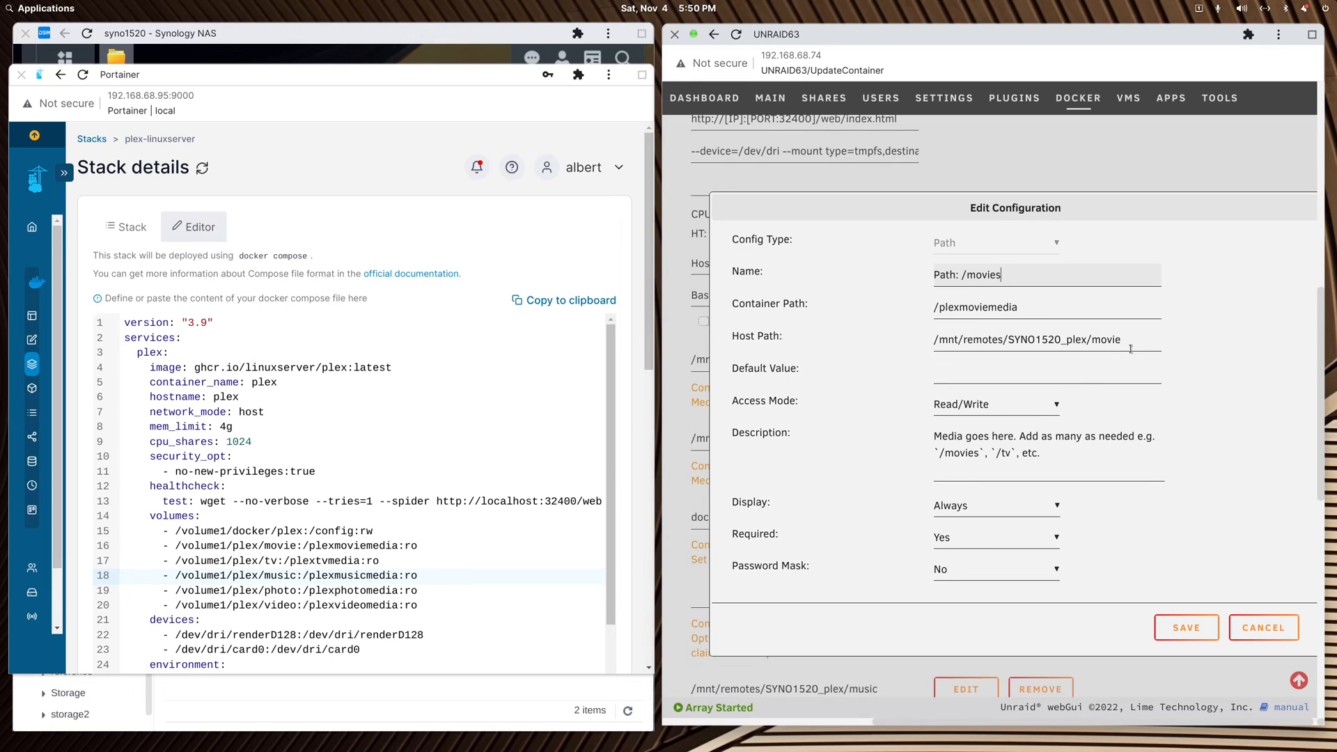
{"action": "mouse_move", "coordinate": [1130, 341]}
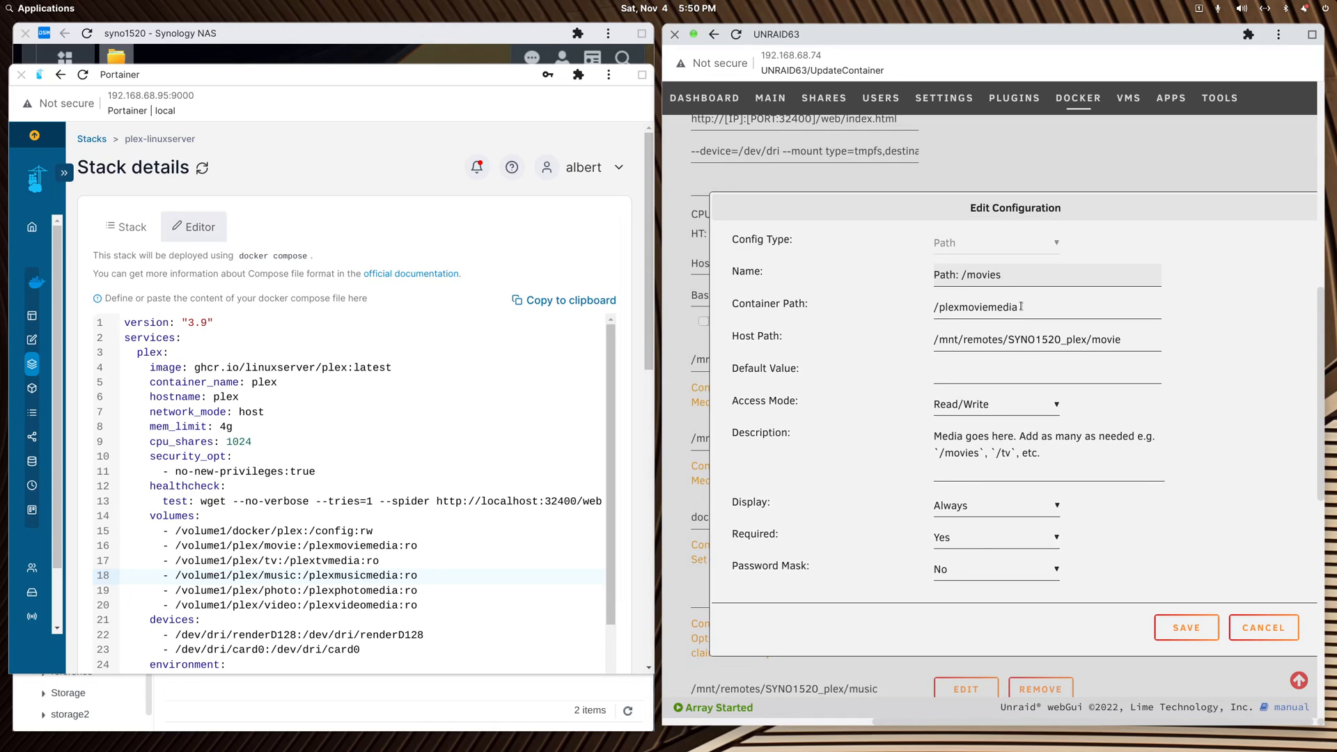
{"action": "double_click", "coordinate": [992, 306]}
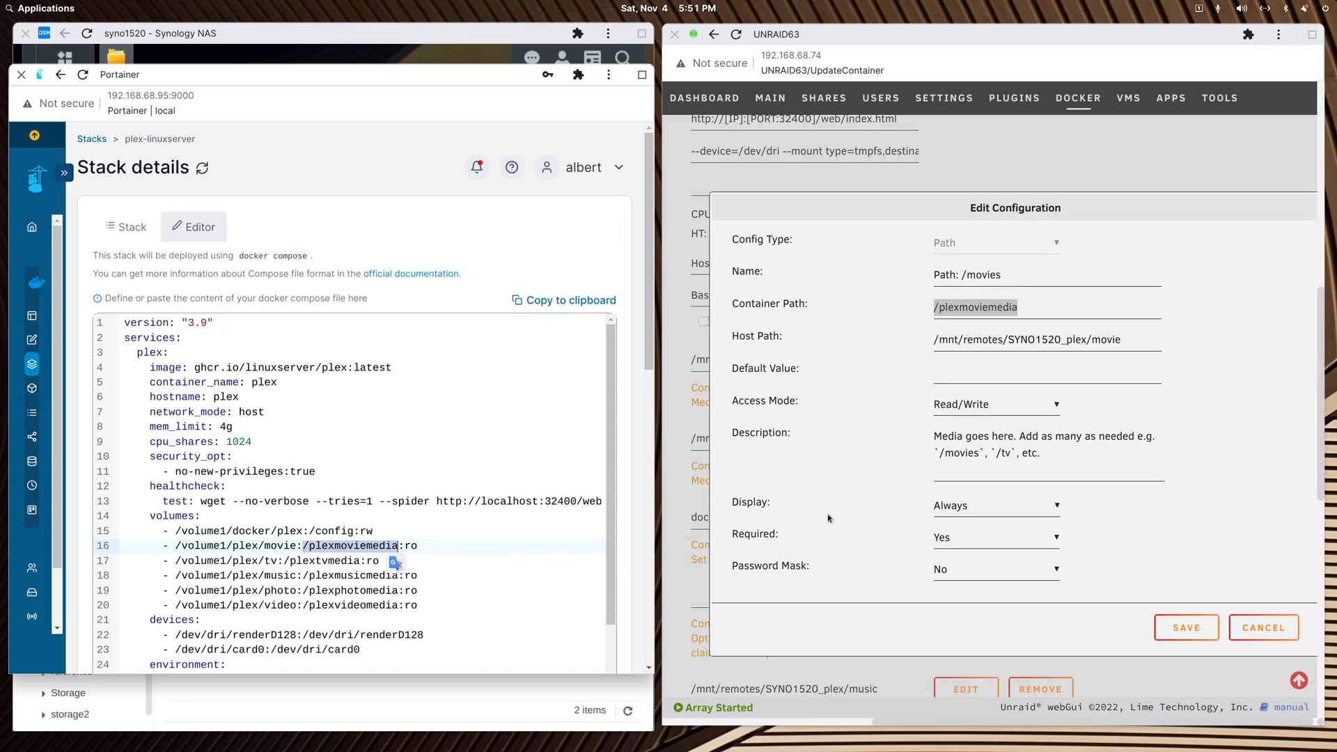
{"action": "mouse_move", "coordinate": [977, 558]}
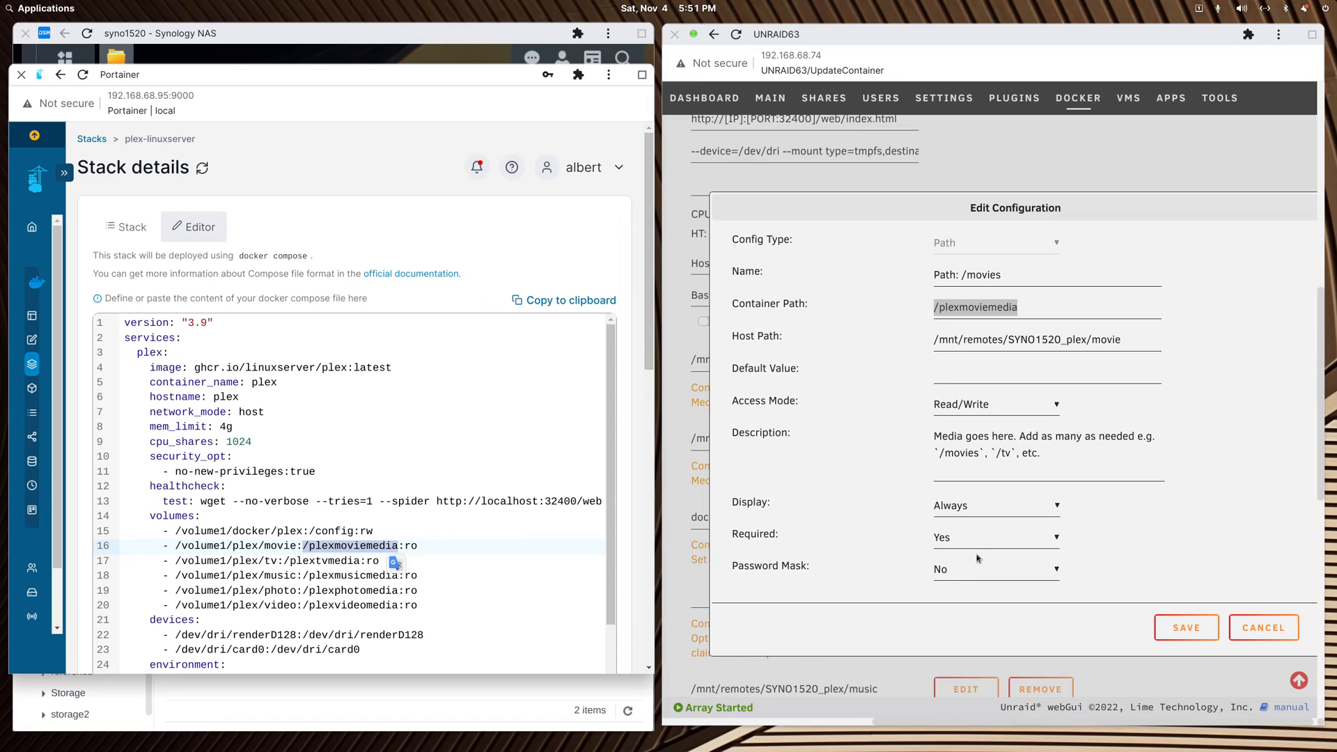
{"action": "mouse_move", "coordinate": [799, 492]}
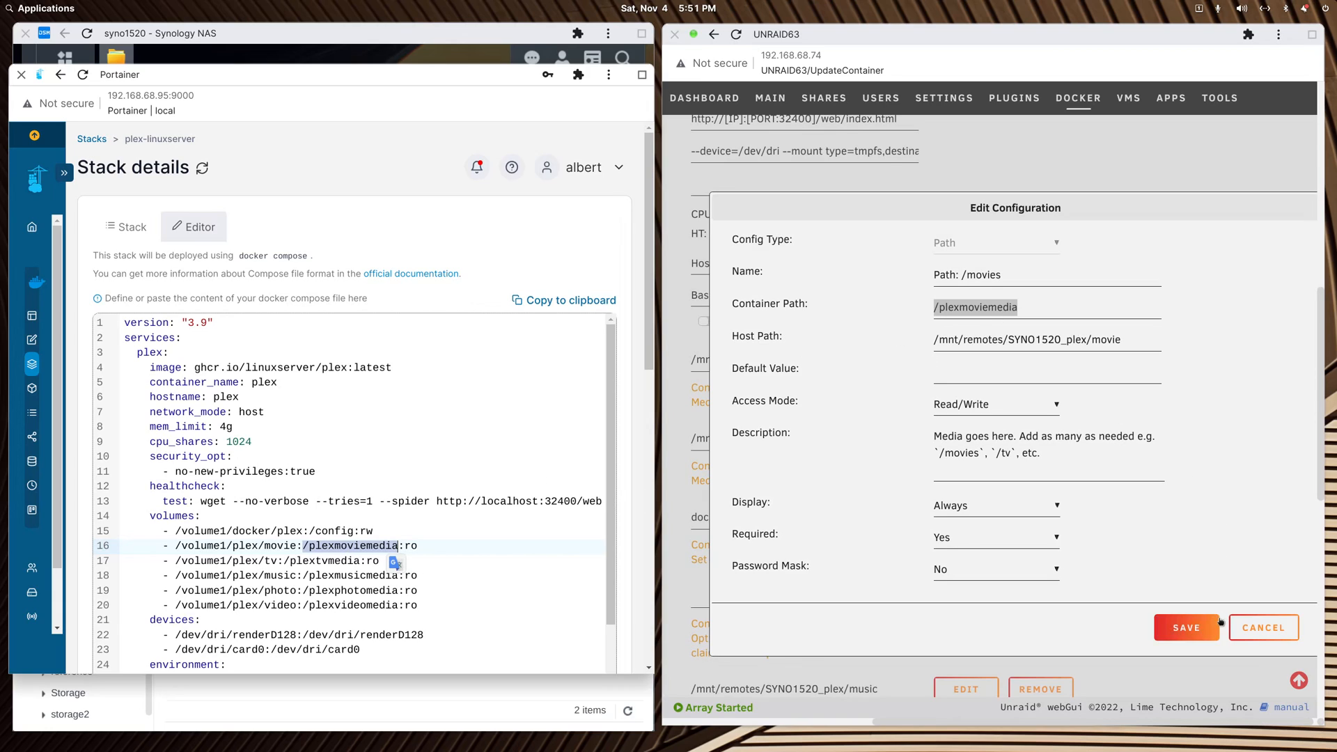
{"action": "left_click", "coordinate": [1263, 627]}
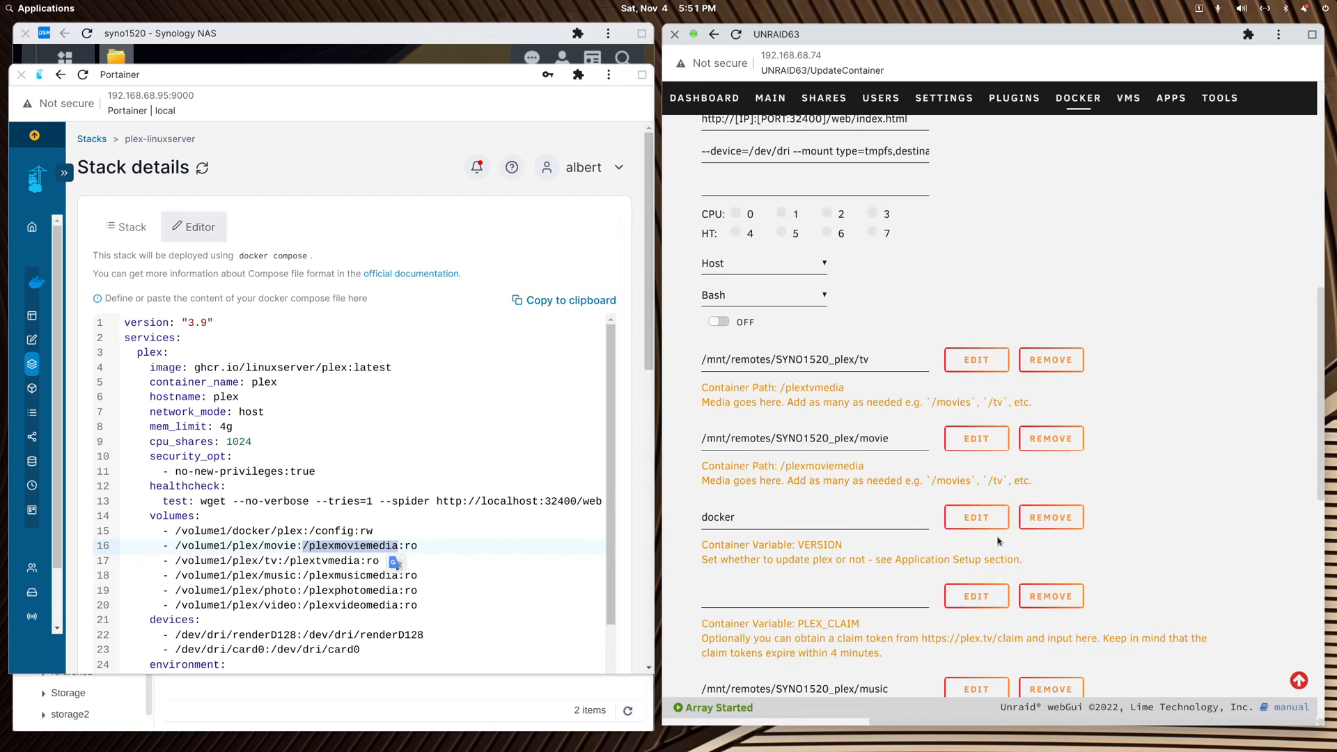
{"action": "left_click", "coordinate": [975, 359]}
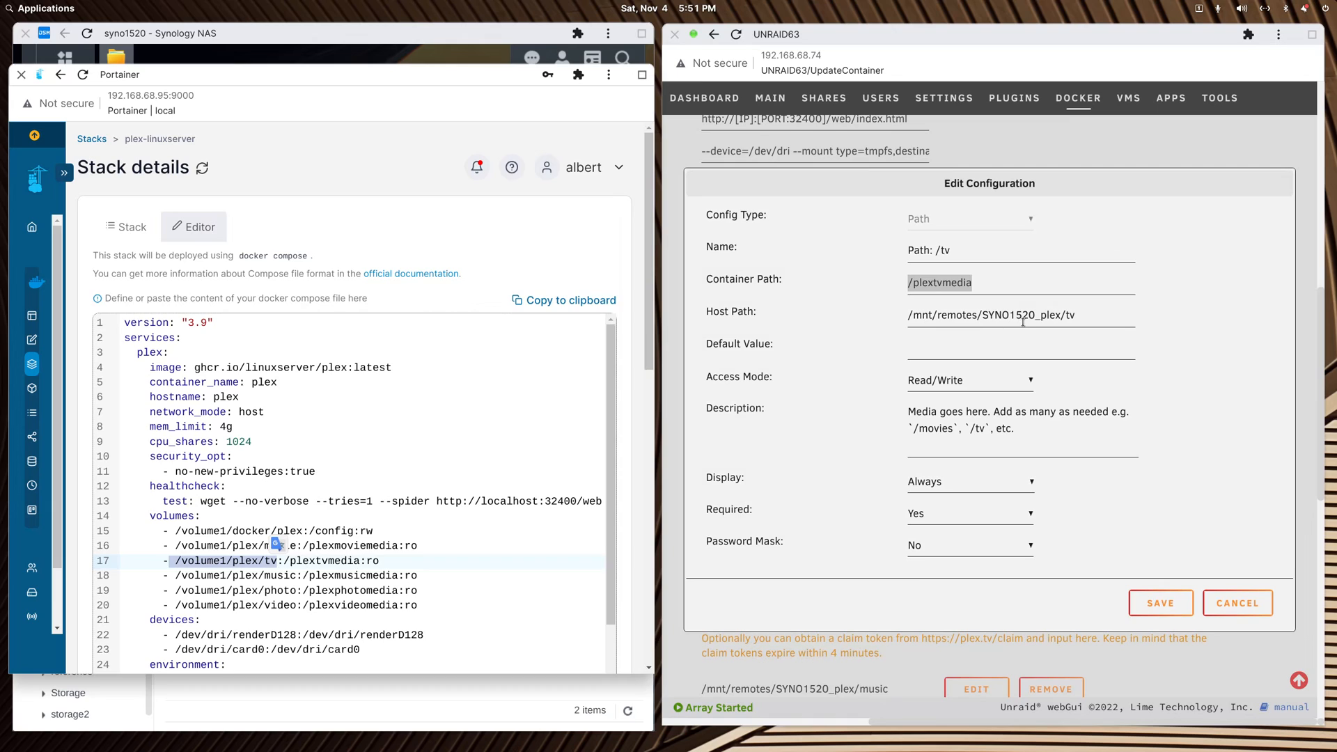
{"action": "mouse_move", "coordinate": [1228, 567]}
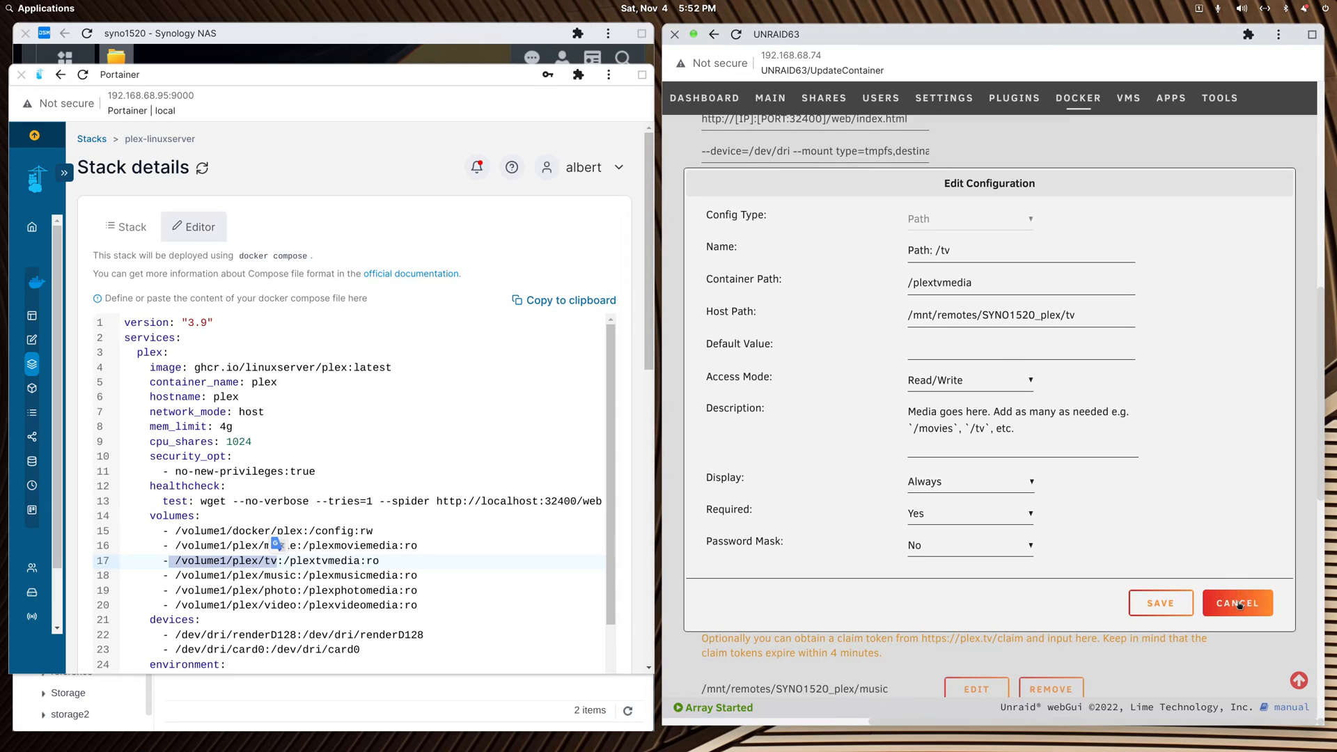
{"action": "left_click", "coordinate": [1234, 602]}
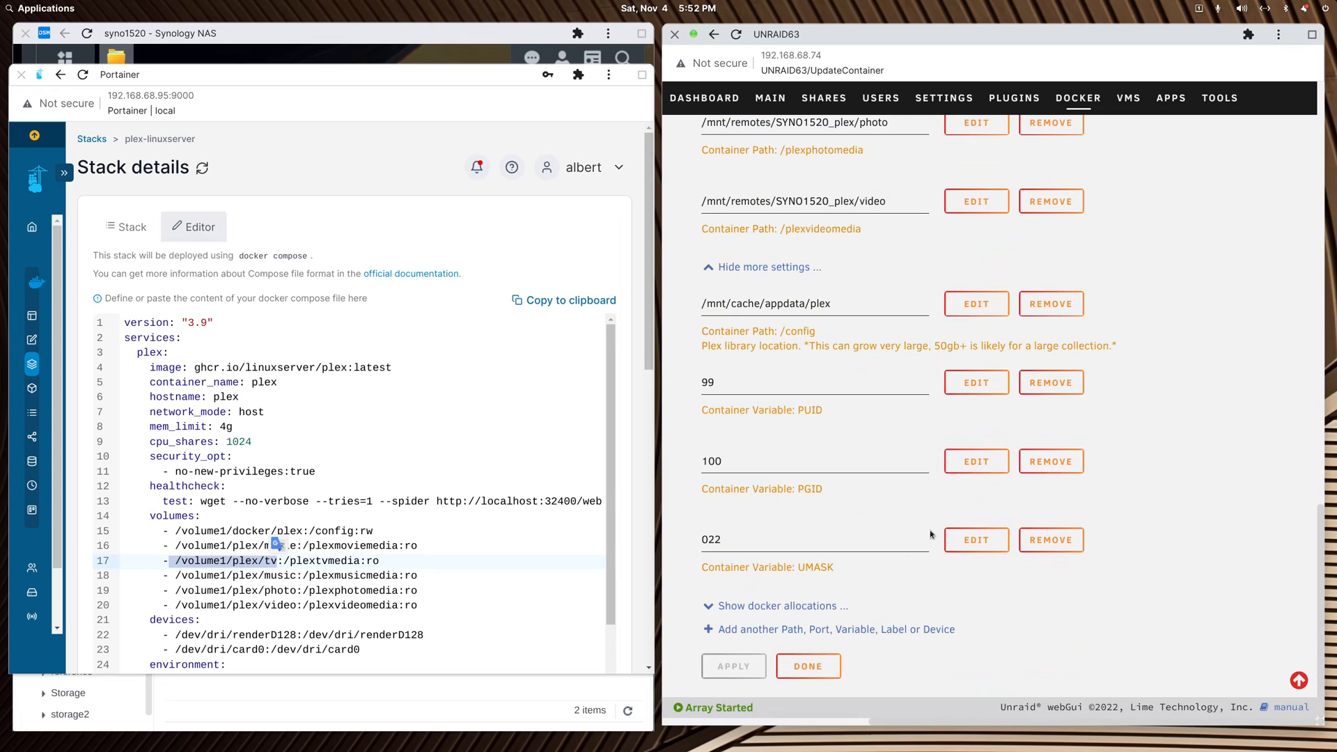
{"action": "mouse_move", "coordinate": [891, 629]}
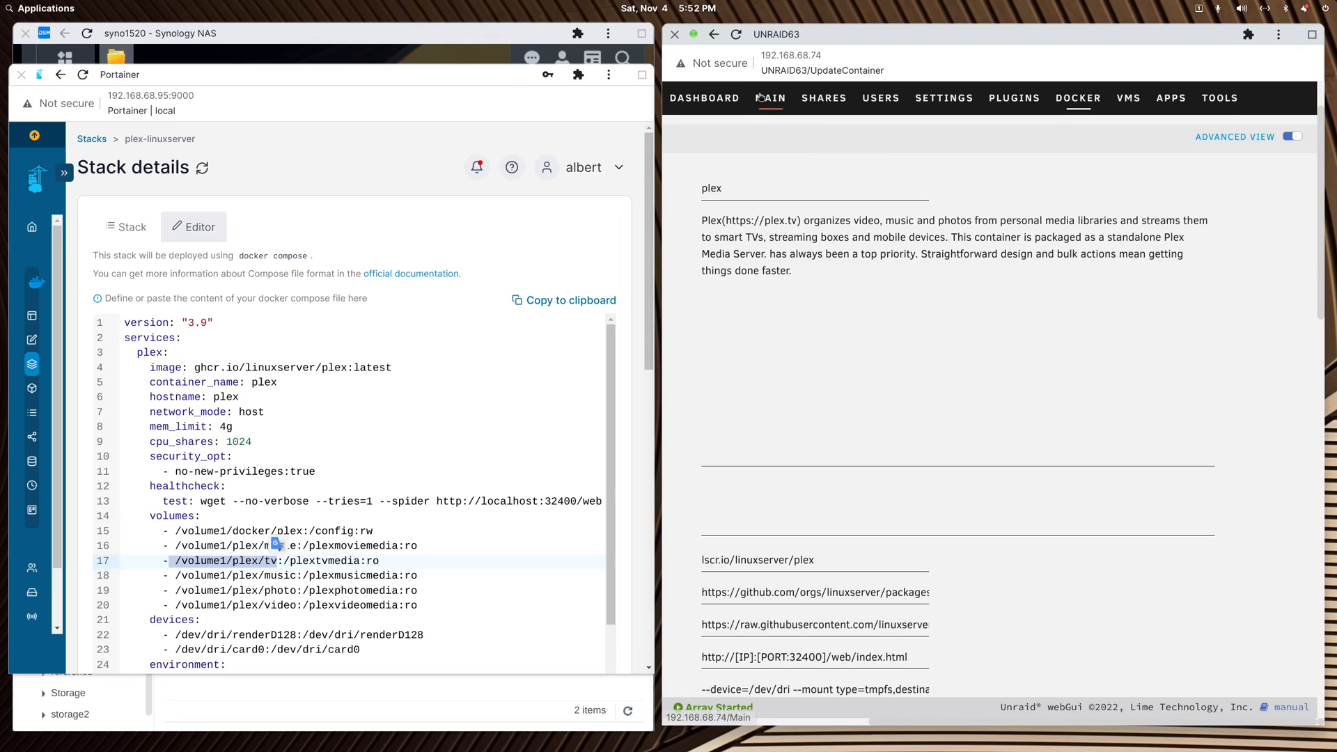
Step: Show the Main page's SMB Shares full screen with the three SYNO1520 mounts
{"action": "left_click", "coordinate": [770, 97]}
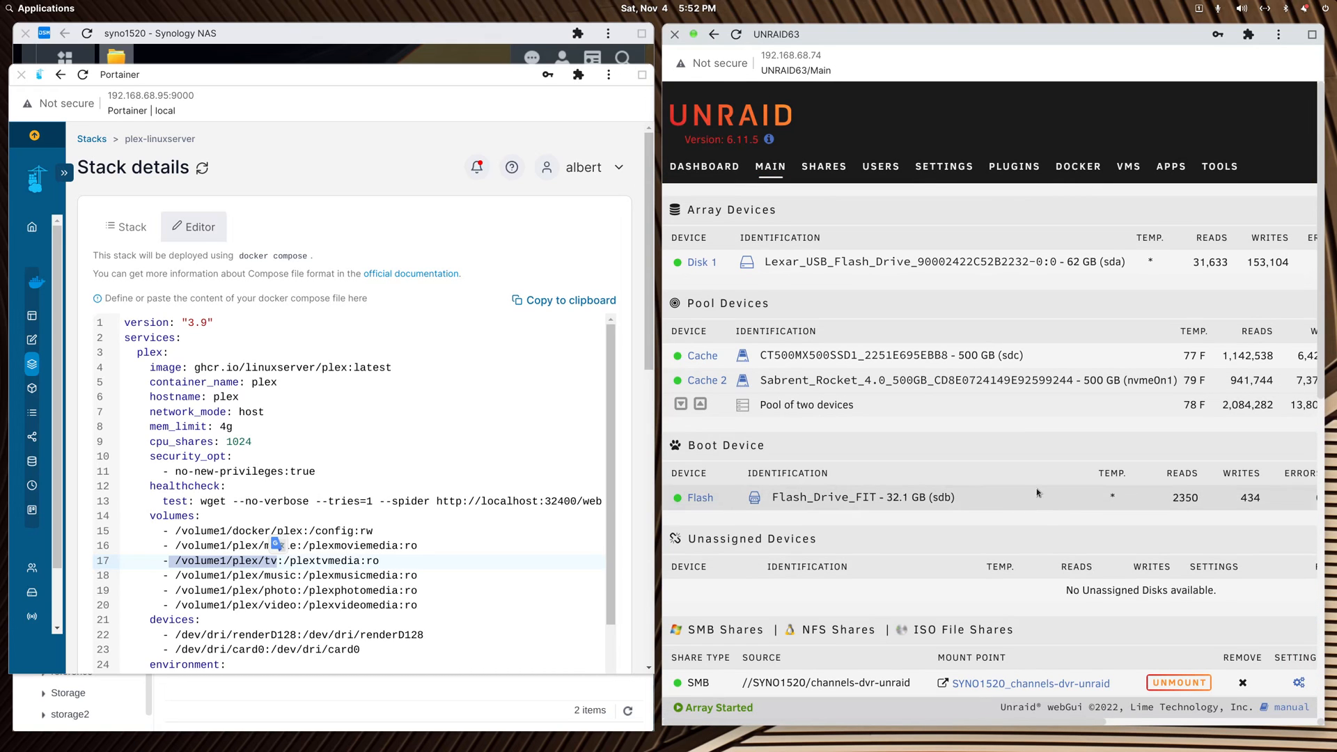
{"action": "scroll", "scroll_direction": "down", "scroll_amount": 3}
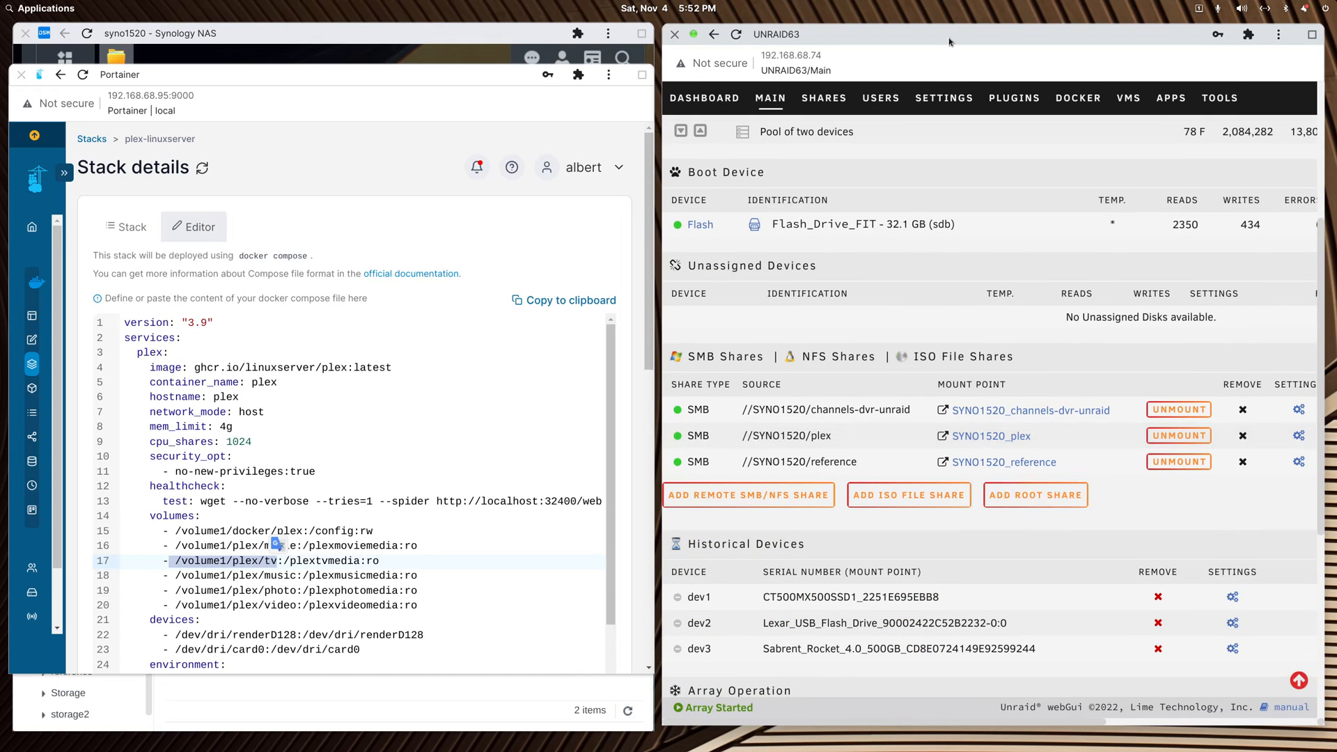
{"action": "left_click", "coordinate": [1315, 34]}
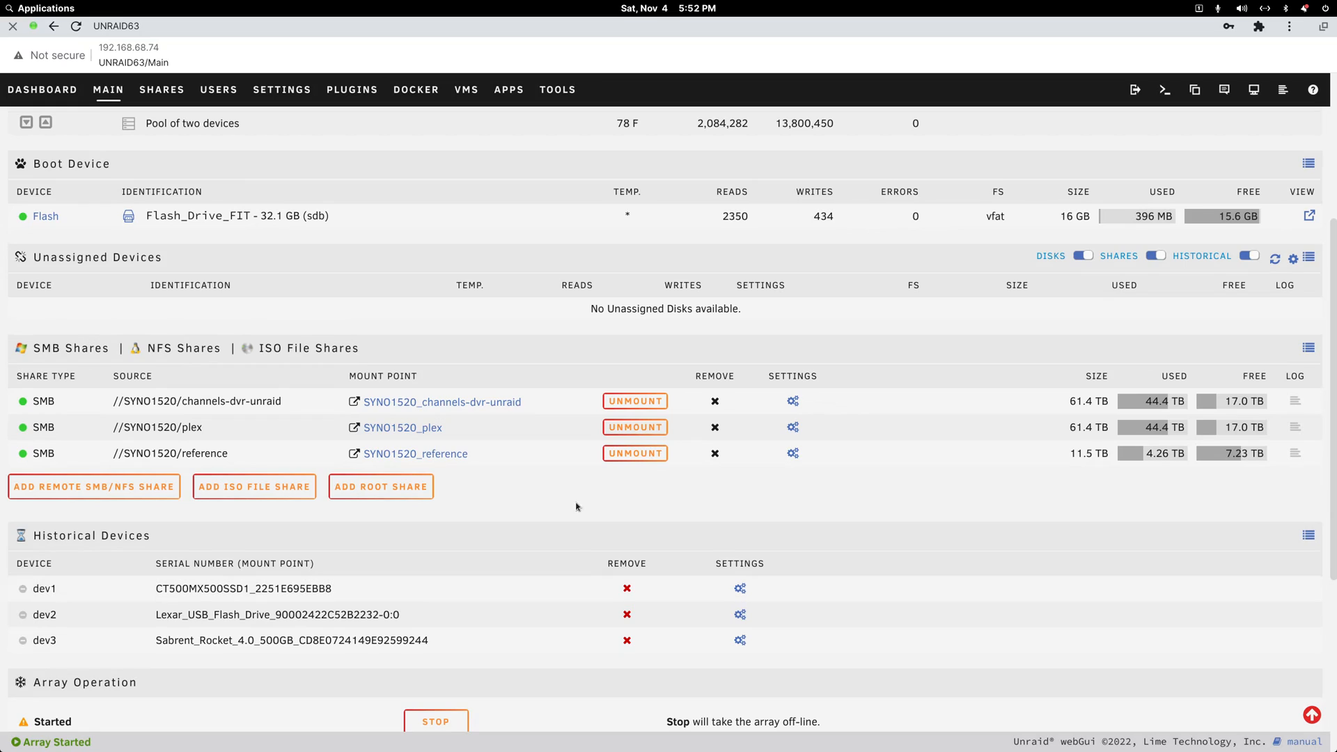
{"action": "mouse_move", "coordinate": [509, 466]}
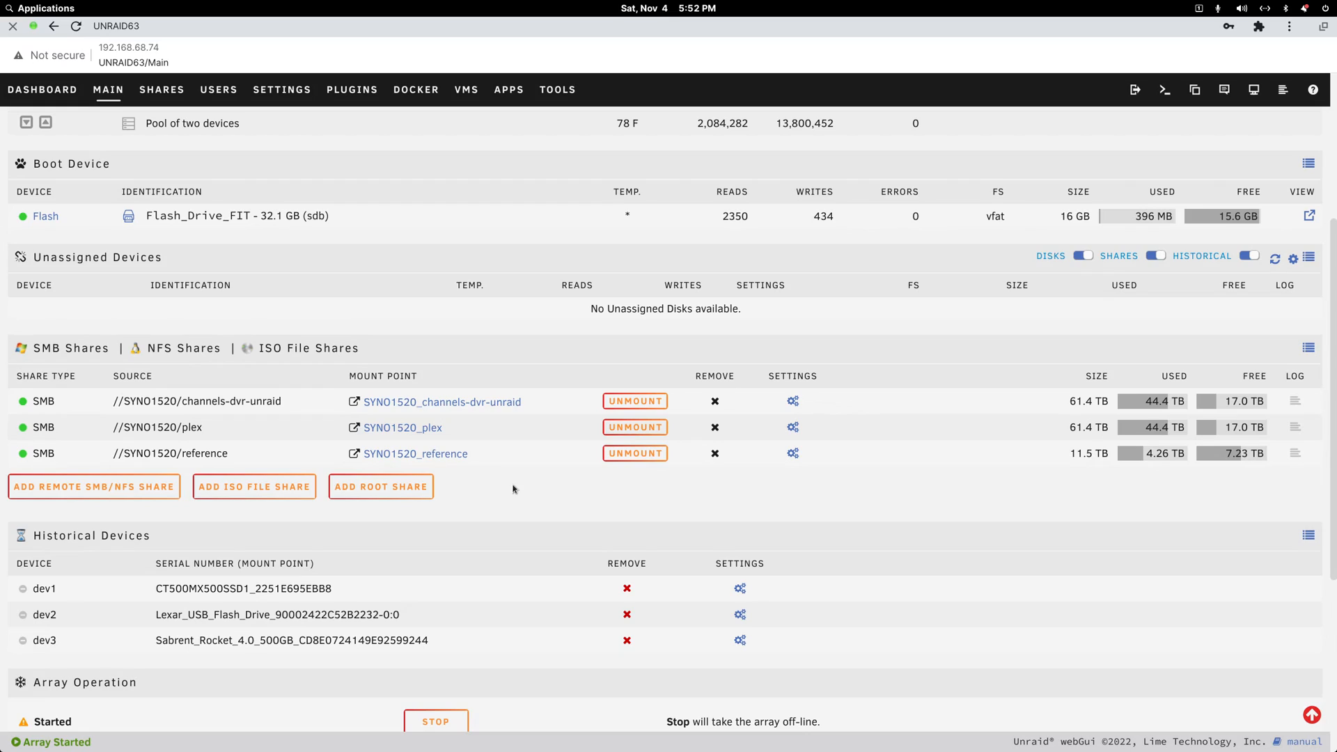
{"action": "mouse_move", "coordinate": [510, 477]}
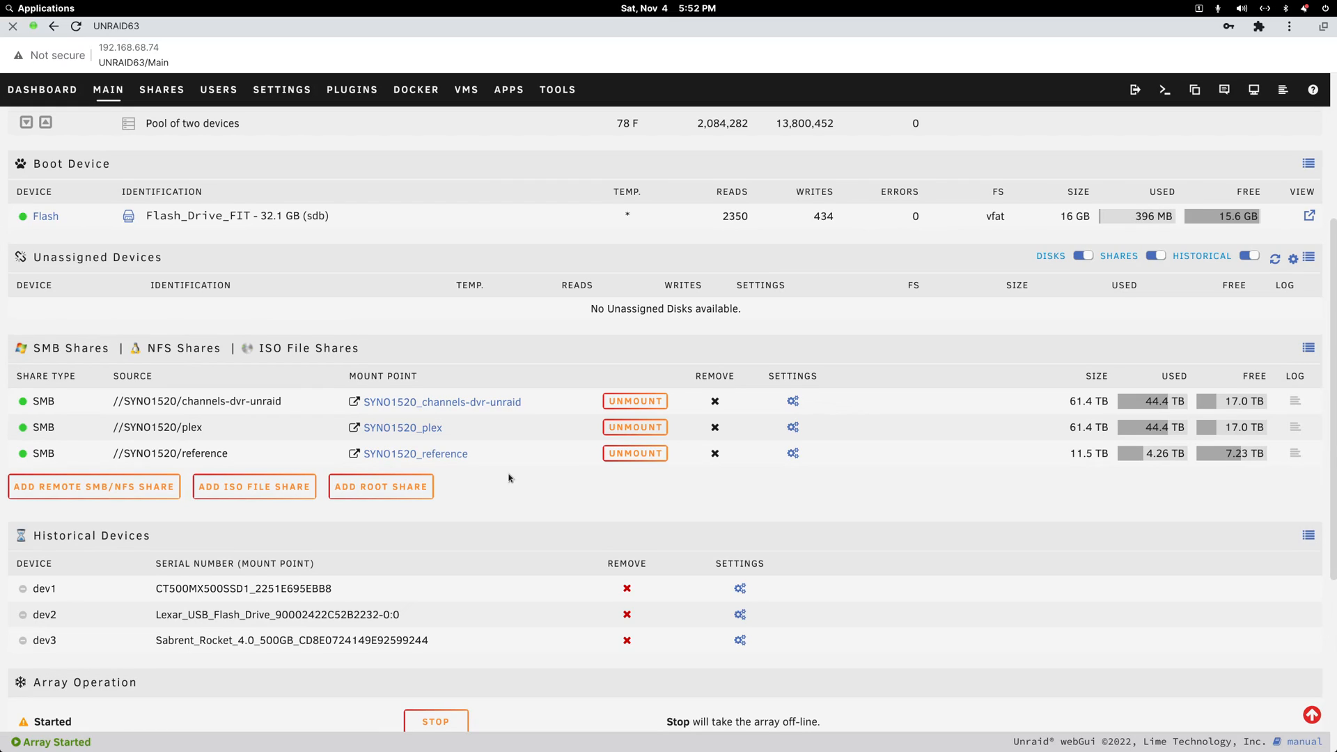
{"action": "mouse_move", "coordinate": [433, 440]}
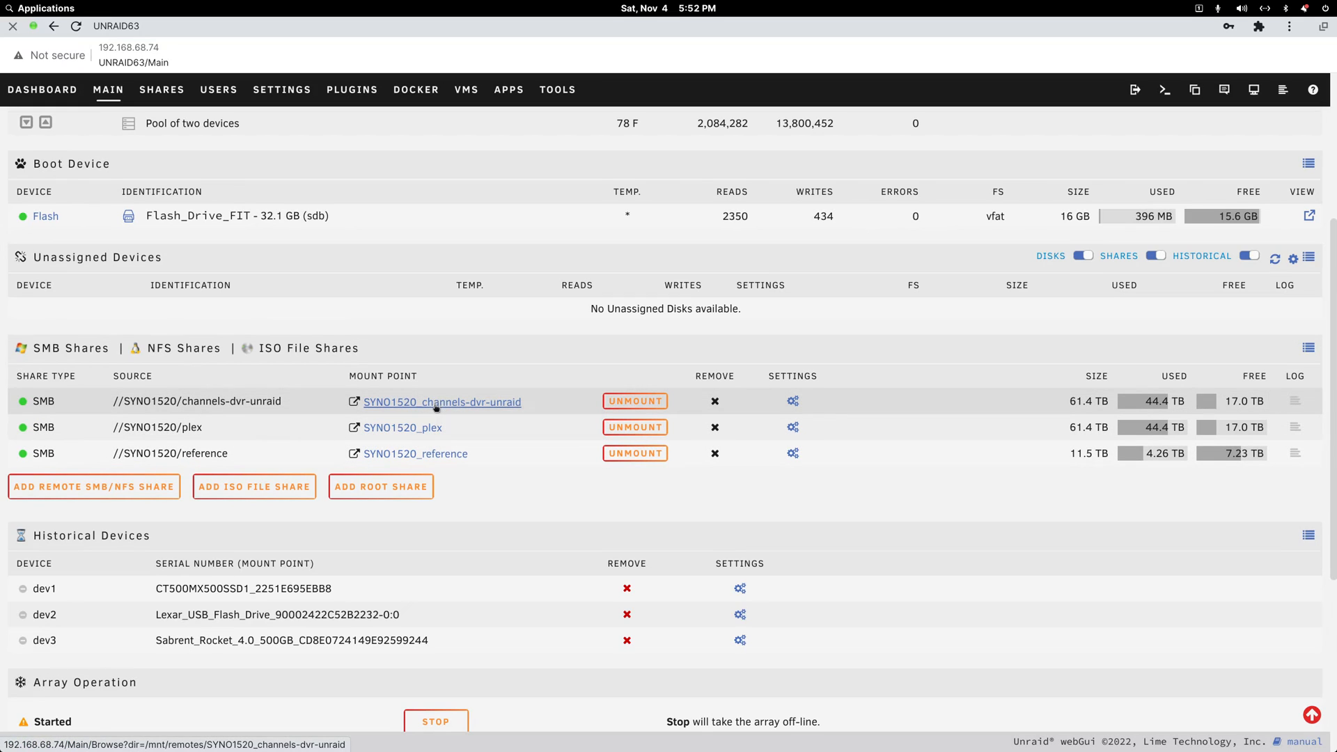
{"action": "mouse_move", "coordinate": [401, 427]}
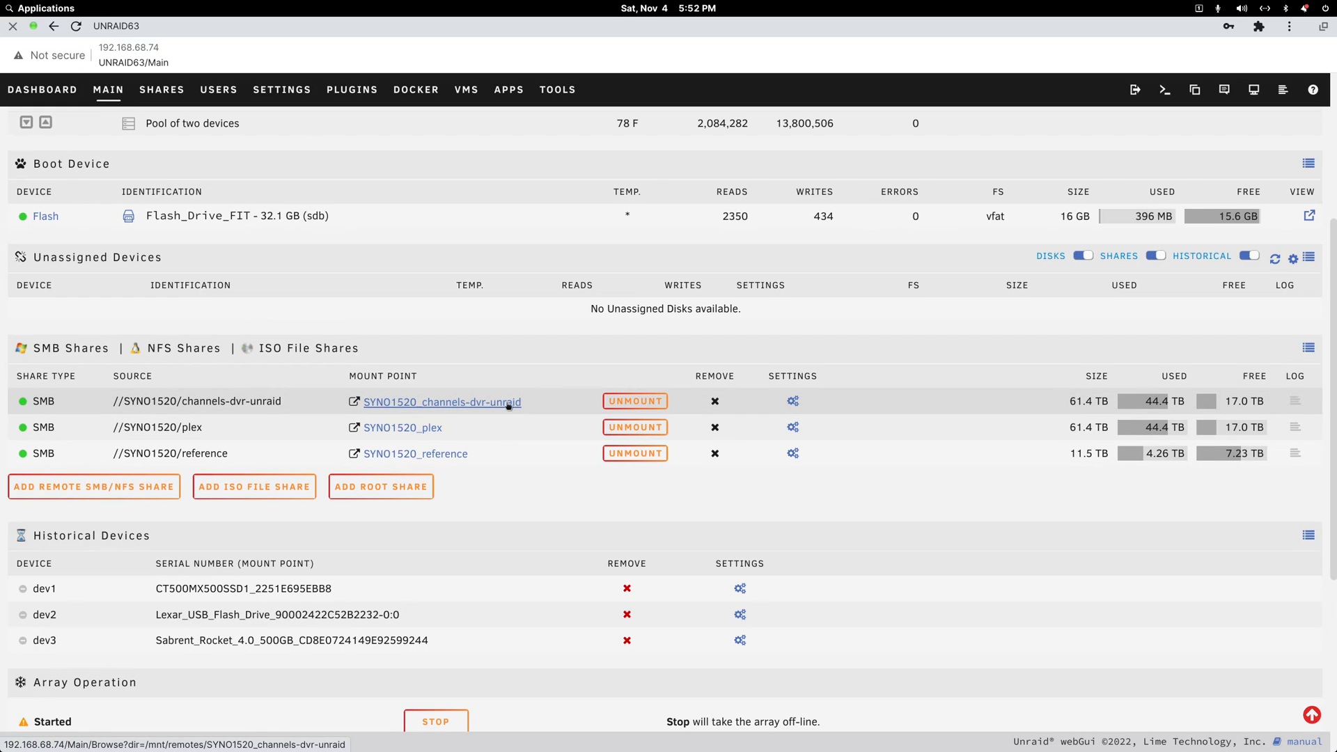
{"action": "mouse_move", "coordinate": [414, 454]}
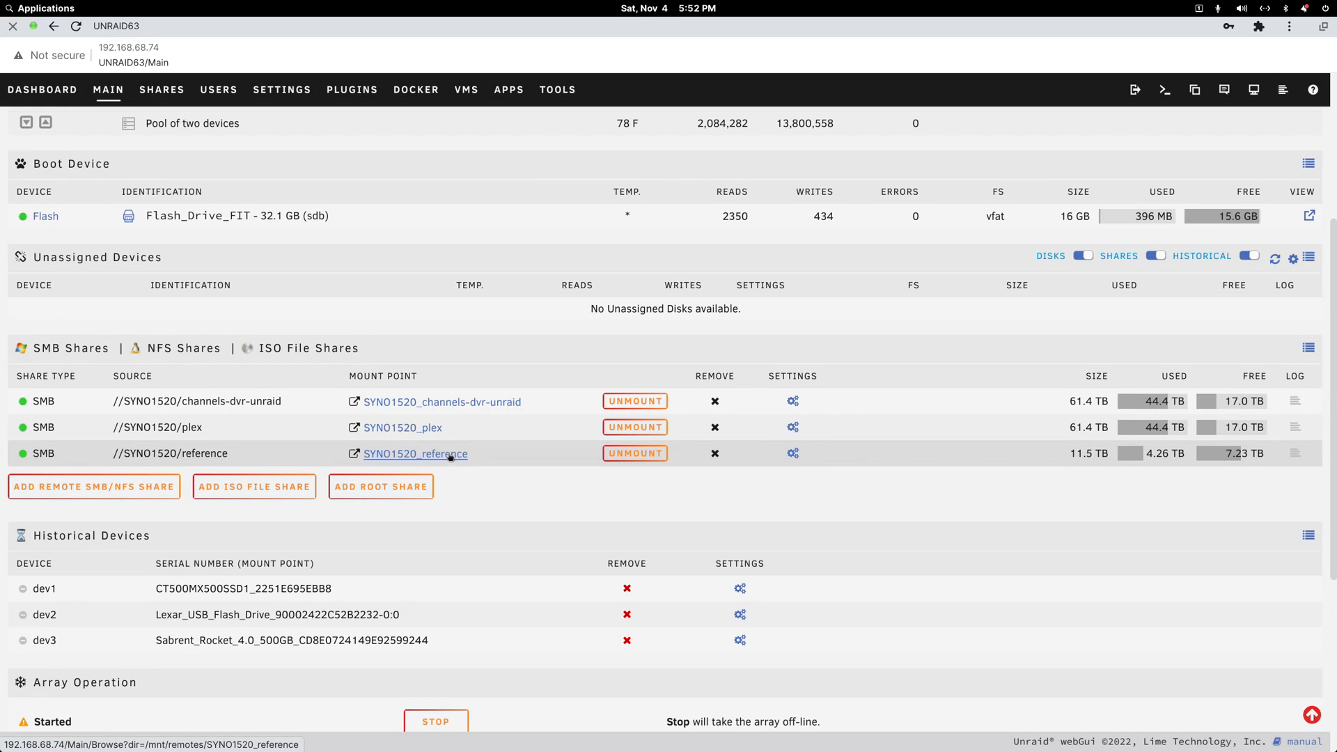
{"action": "mouse_move", "coordinate": [415, 454]}
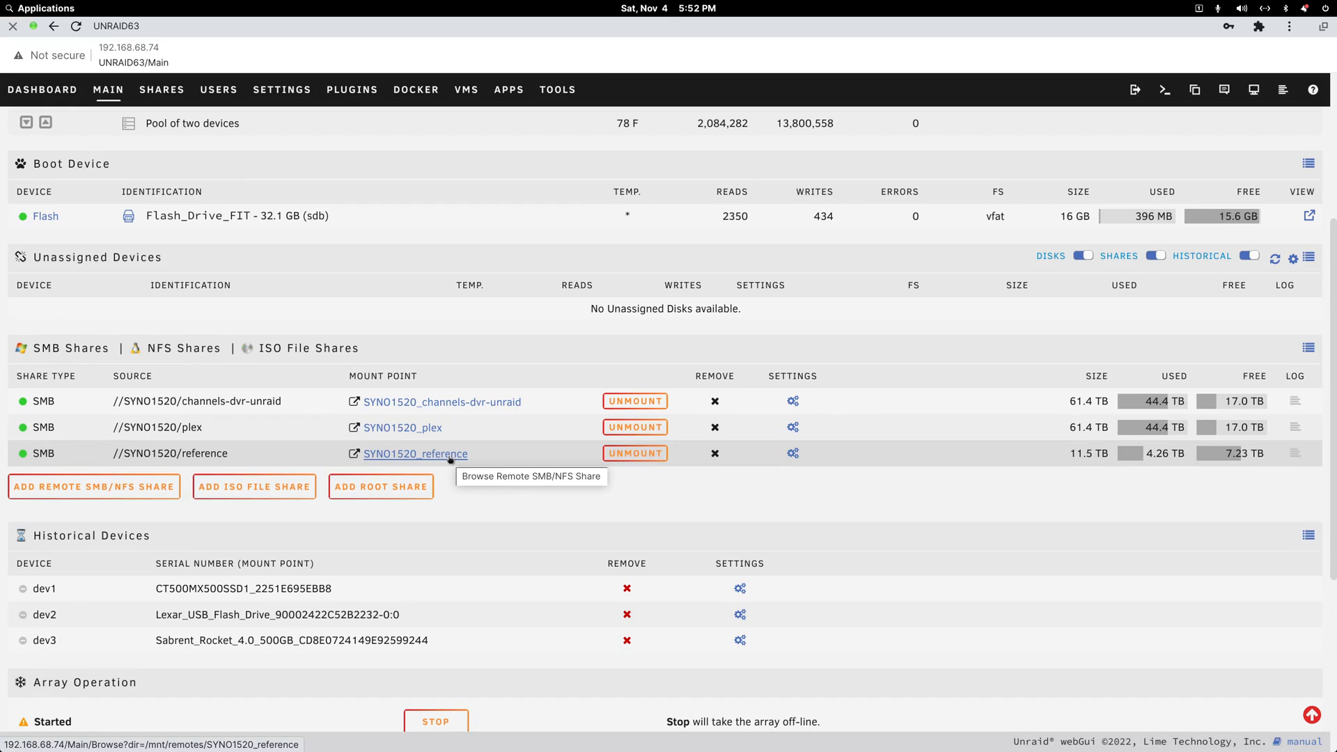
{"action": "mouse_move", "coordinate": [486, 469]}
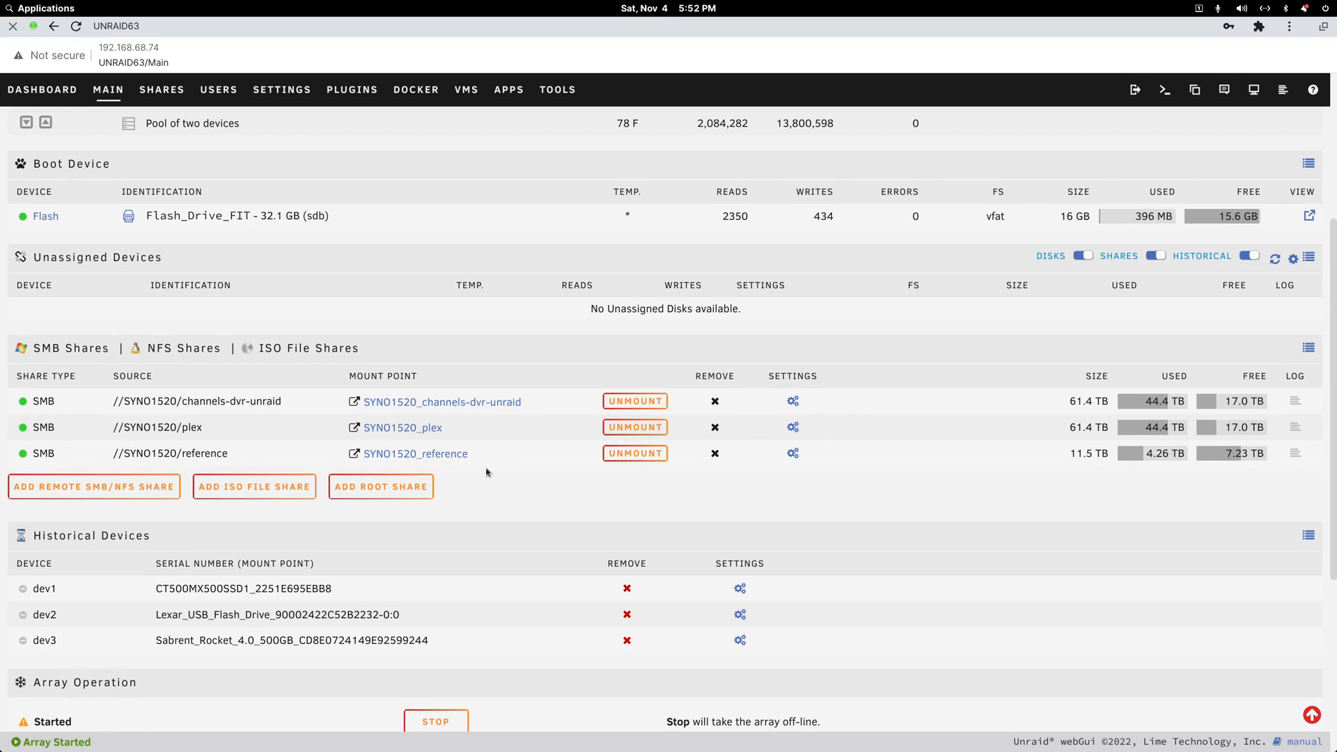
{"action": "mouse_move", "coordinate": [535, 484]}
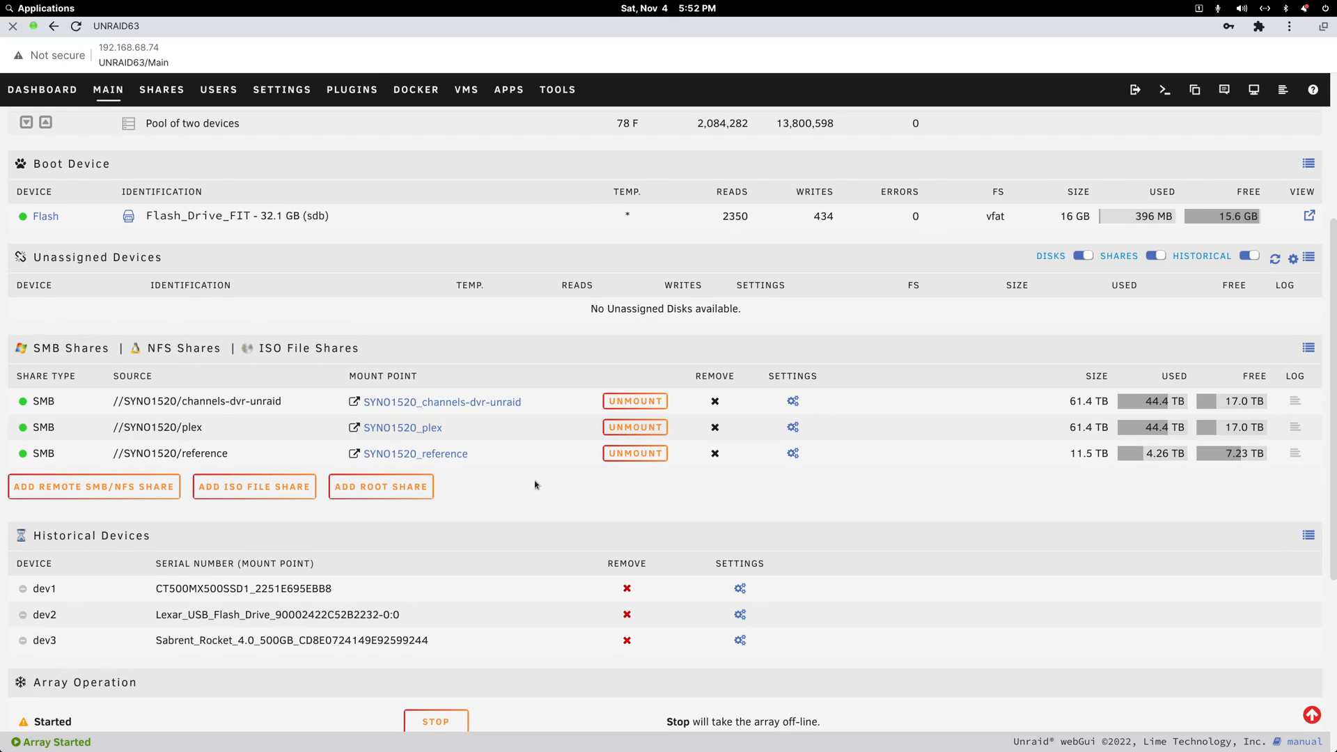
{"action": "mouse_move", "coordinate": [549, 488]}
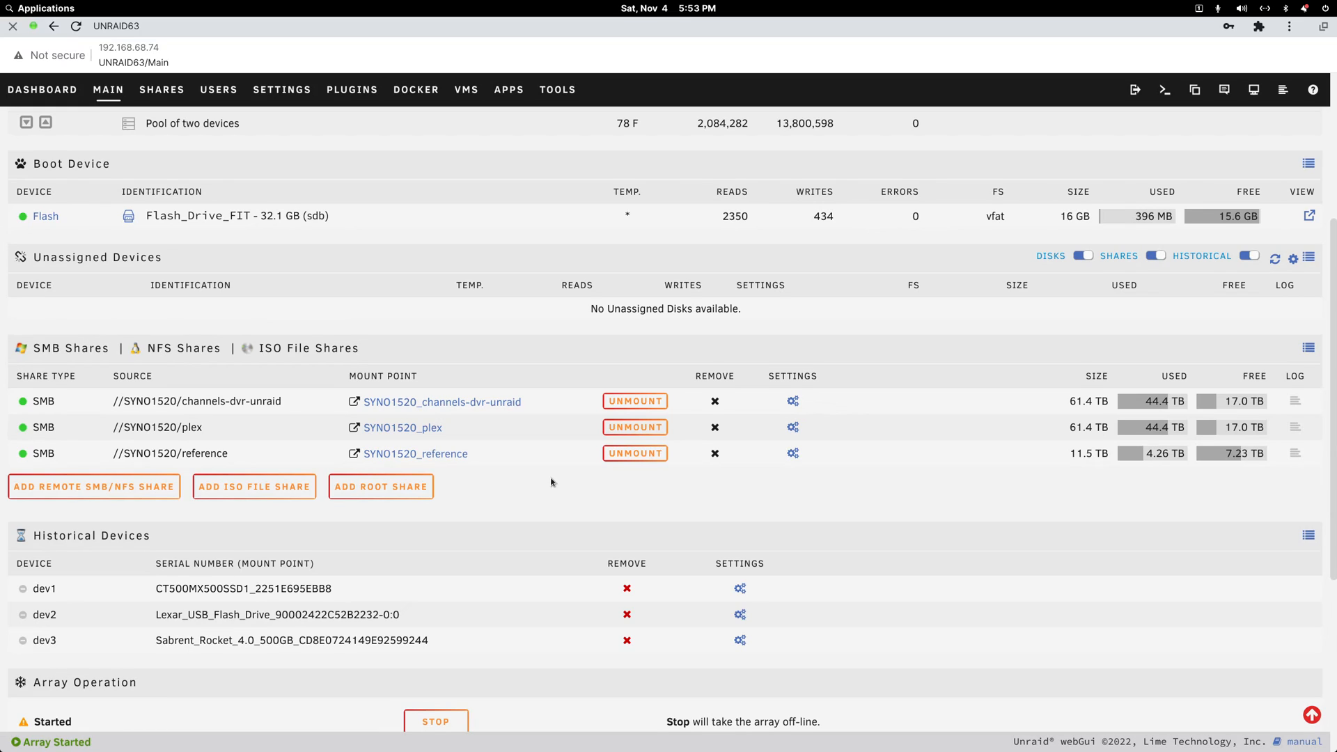
{"action": "mouse_move", "coordinate": [492, 306]}
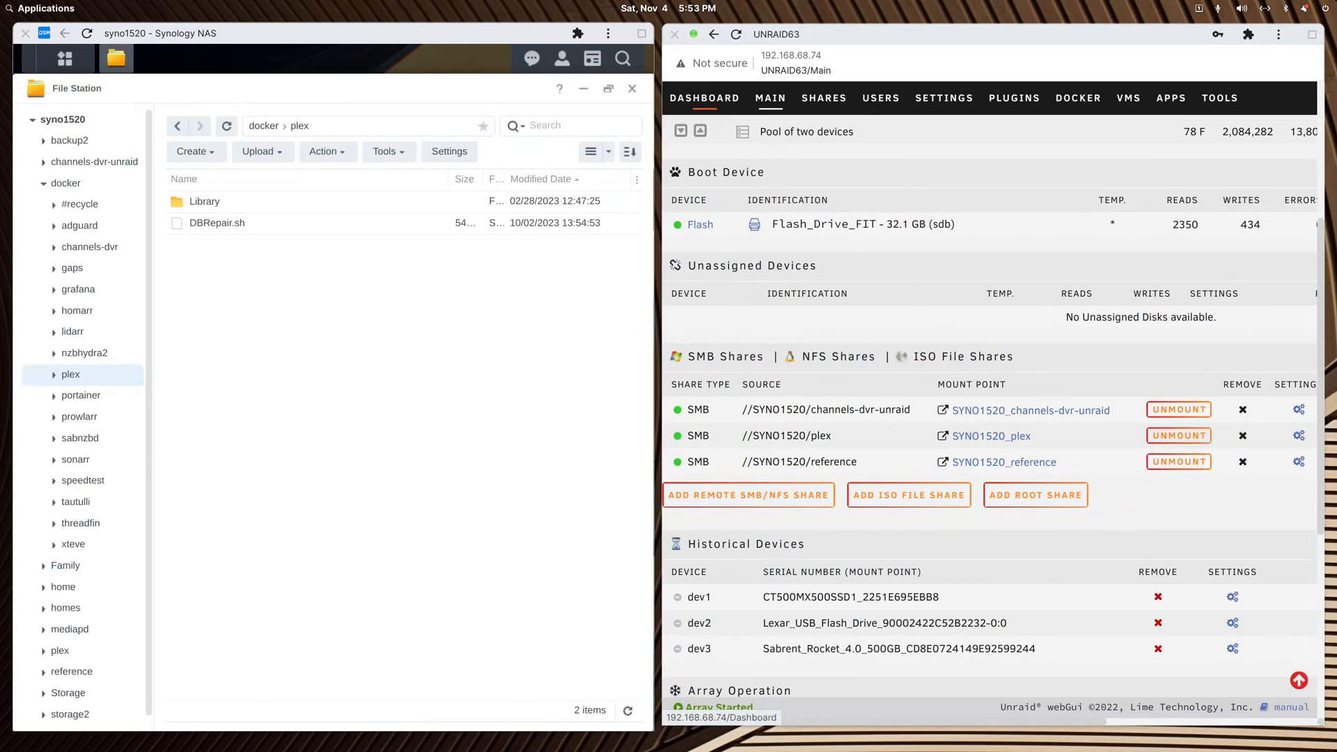
{"action": "mouse_move", "coordinate": [668, 746]}
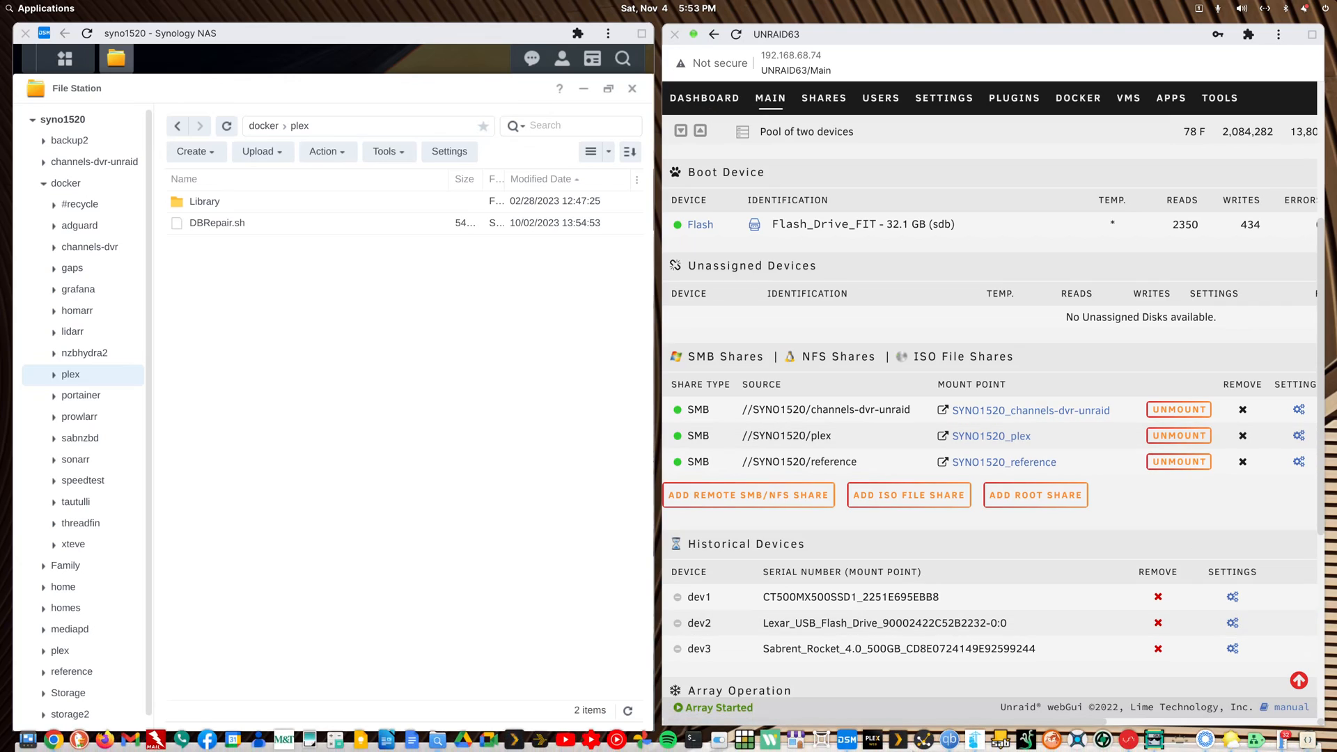
{"action": "mouse_move", "coordinate": [868, 738]}
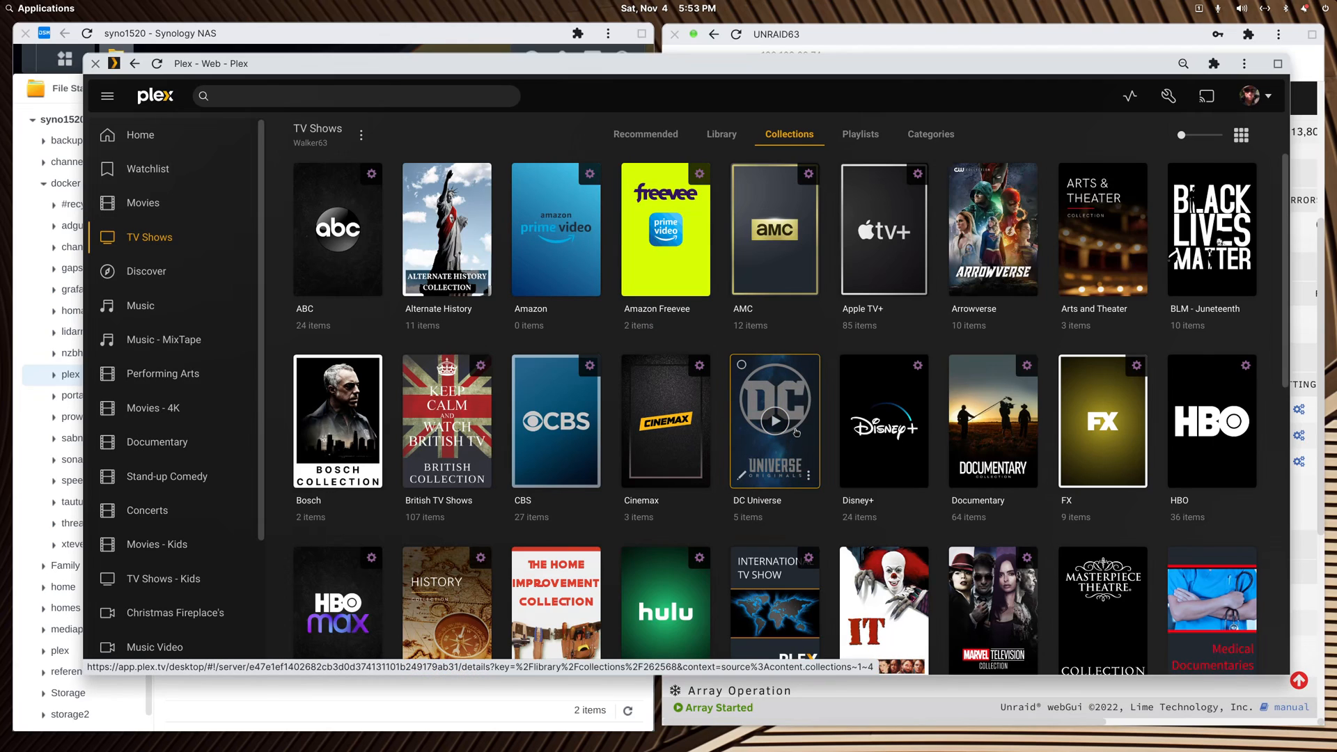
{"action": "mouse_move", "coordinate": [883, 420]}
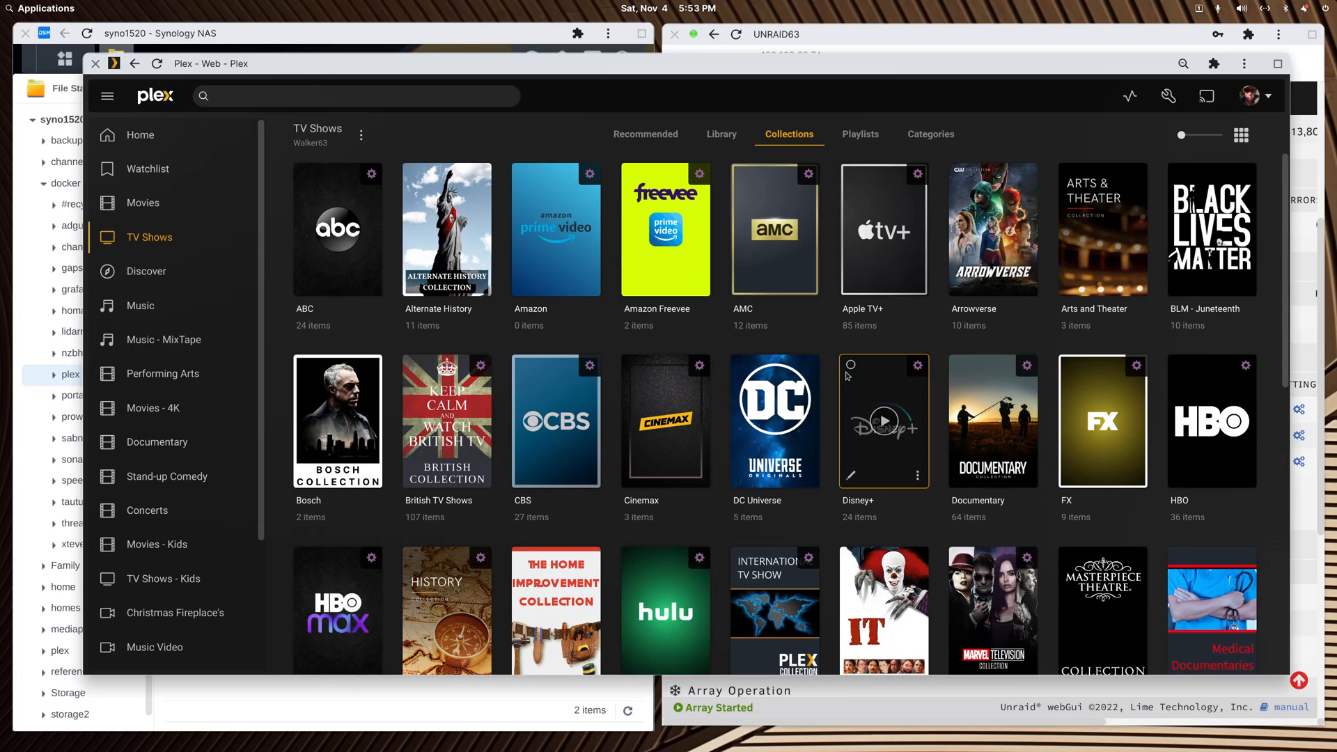
{"action": "mouse_move", "coordinate": [1141, 123]}
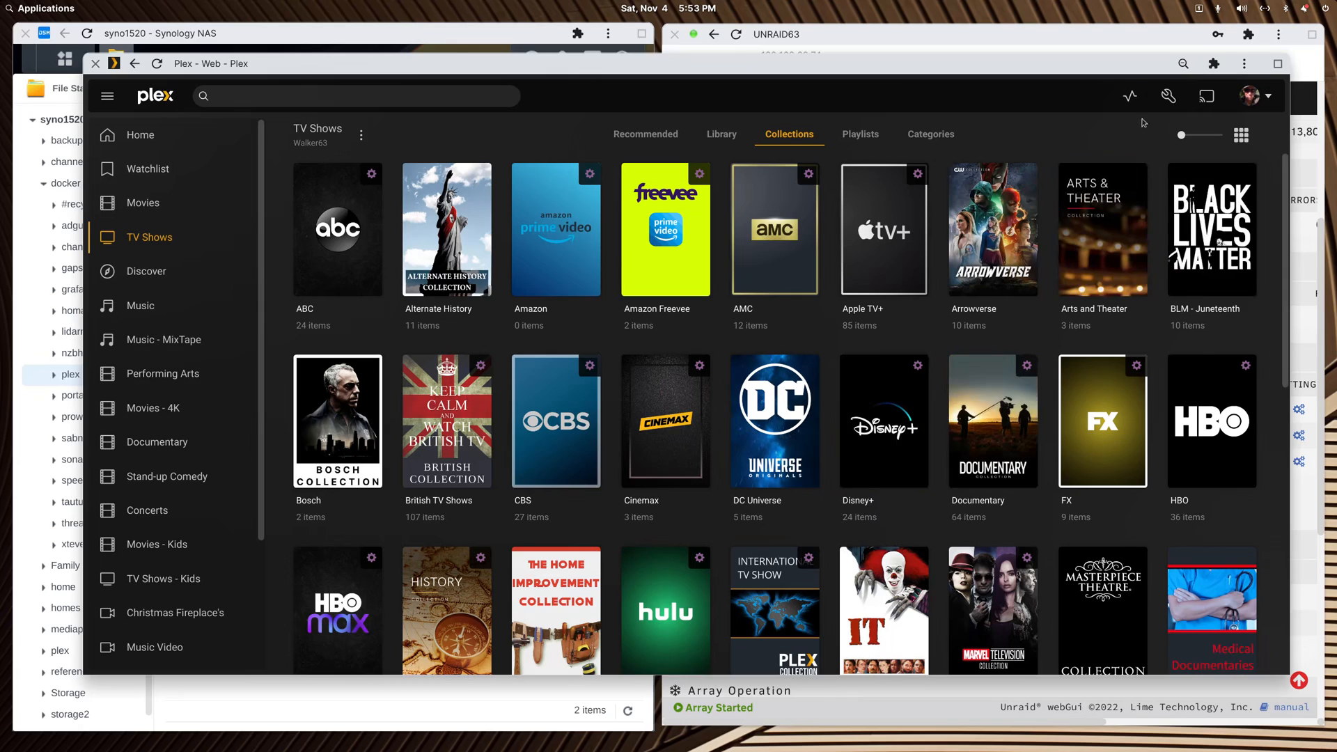